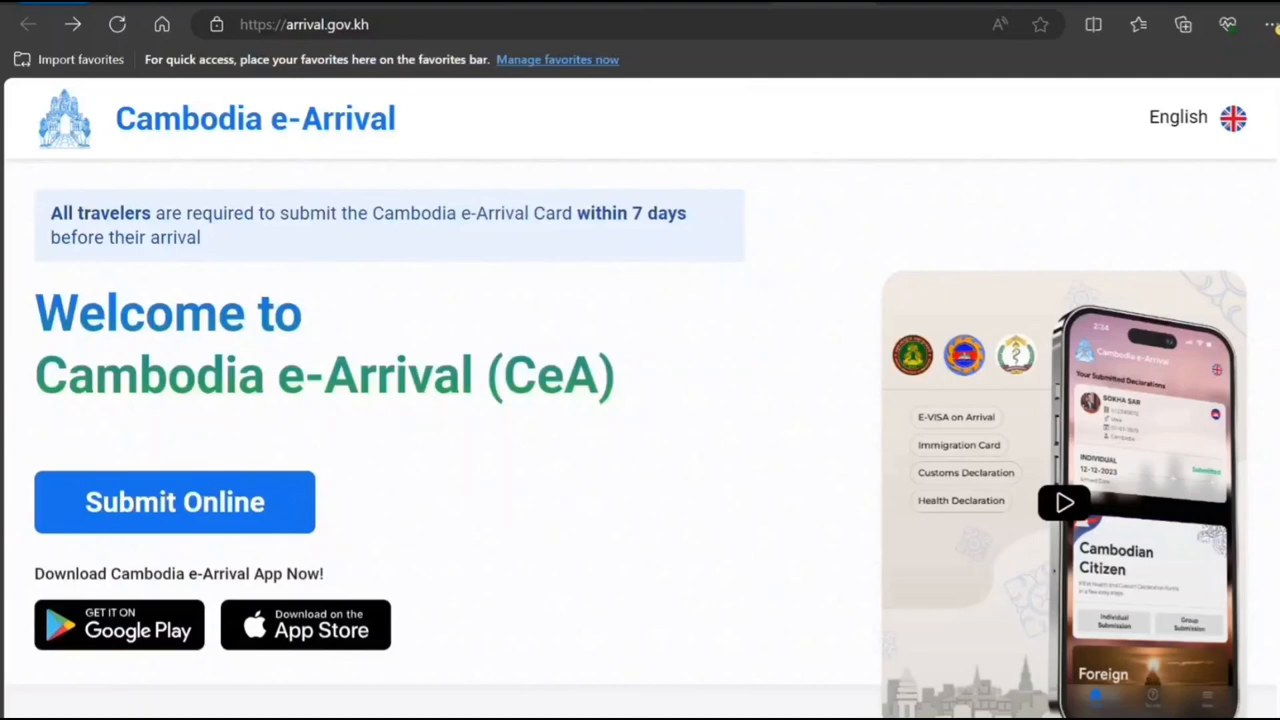
mouse_move(100, 328)
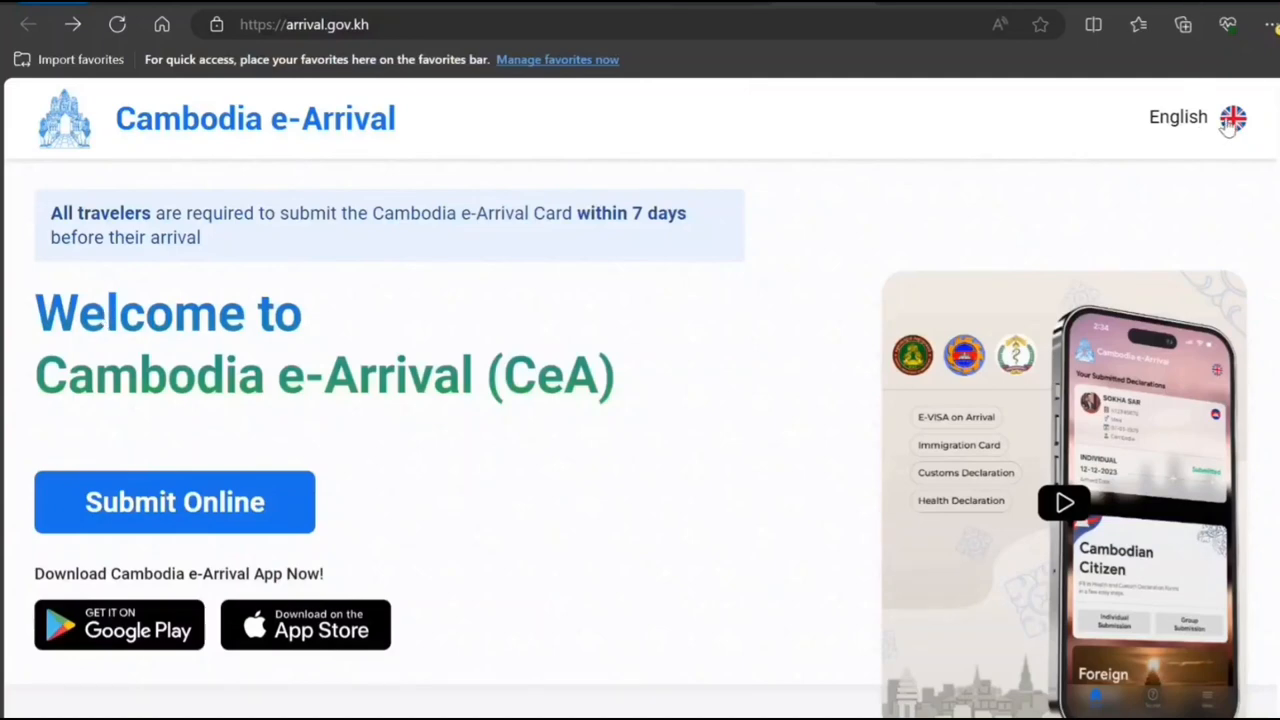
Browse the site language list, then start the online arrival-card submission.
left_click(1195, 117)
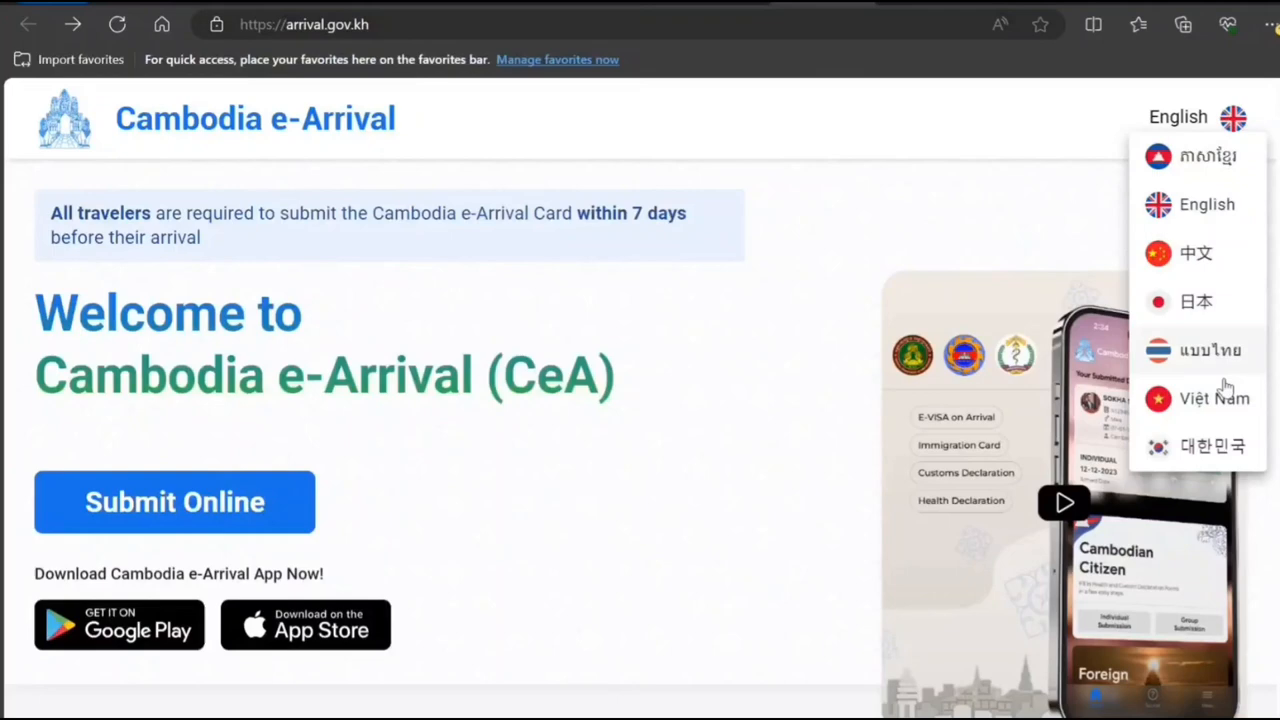
mouse_move(855, 298)
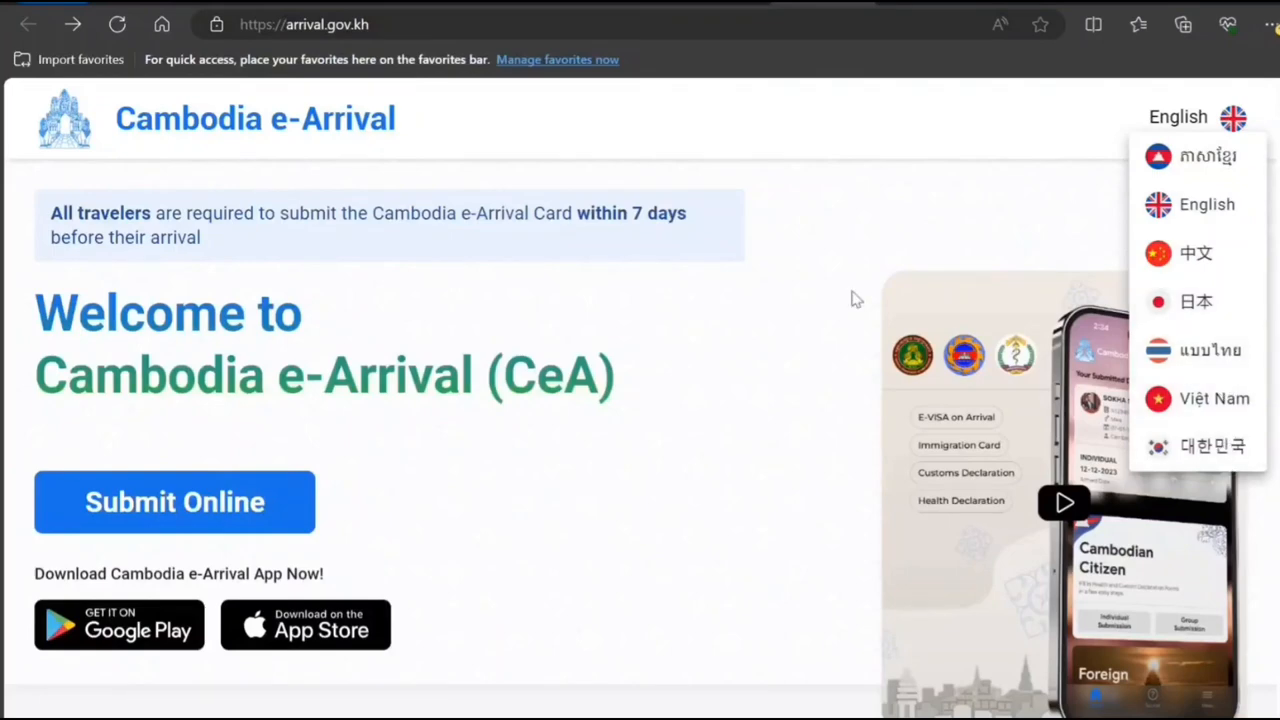
mouse_move(838, 399)
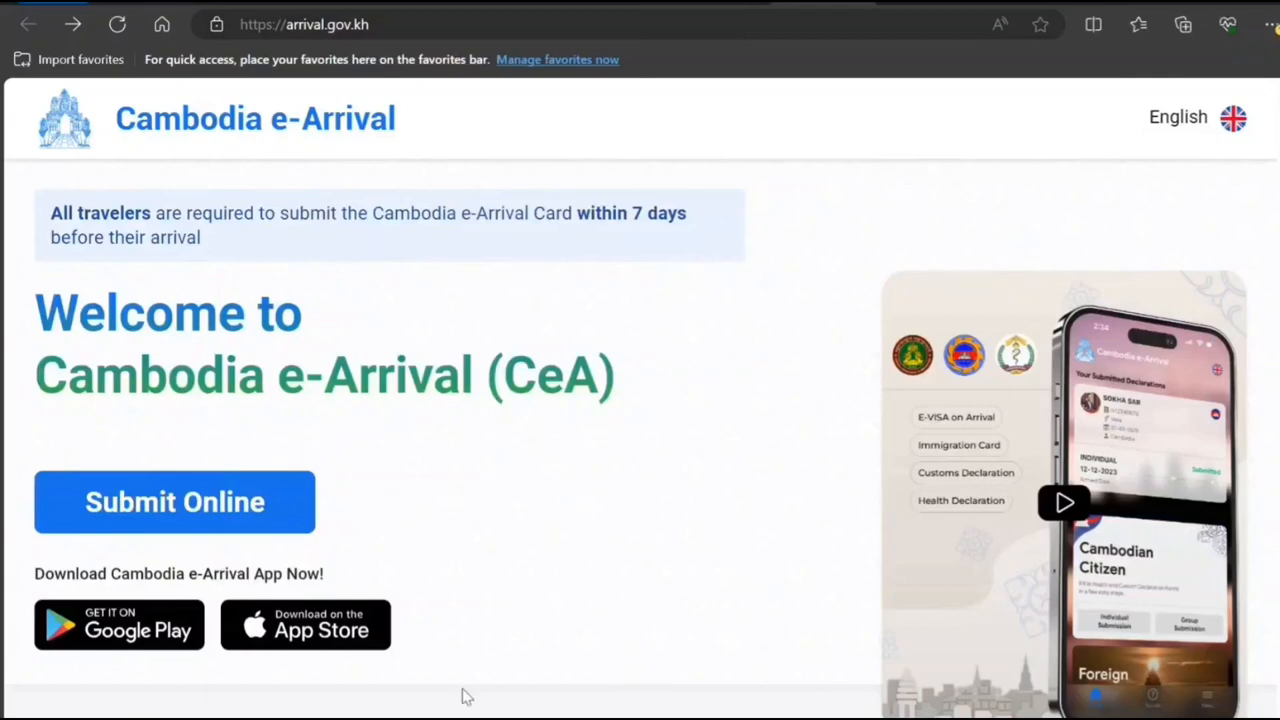
left_click(174, 501)
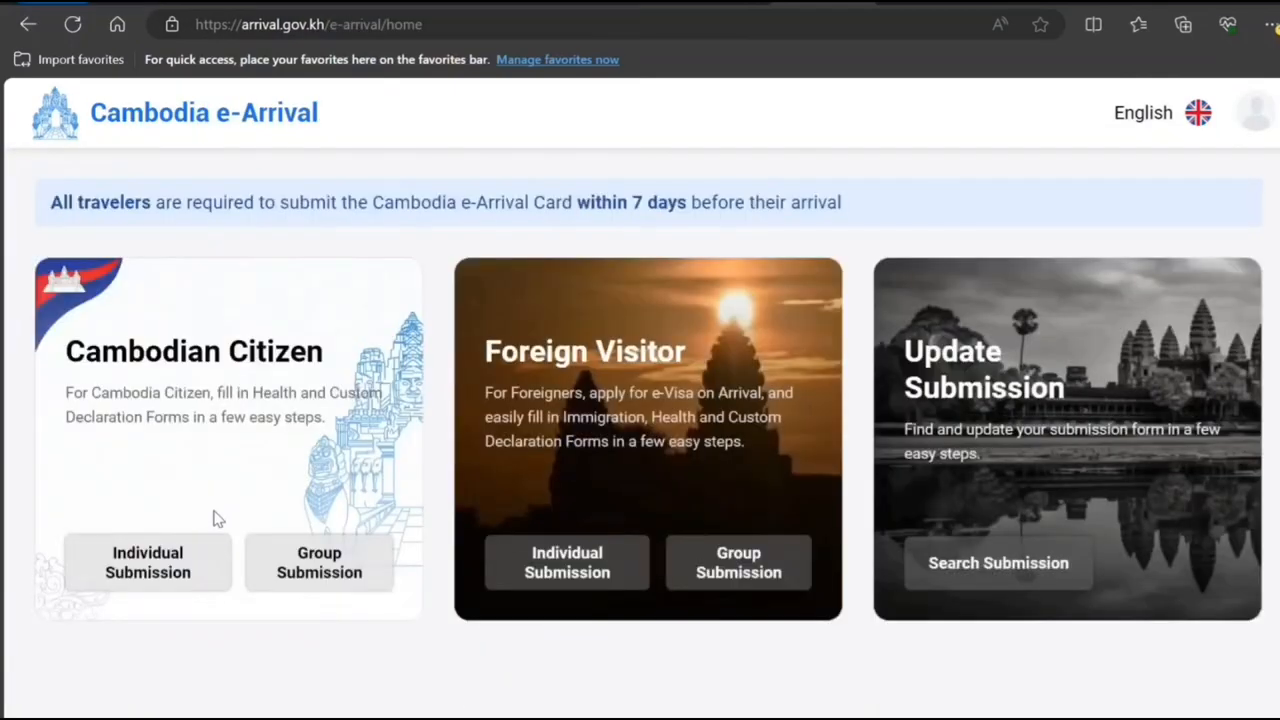
mouse_move(227, 413)
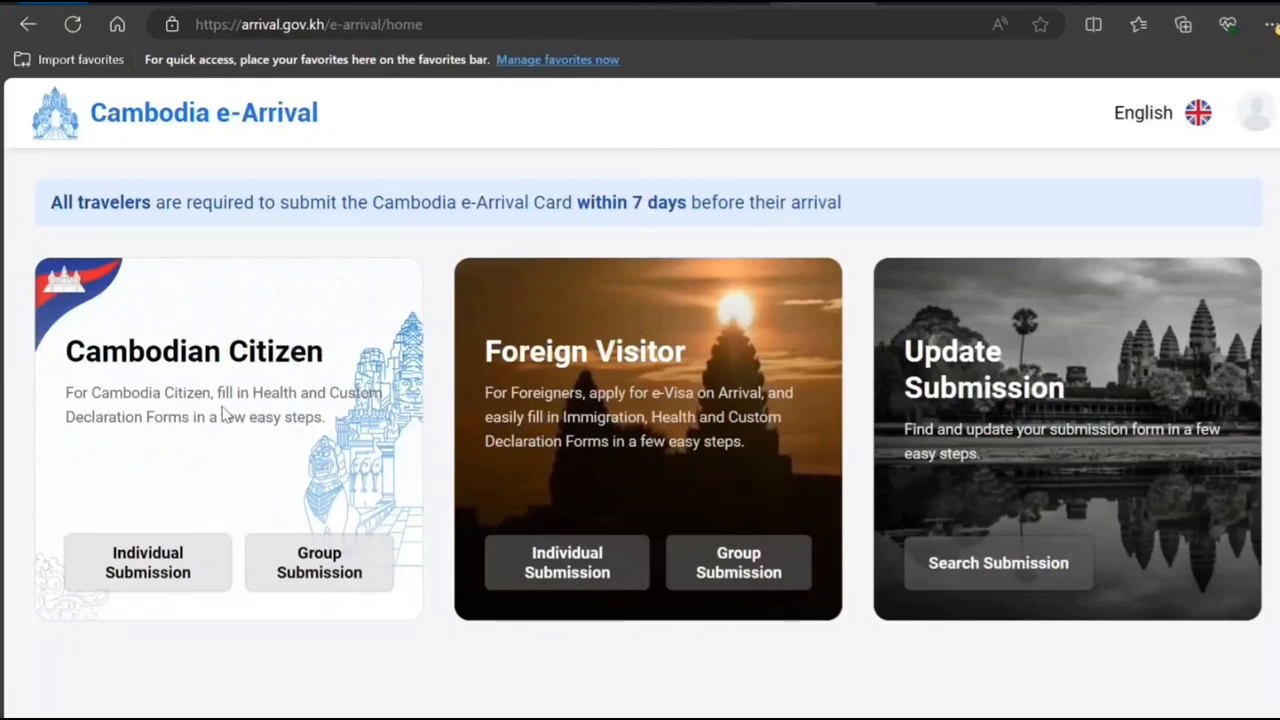
mouse_move(228, 378)
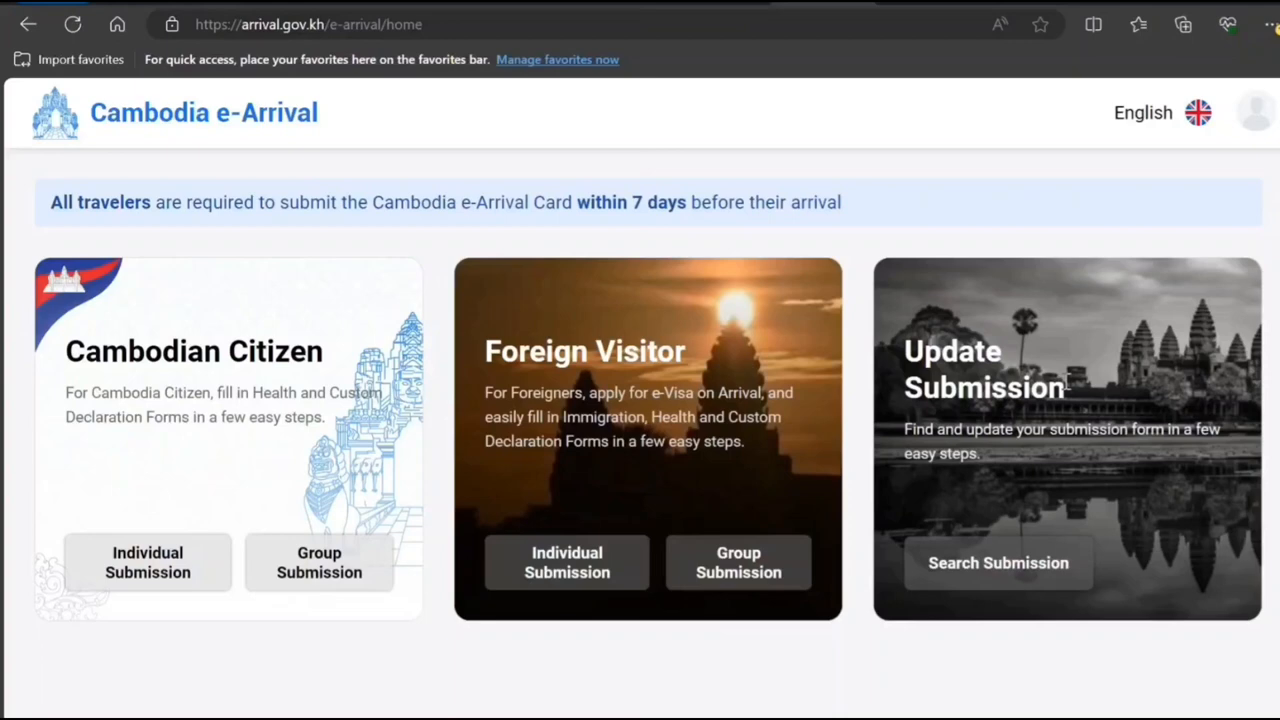
mouse_move(1186, 511)
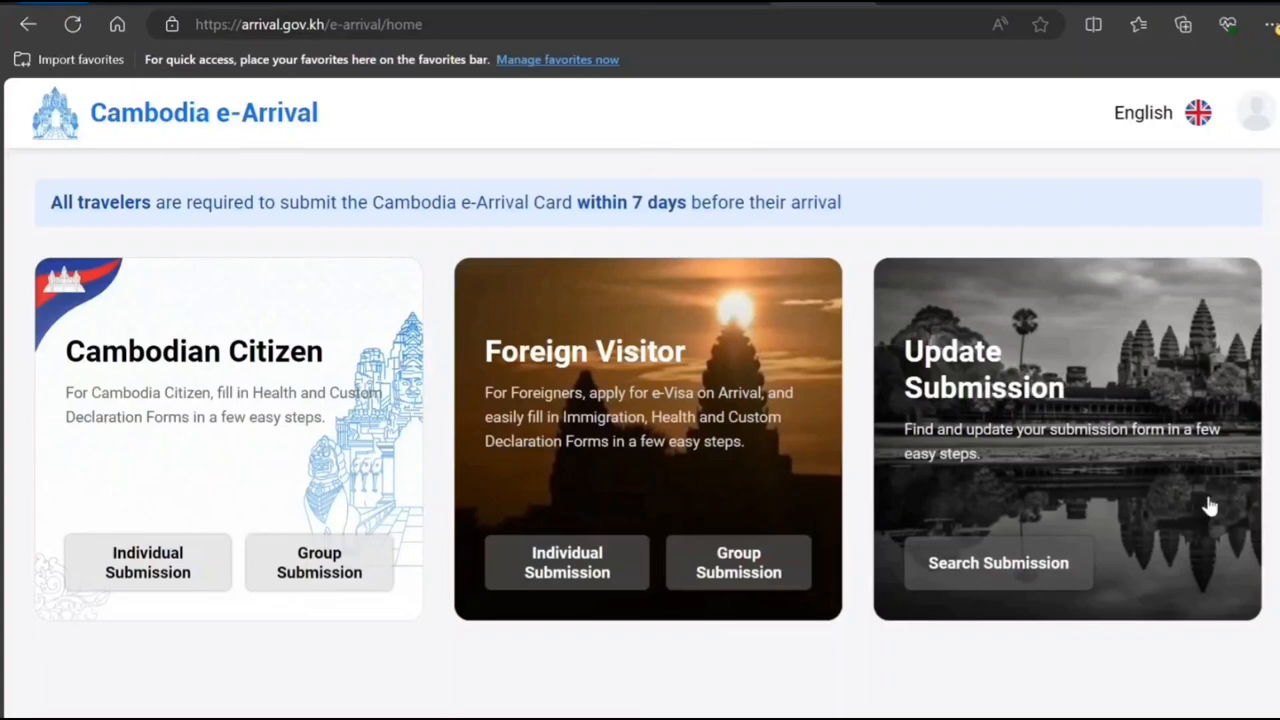
mouse_move(980, 505)
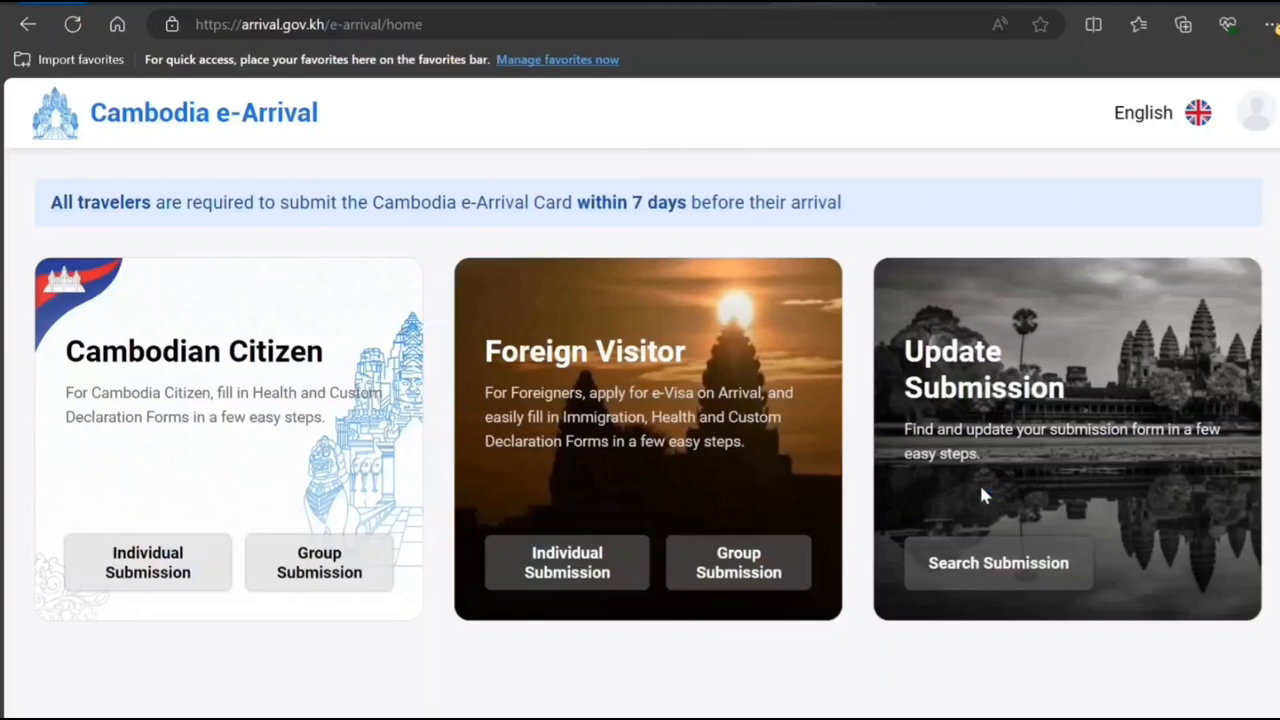
mouse_move(573, 303)
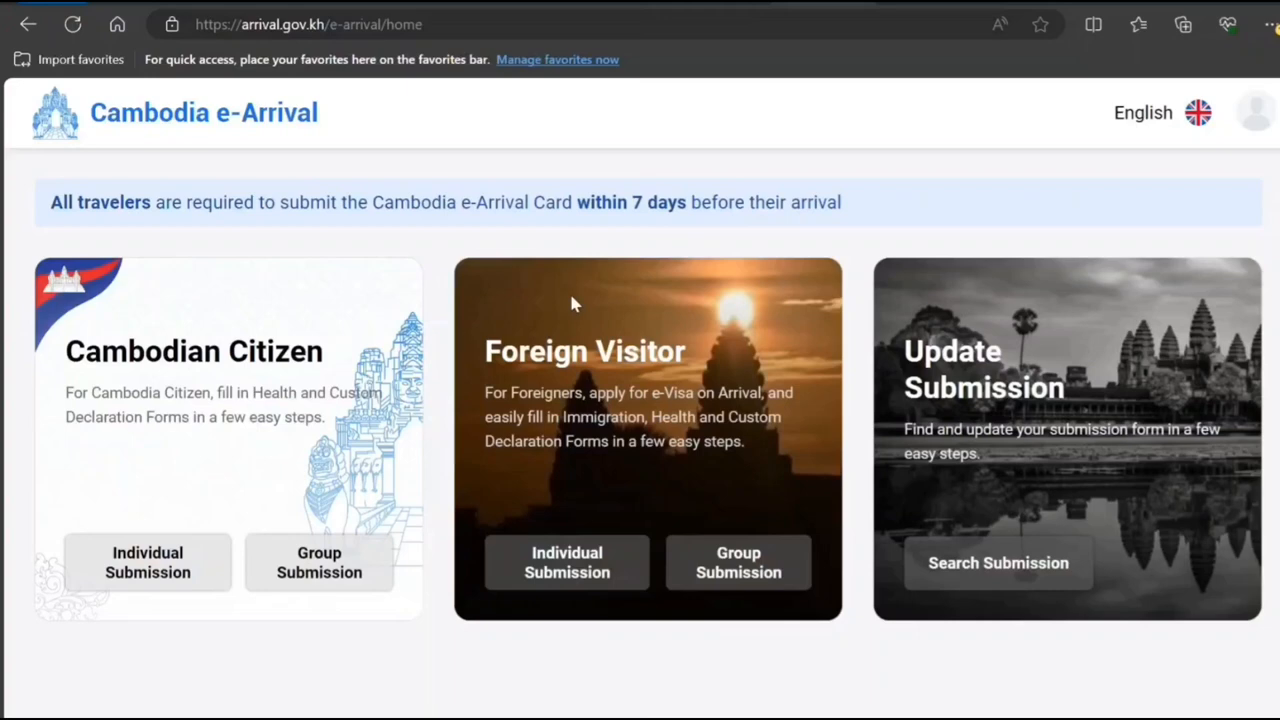
mouse_move(547, 386)
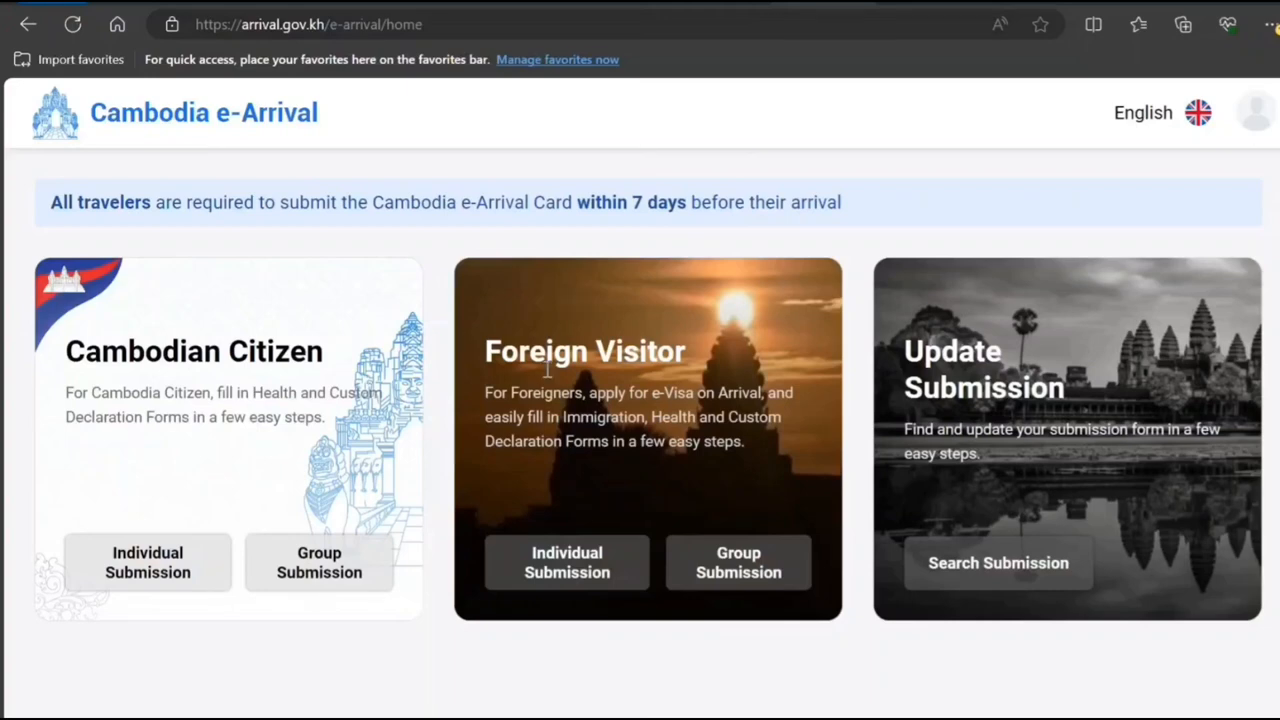
mouse_move(570, 427)
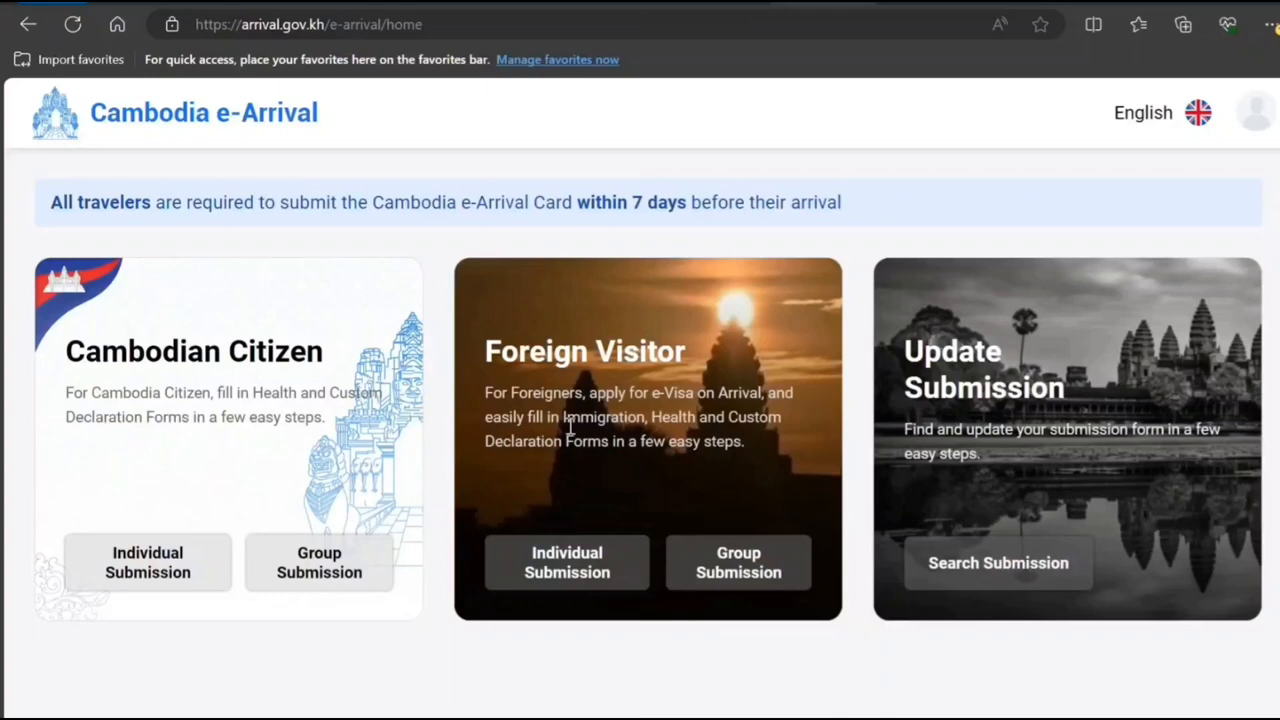
mouse_move(548, 418)
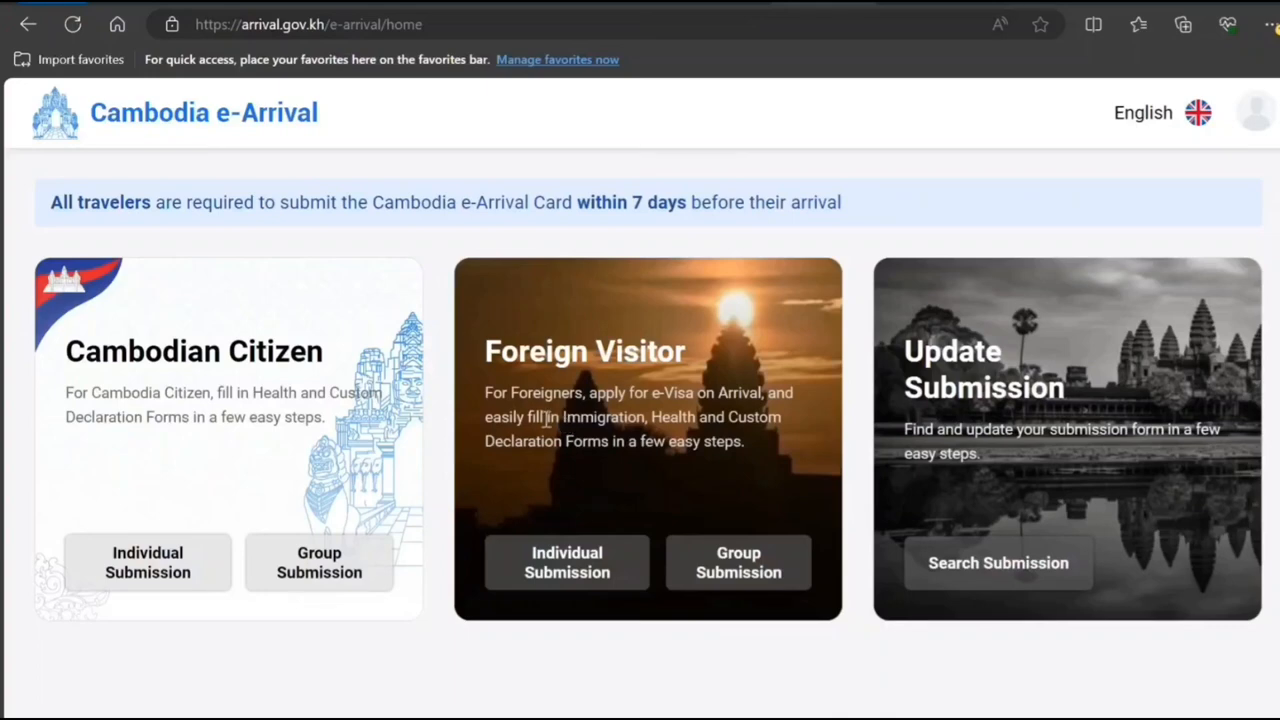
mouse_move(520, 652)
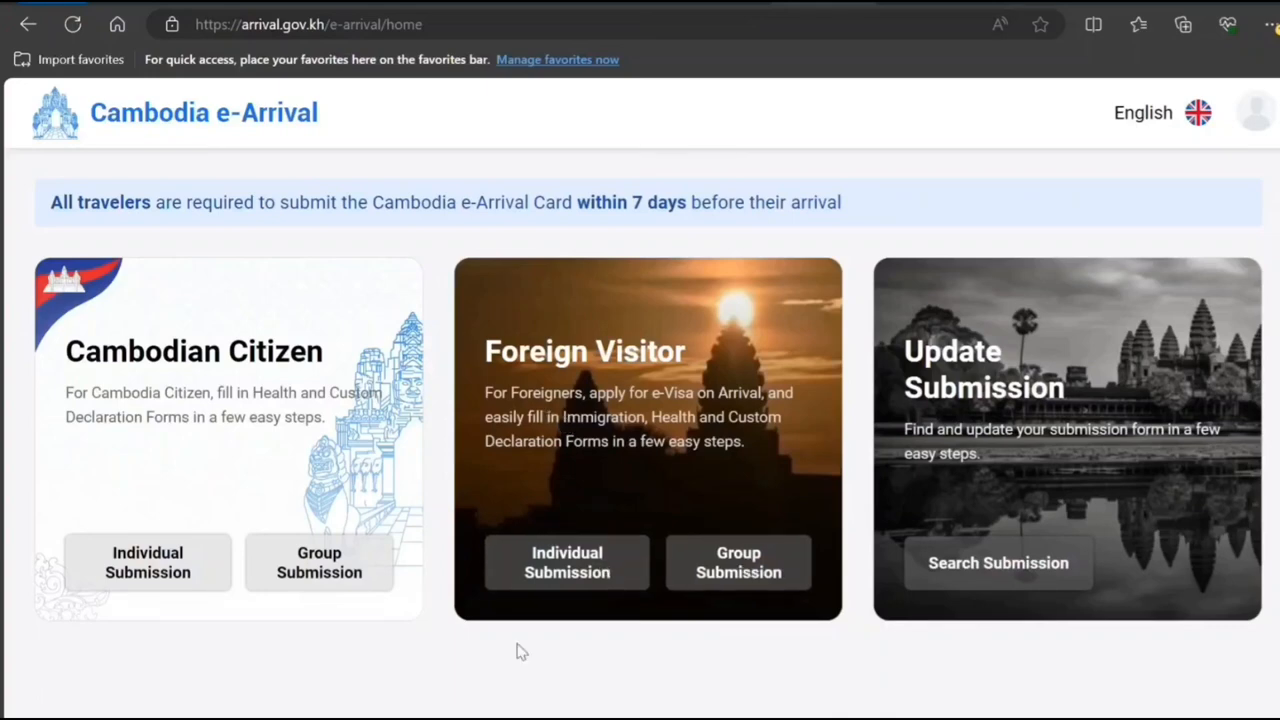
Begin a foreign-visitor Individual Submission and scroll through its Profile form.
left_click(566, 562)
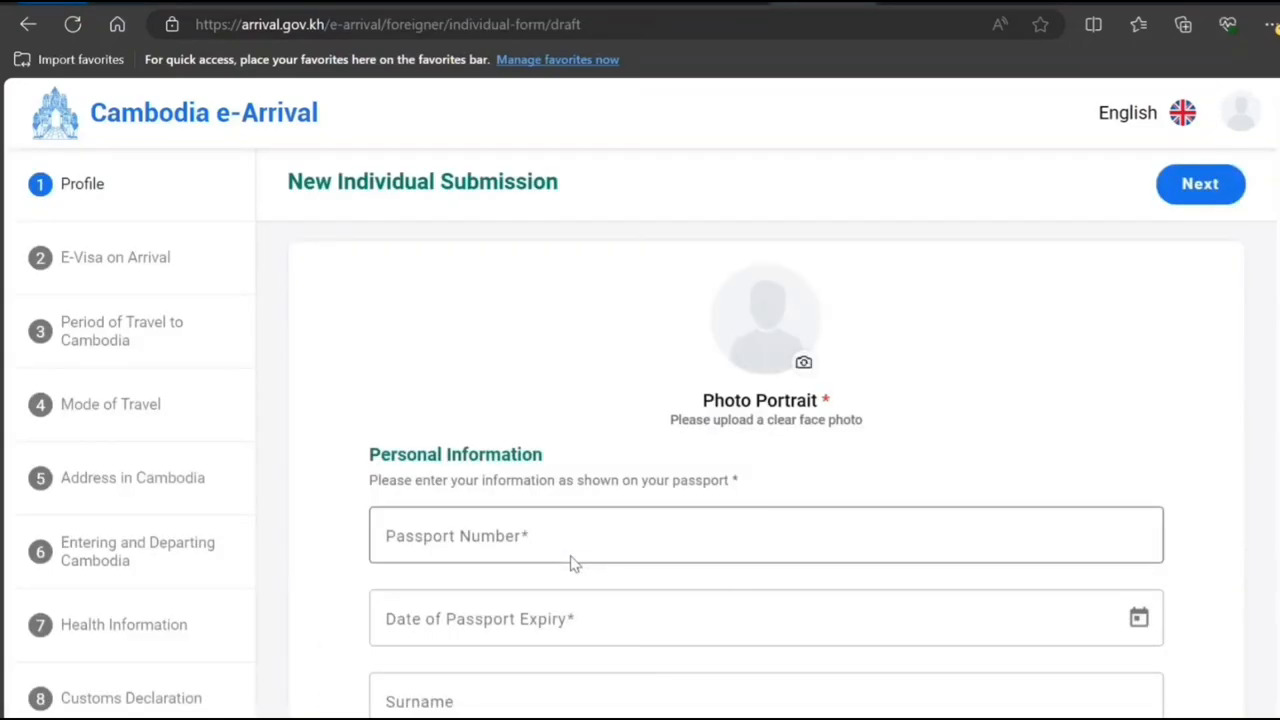
mouse_move(351, 322)
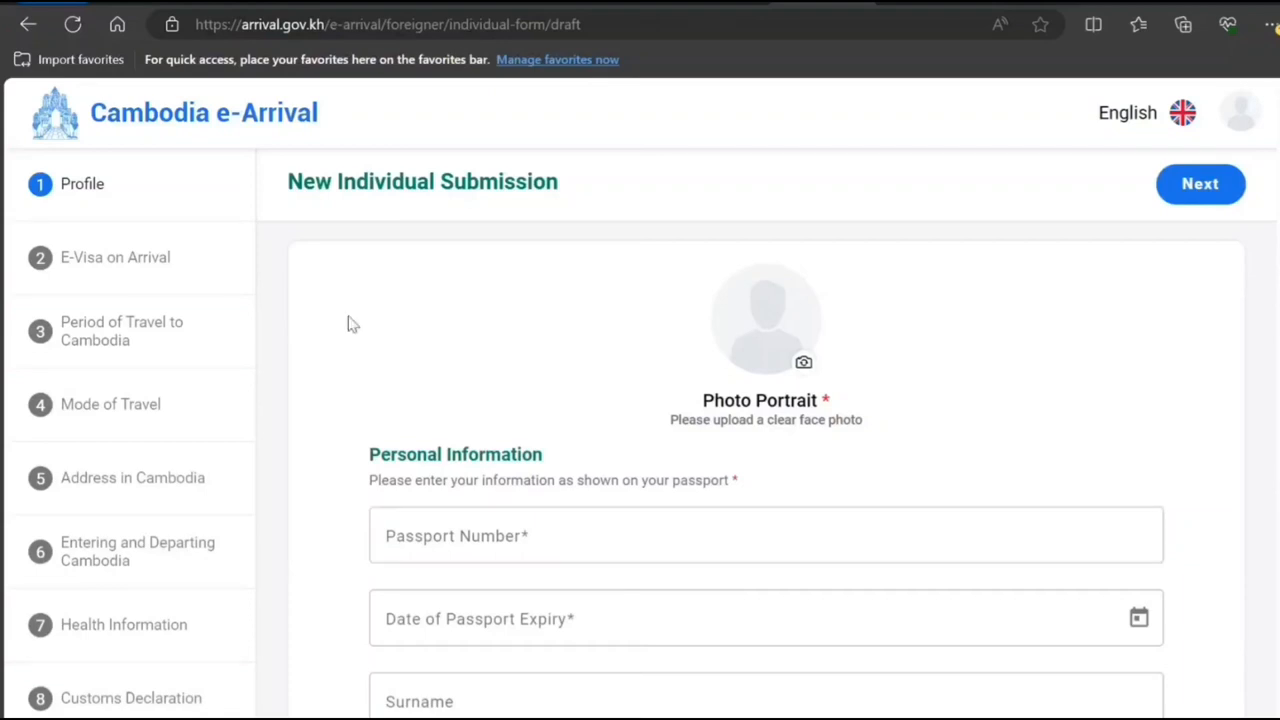
mouse_move(138, 379)
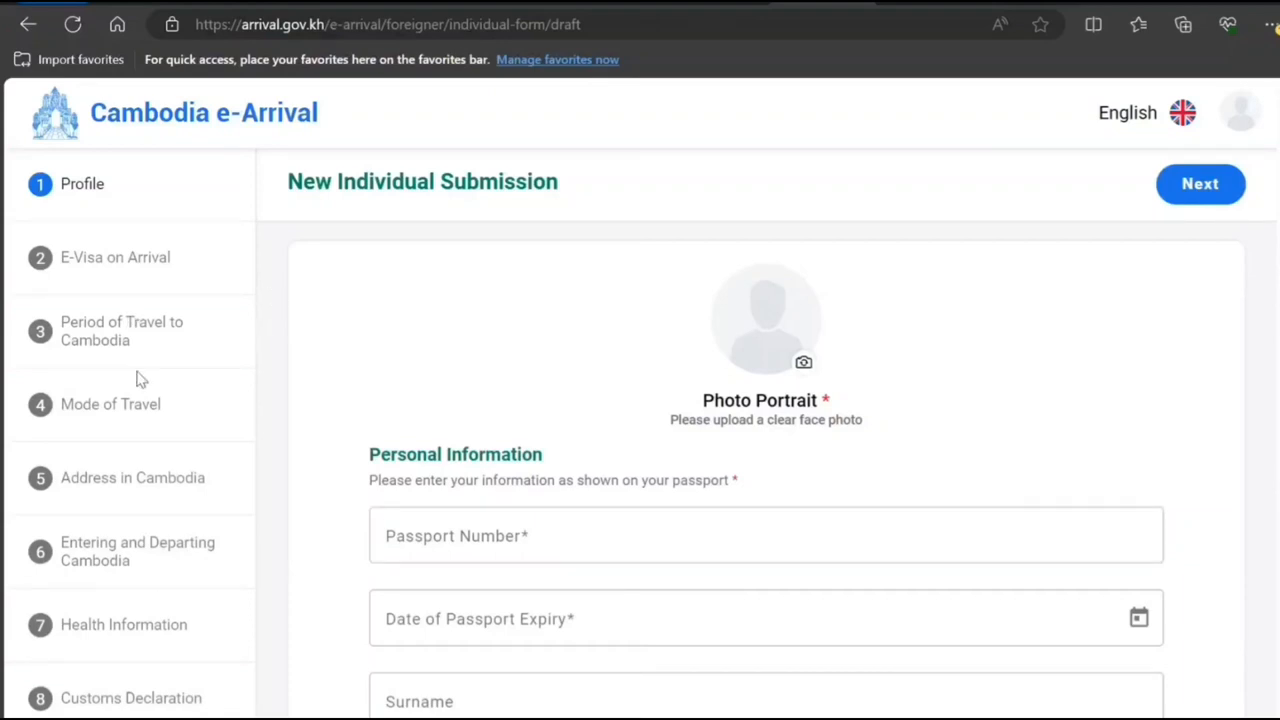
scroll("down", 3)
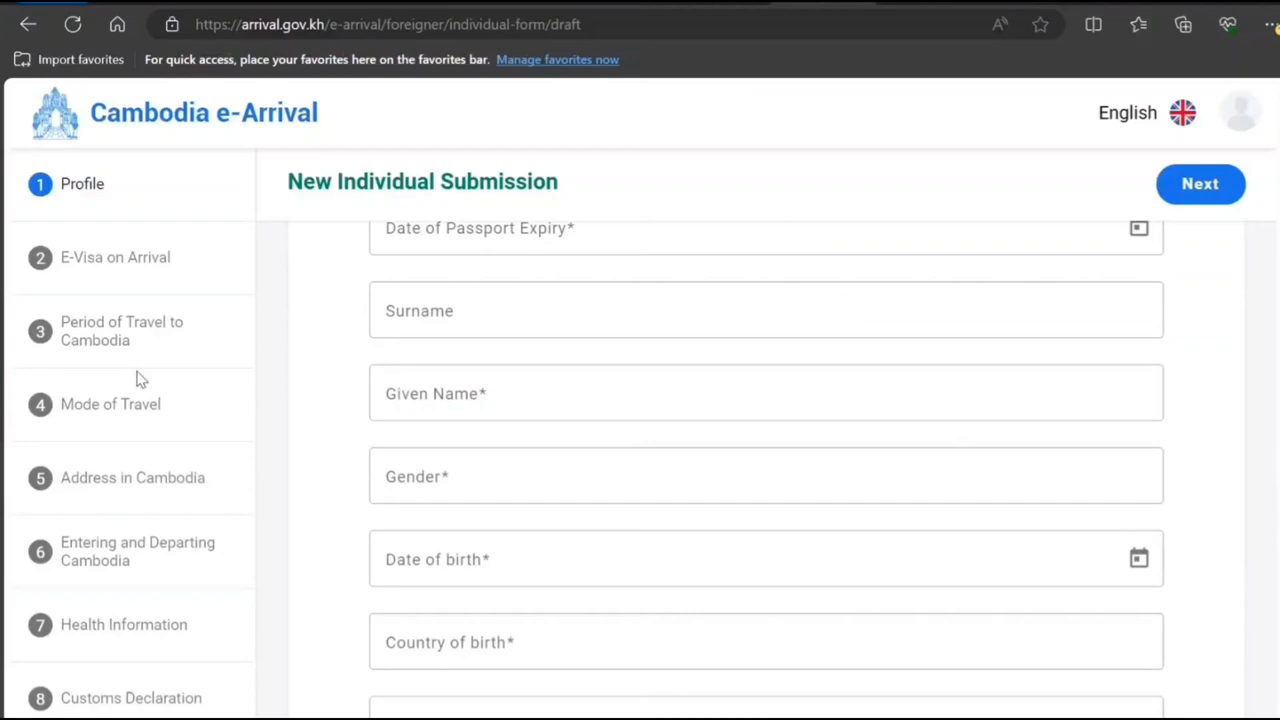
scroll("down", 3)
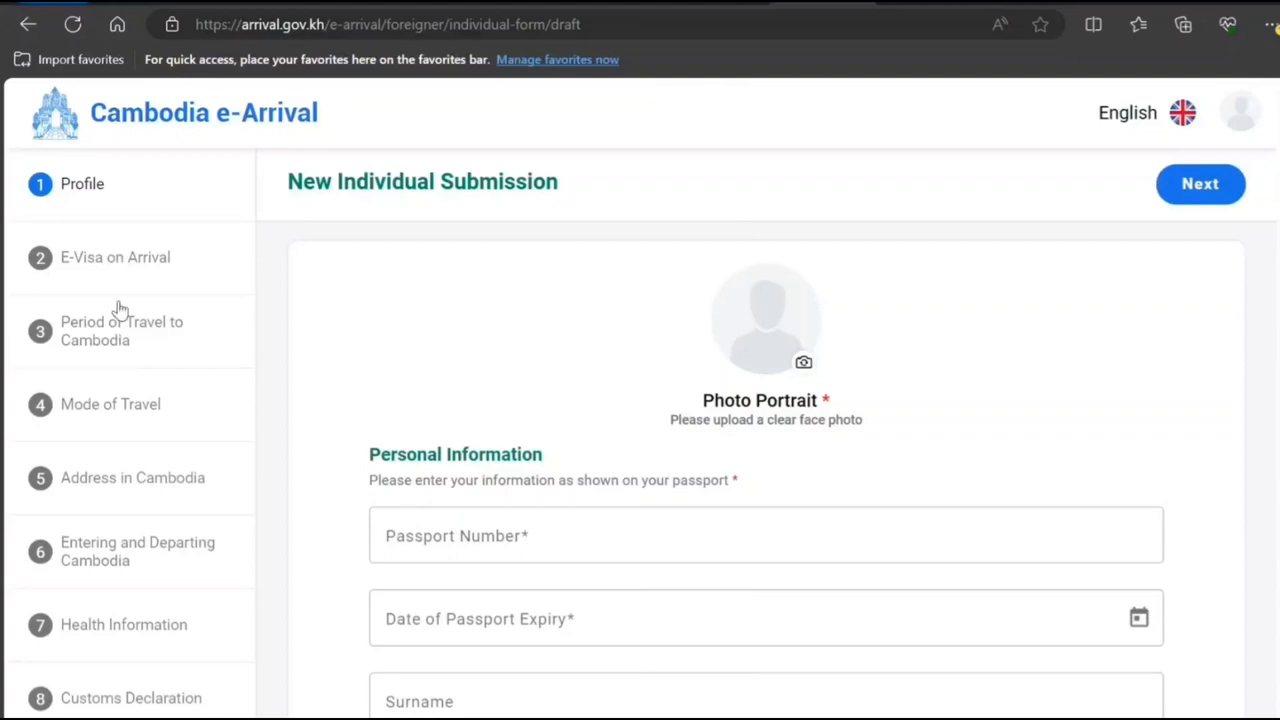
mouse_move(135, 415)
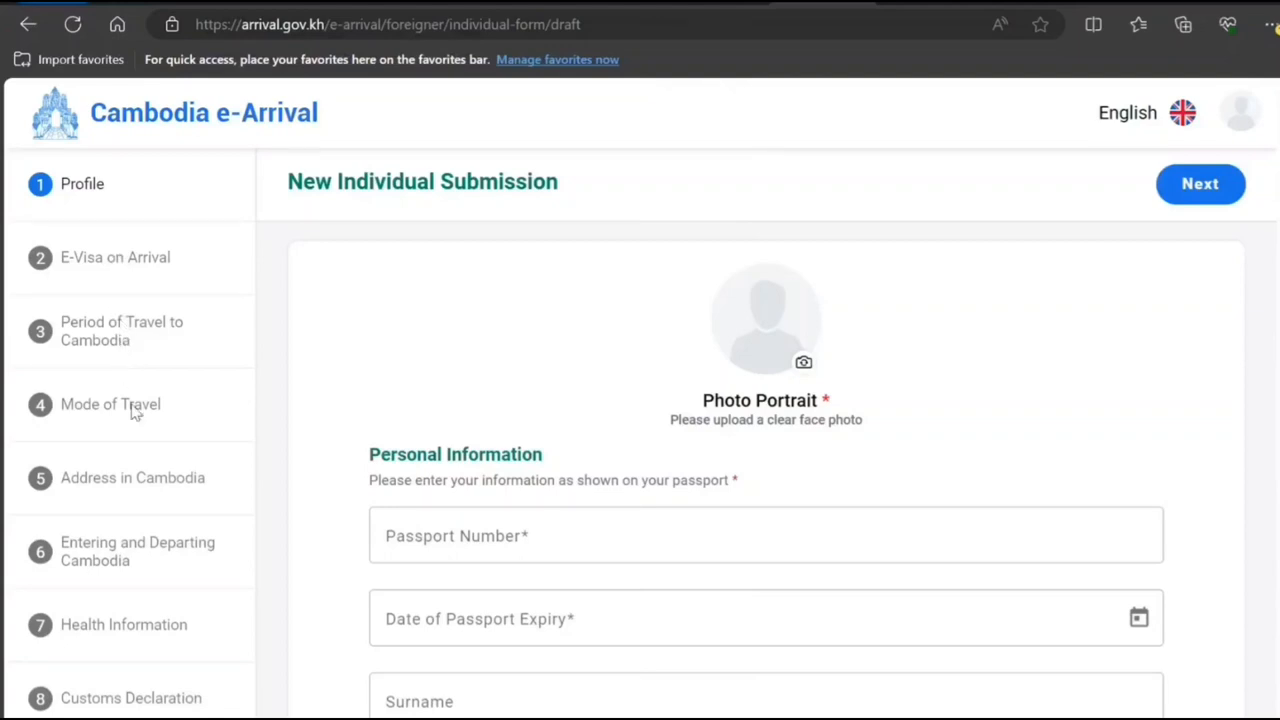
scroll("down", 3)
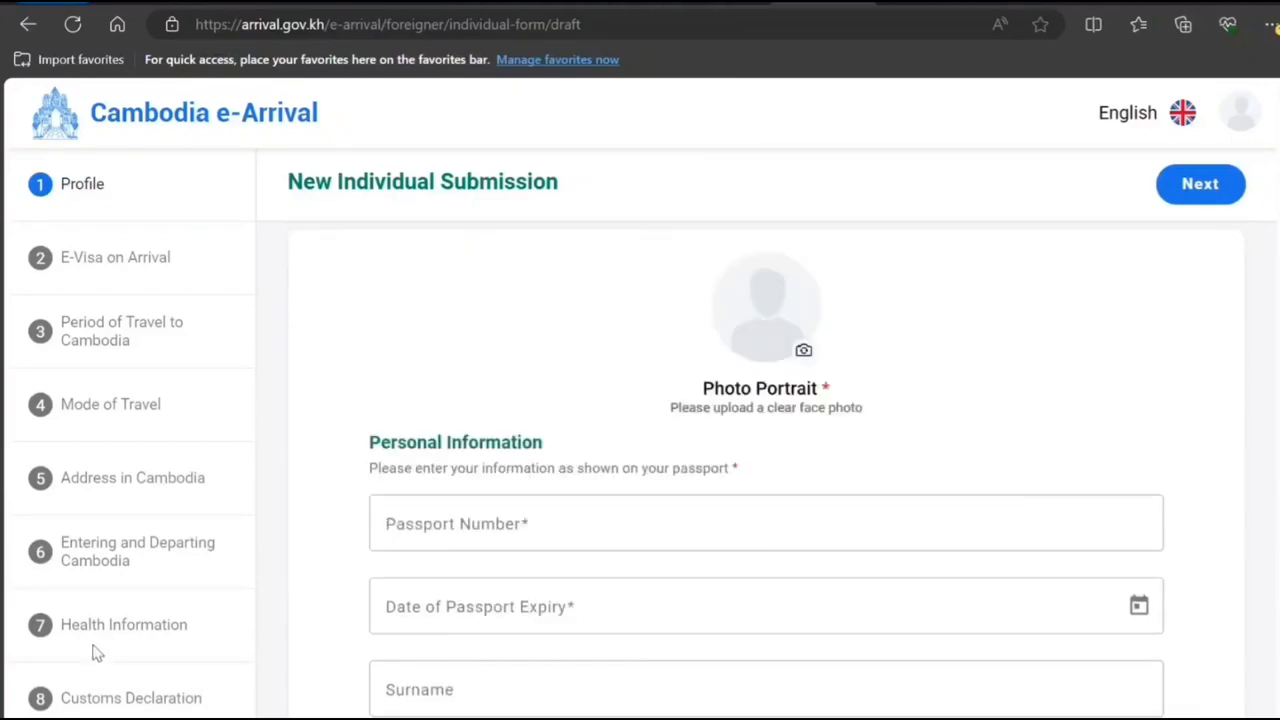
scroll("down", 3)
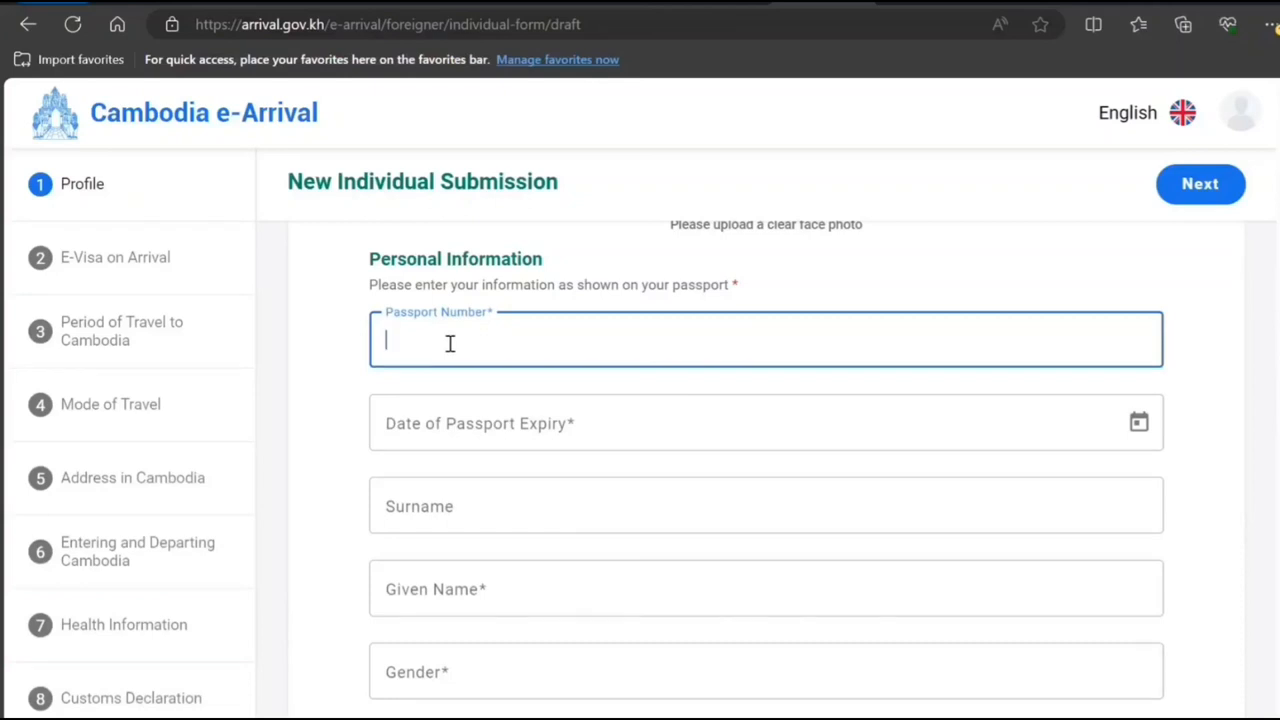
type("JKHJ8")
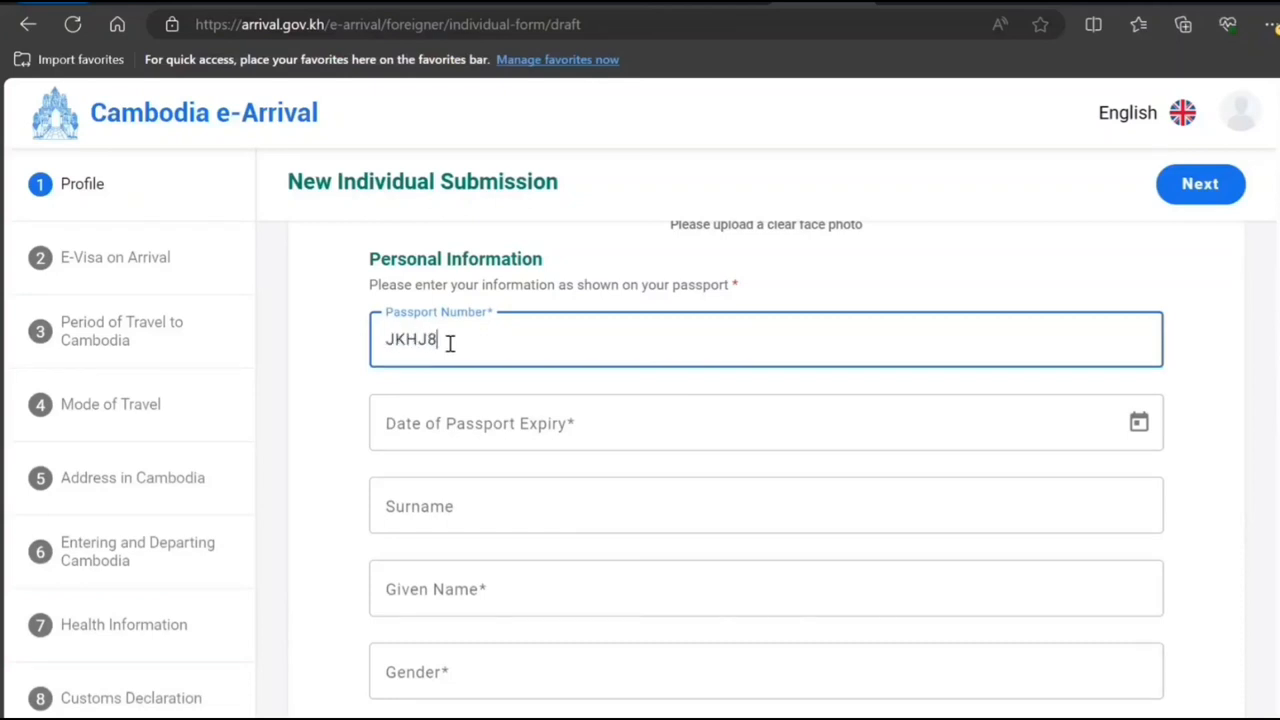
type("989989")
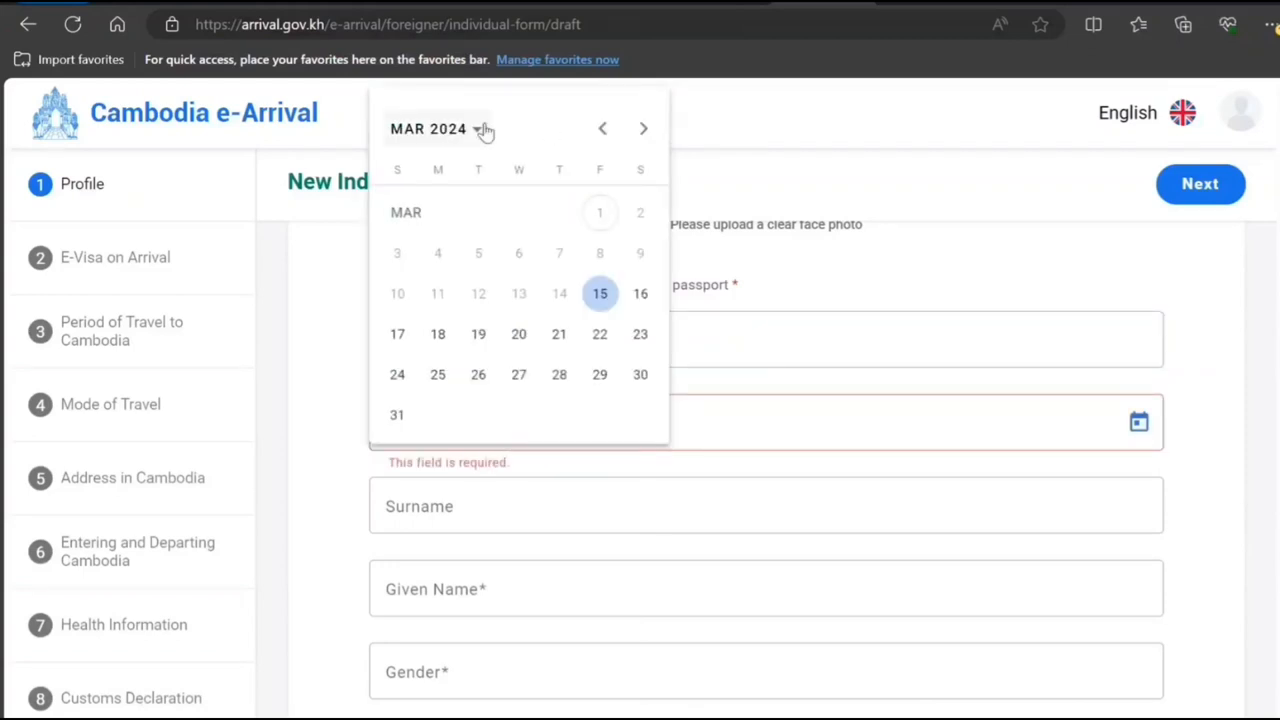
left_click(428, 129)
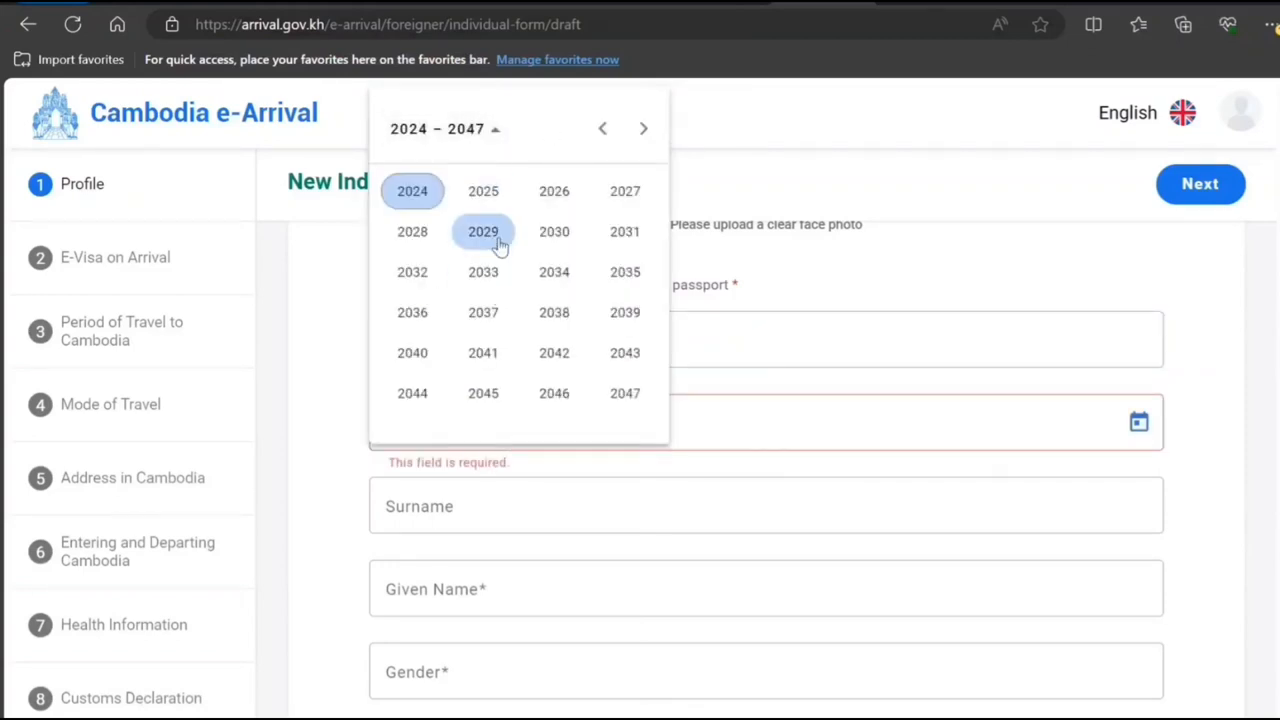
left_click(483, 231)
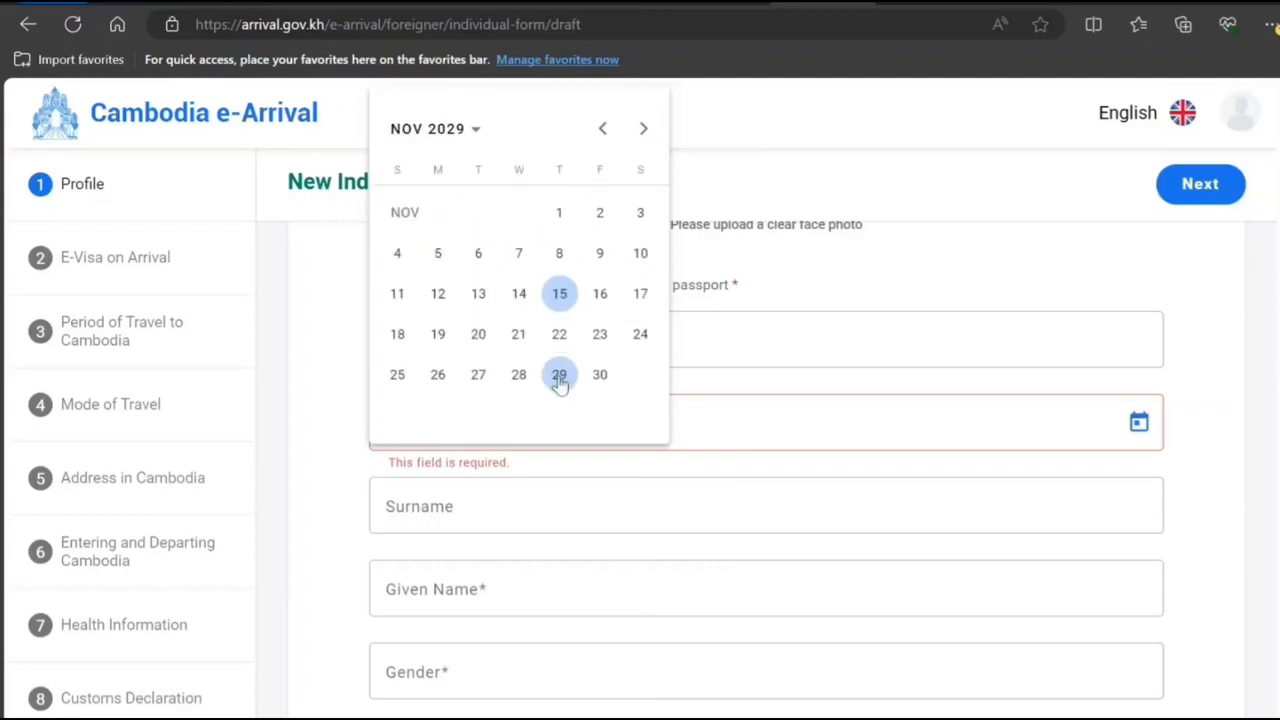
left_click(559, 375)
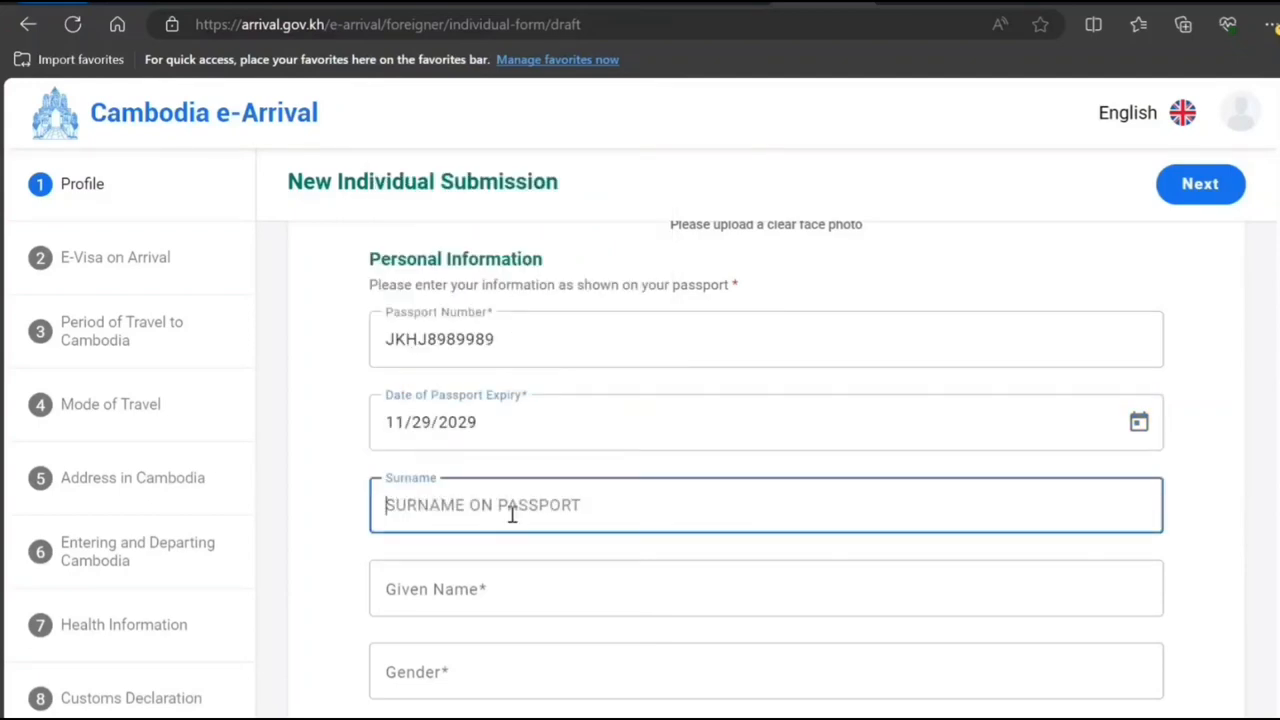
Fill in surname SMITH and given name JOHN.
type("S")
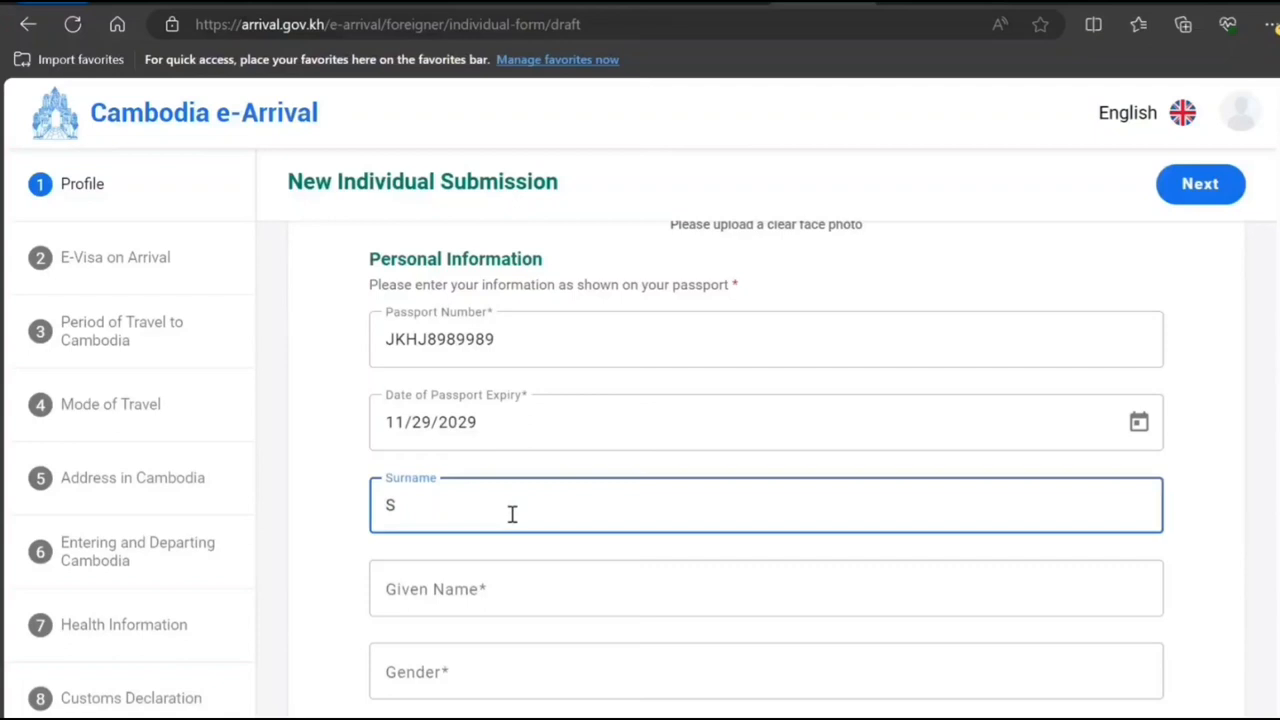
type("MITH")
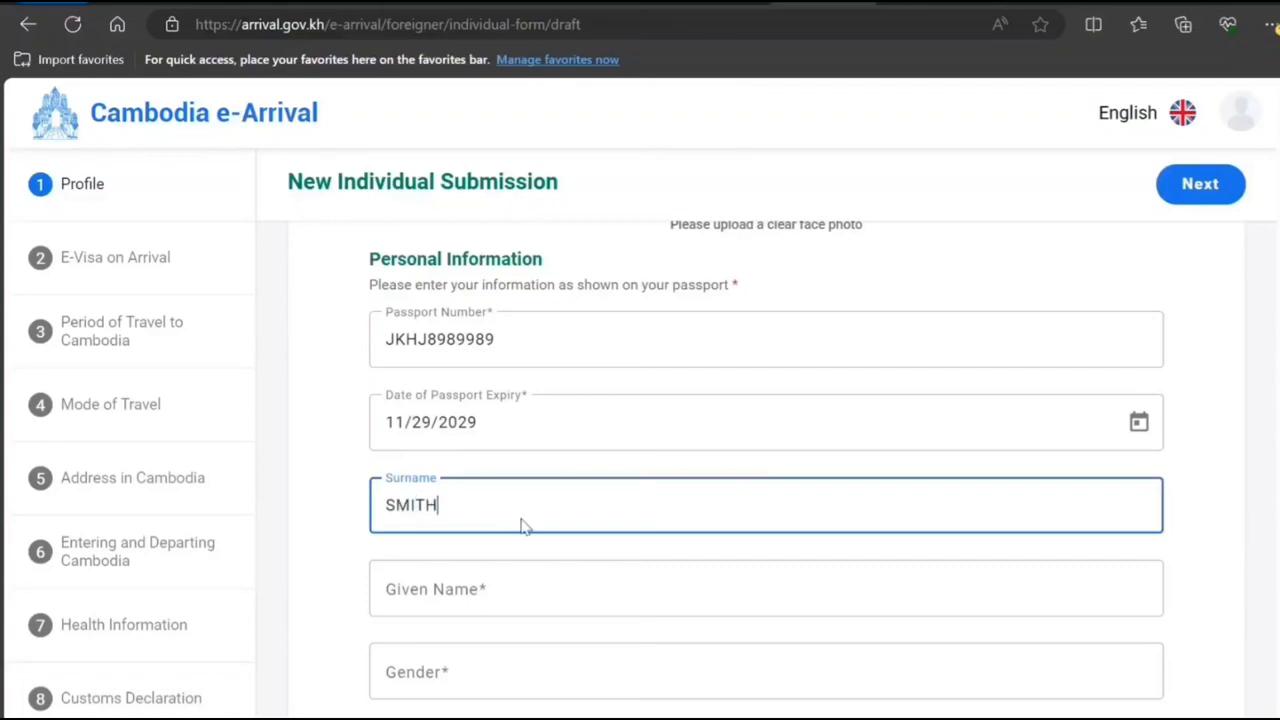
left_click(500, 589)
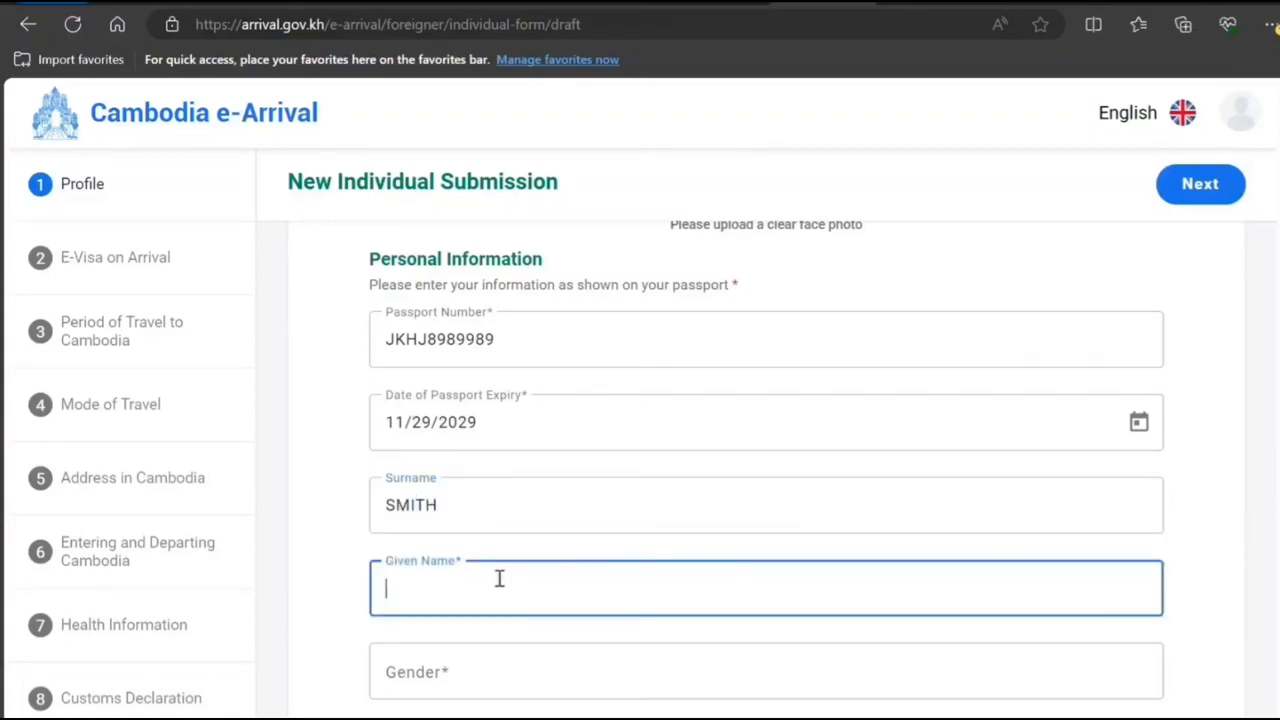
type("JOHN")
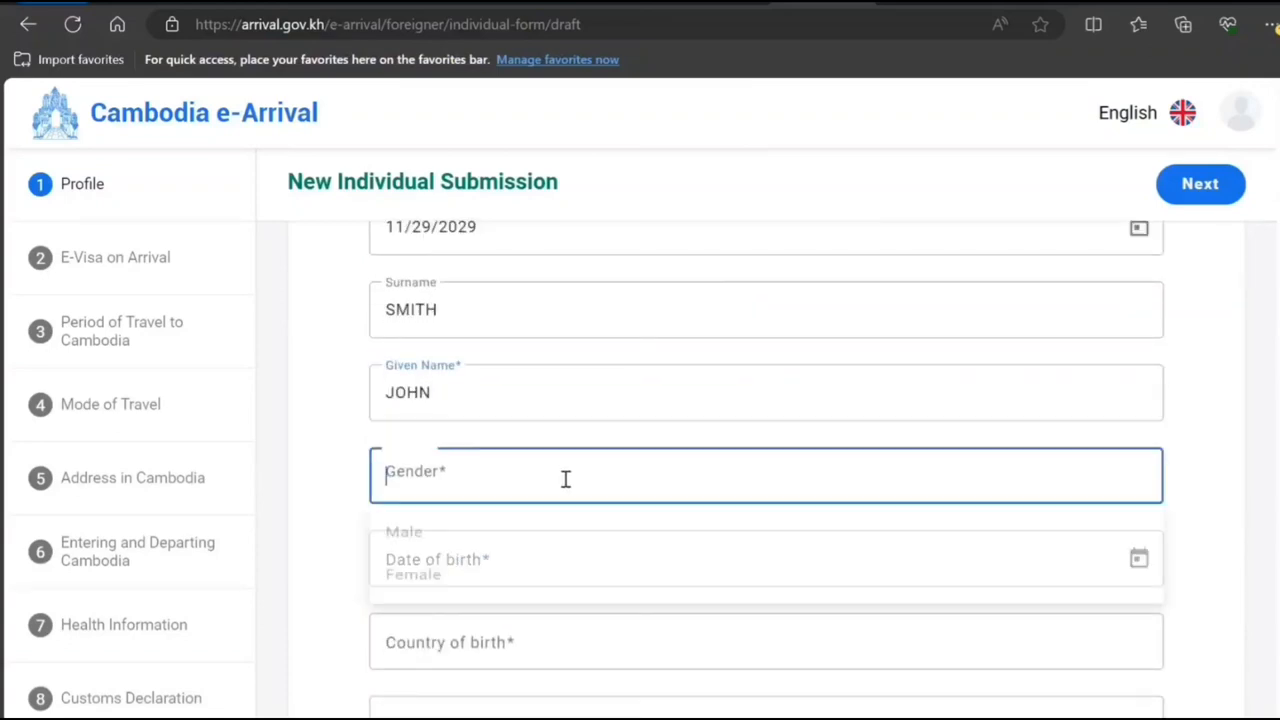
Set the date of birth to January 8, 2001 in the calendar.
left_click(404, 531)
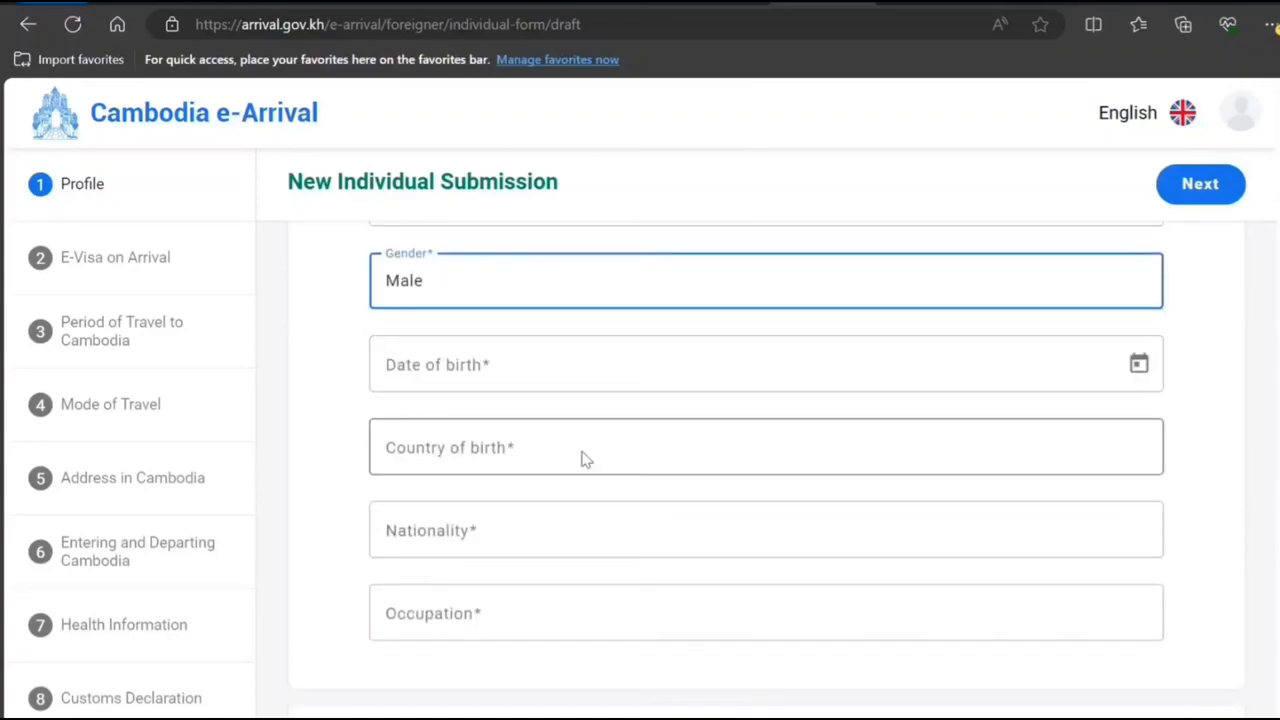
left_click(1138, 363)
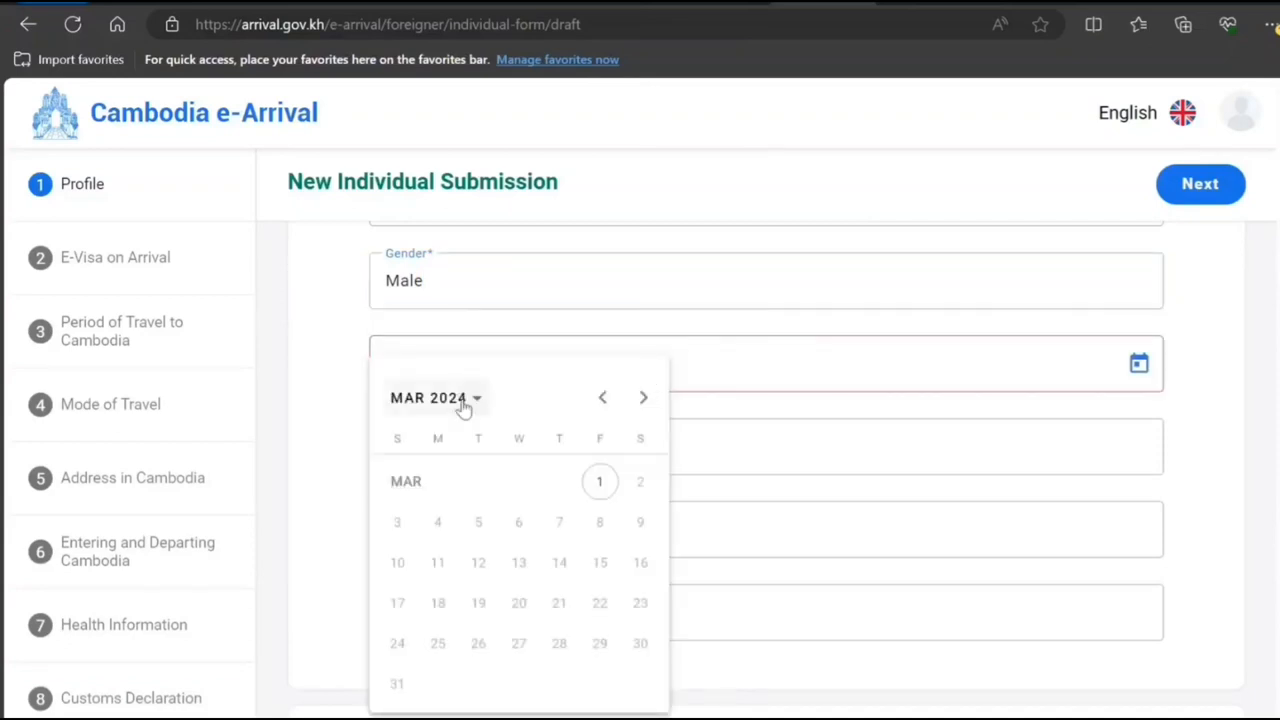
left_click(435, 398)
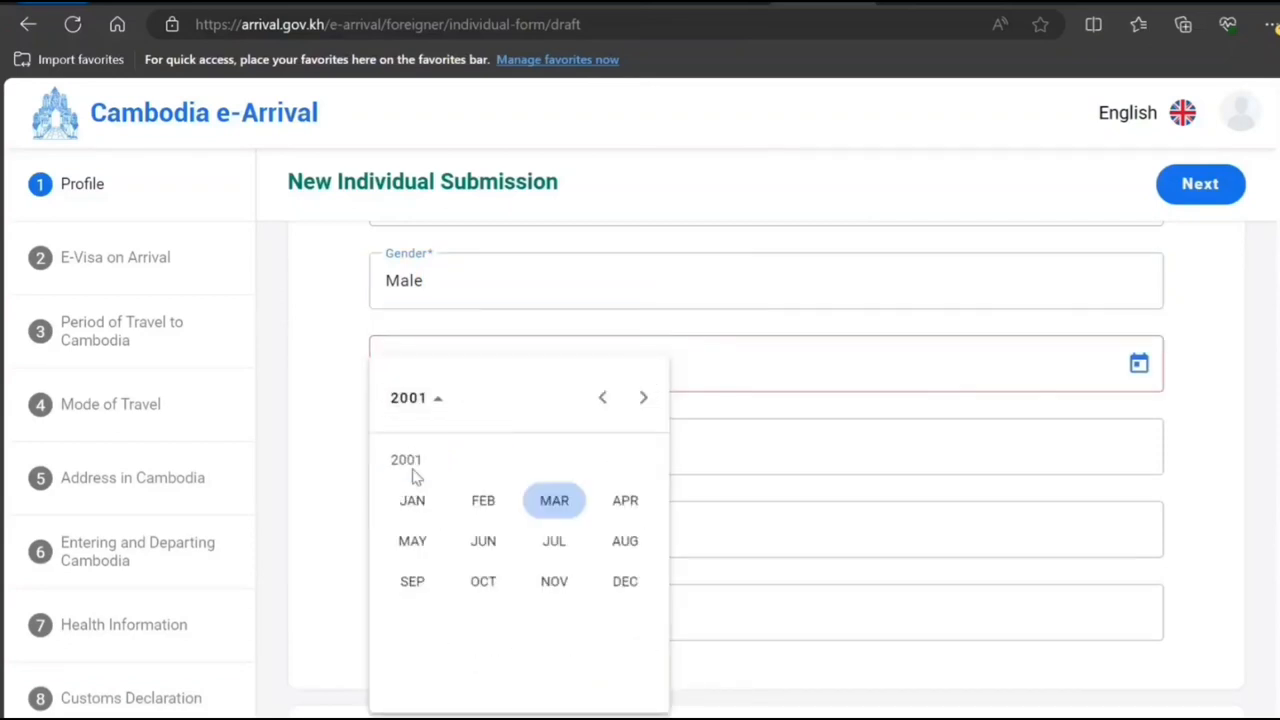
left_click(412, 501)
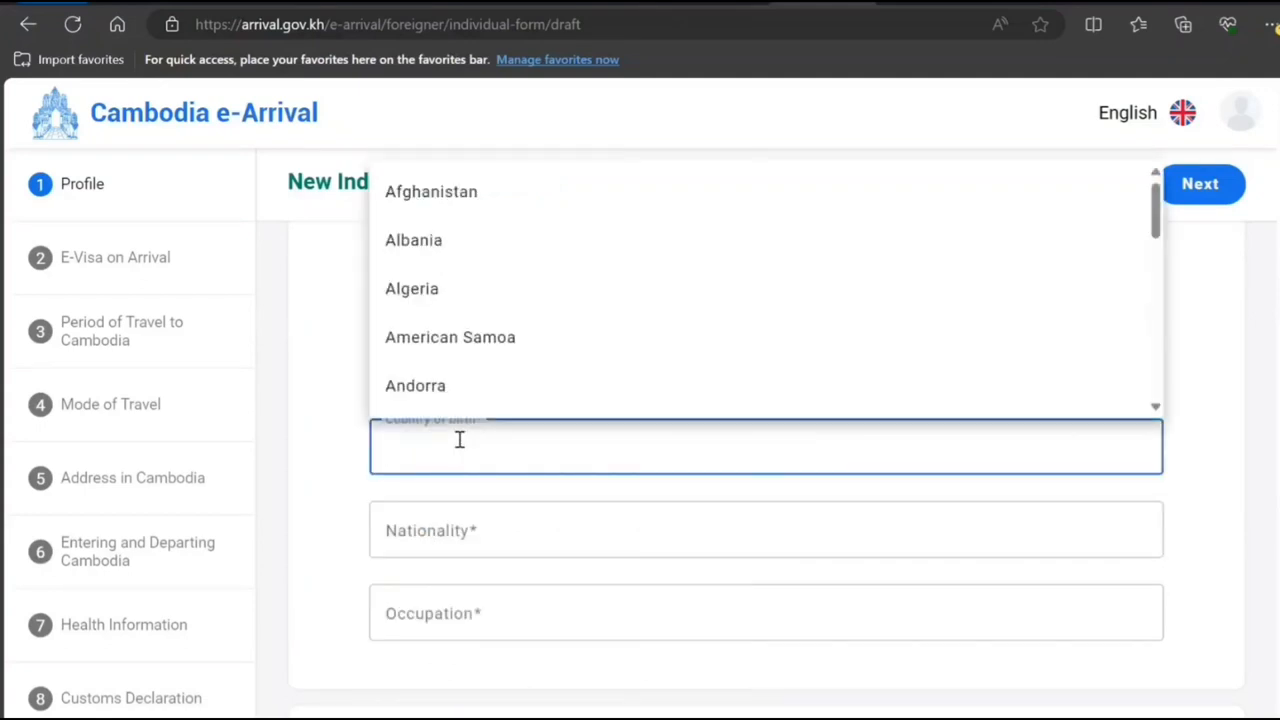
Choose Canada as country of birth and Canadian as nationality.
type("can")
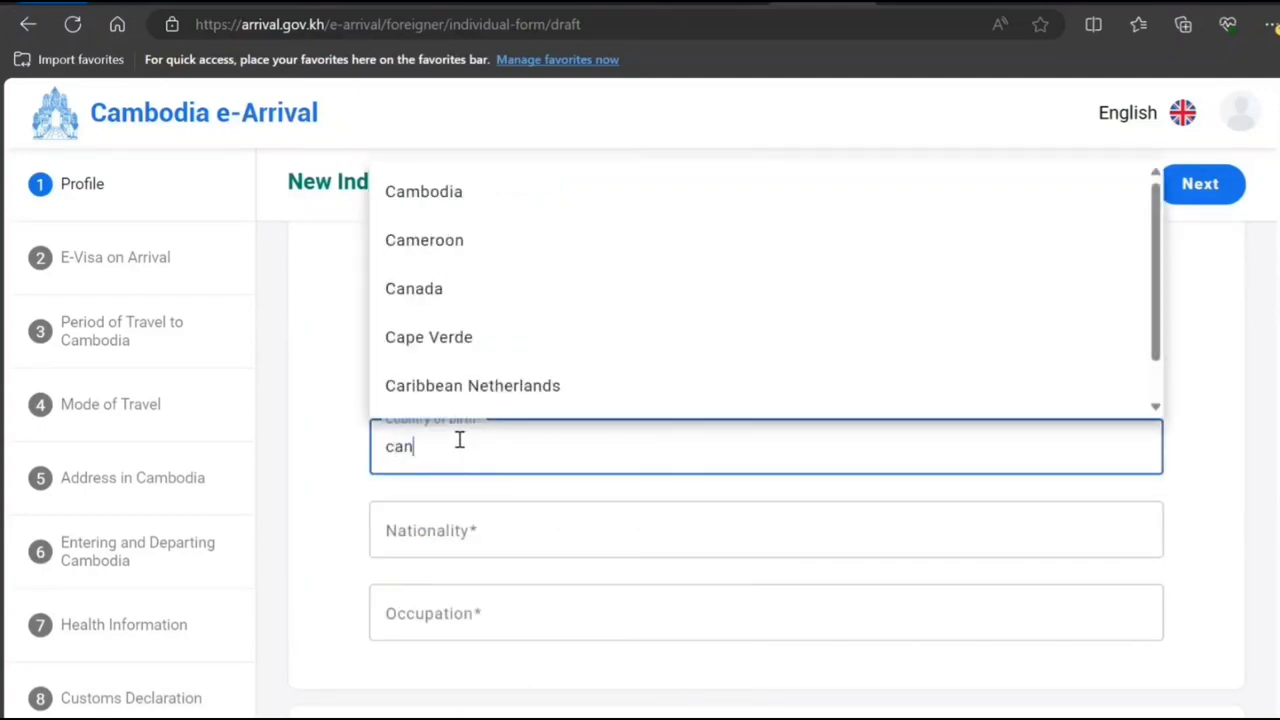
type("ada")
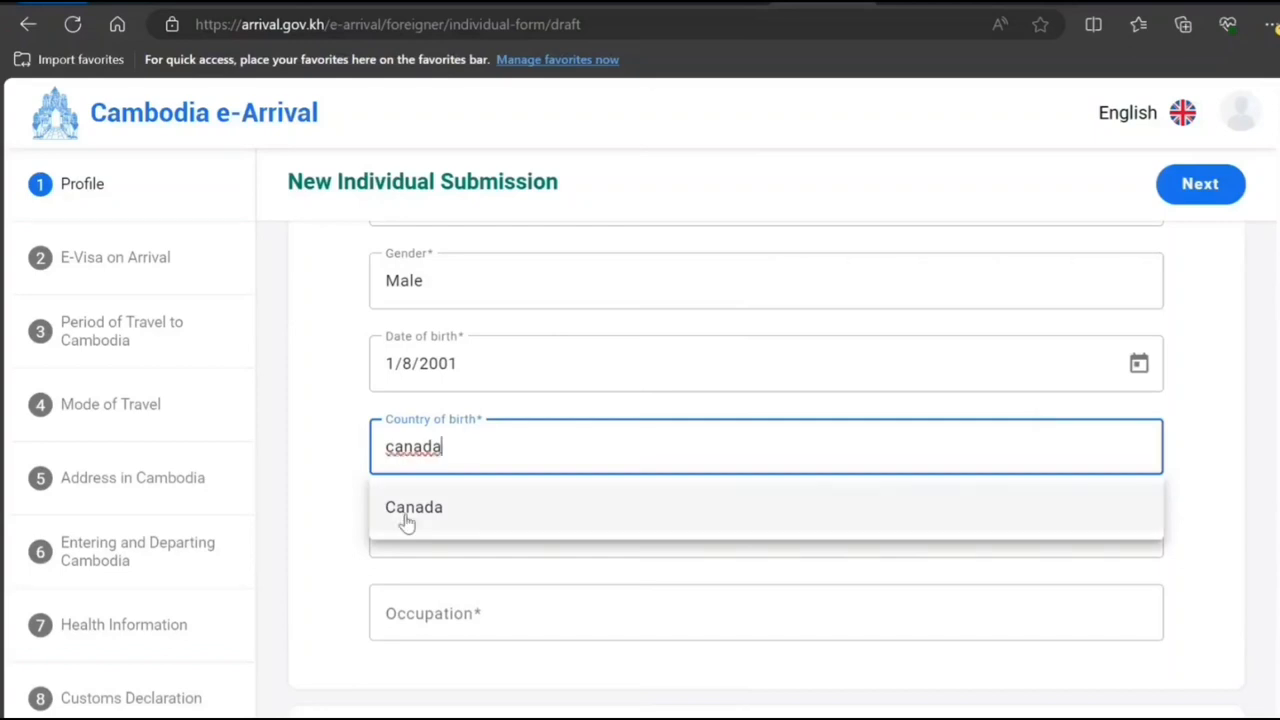
left_click(413, 507)
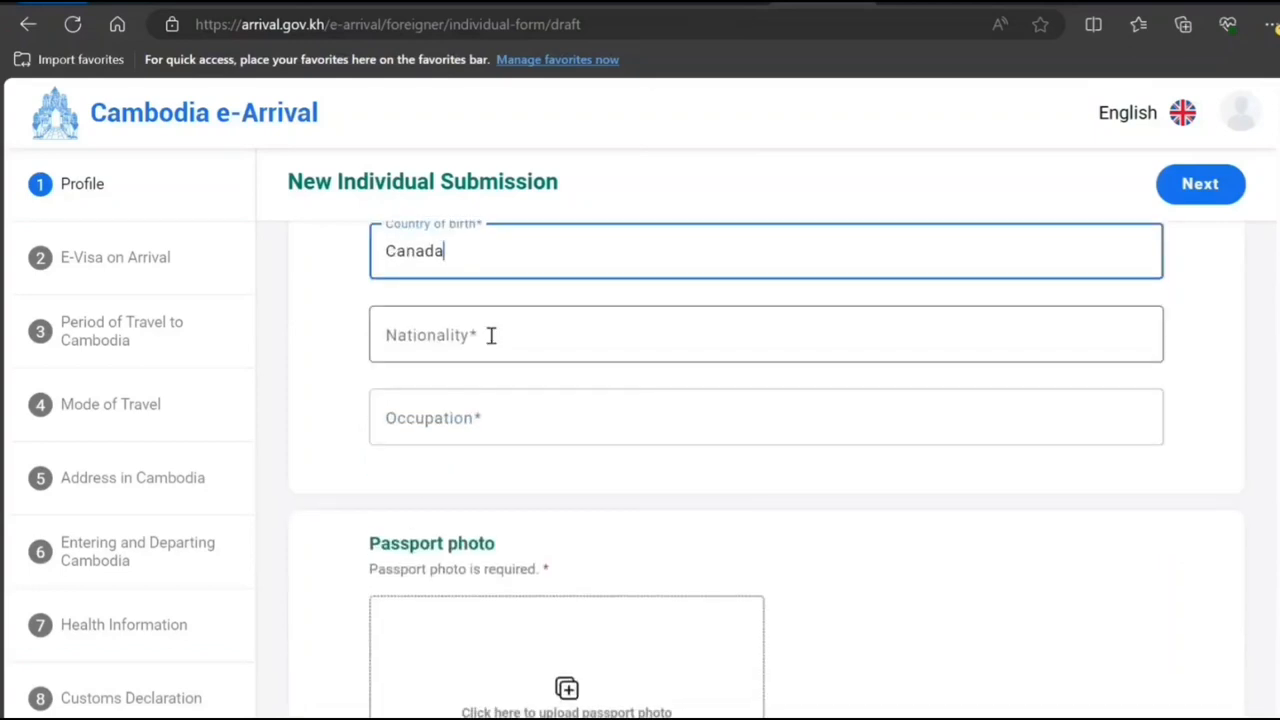
type("canada")
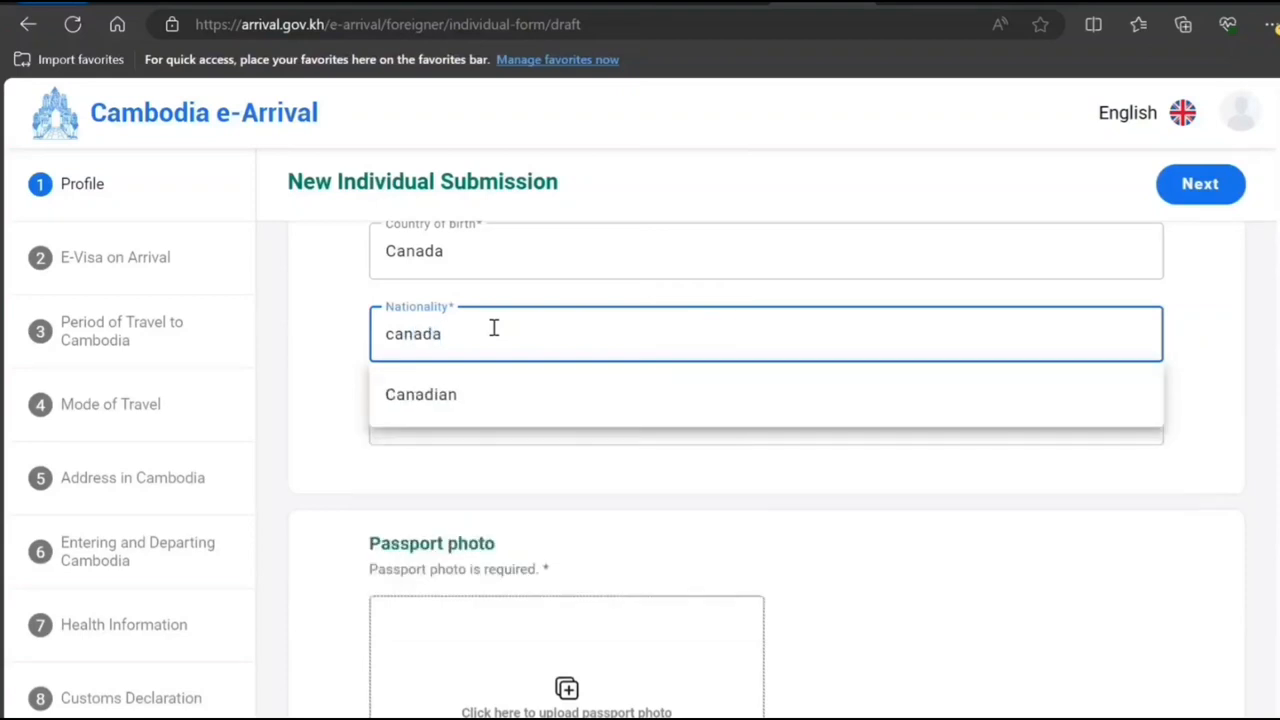
left_click(420, 394)
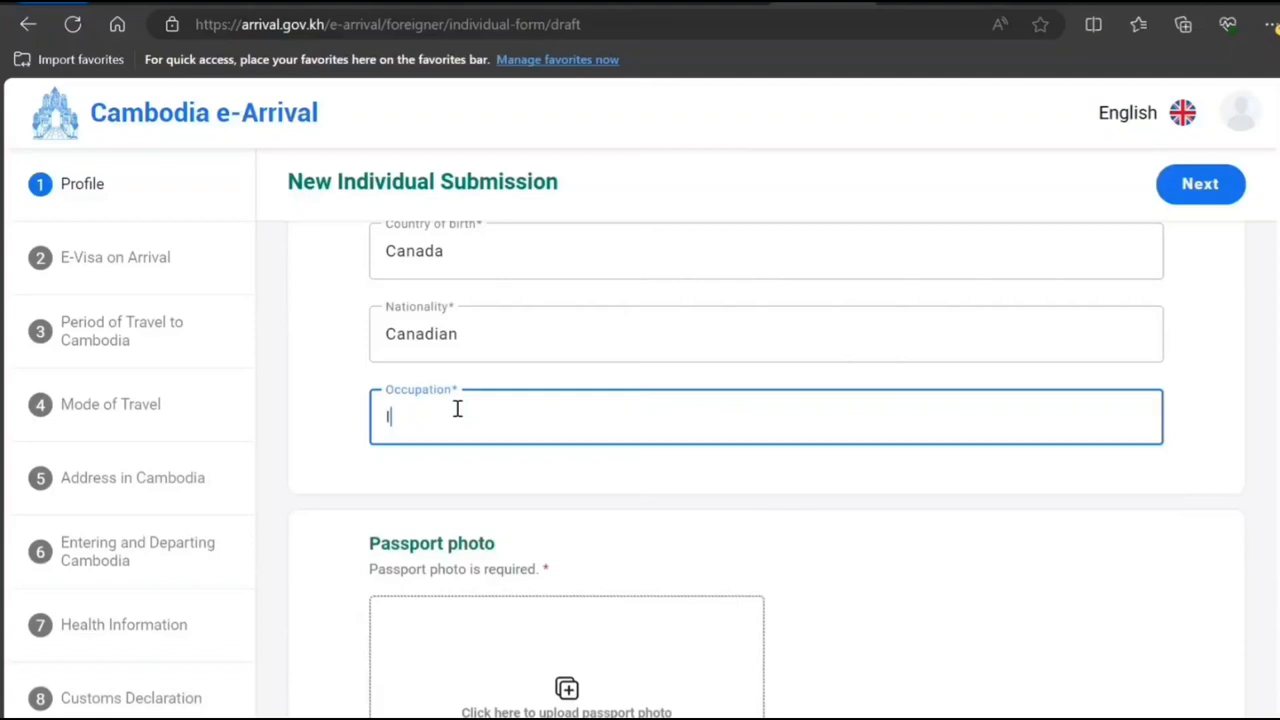
Enter IT Consultant as the occupation, correcting a typo.
type("IT")
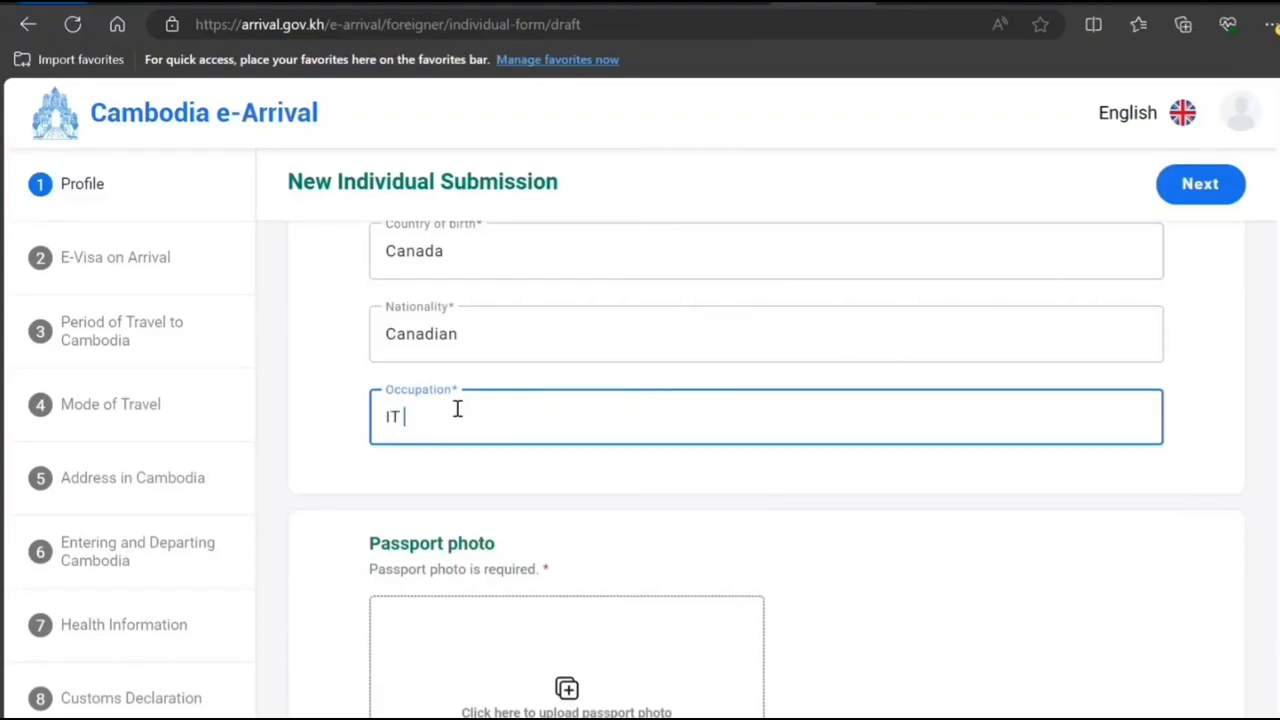
type("Cons")
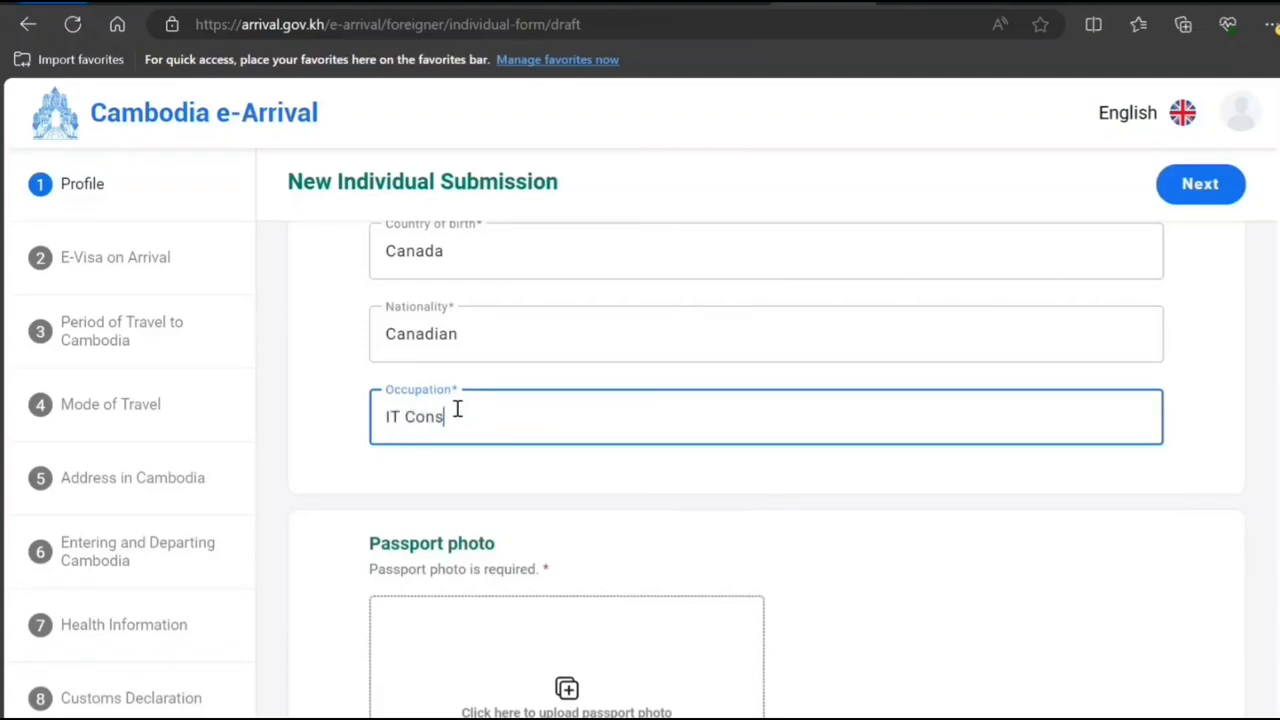
type("yltant")
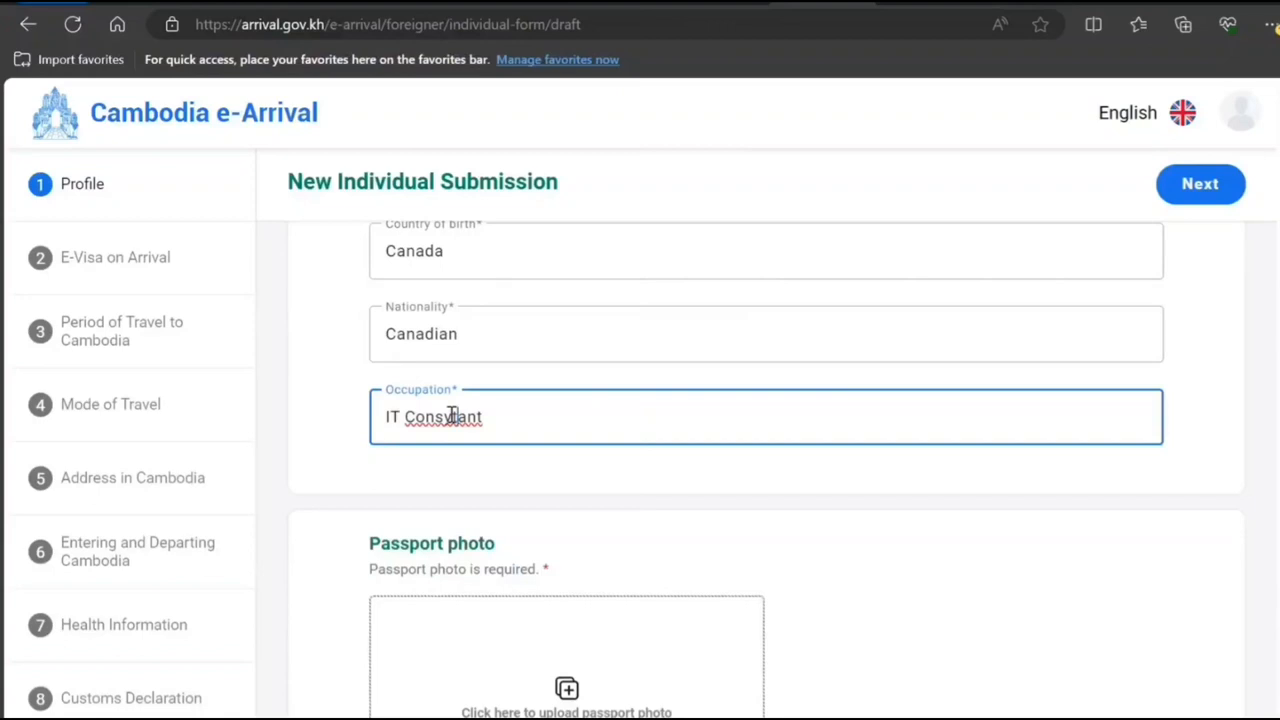
key("Backspace")
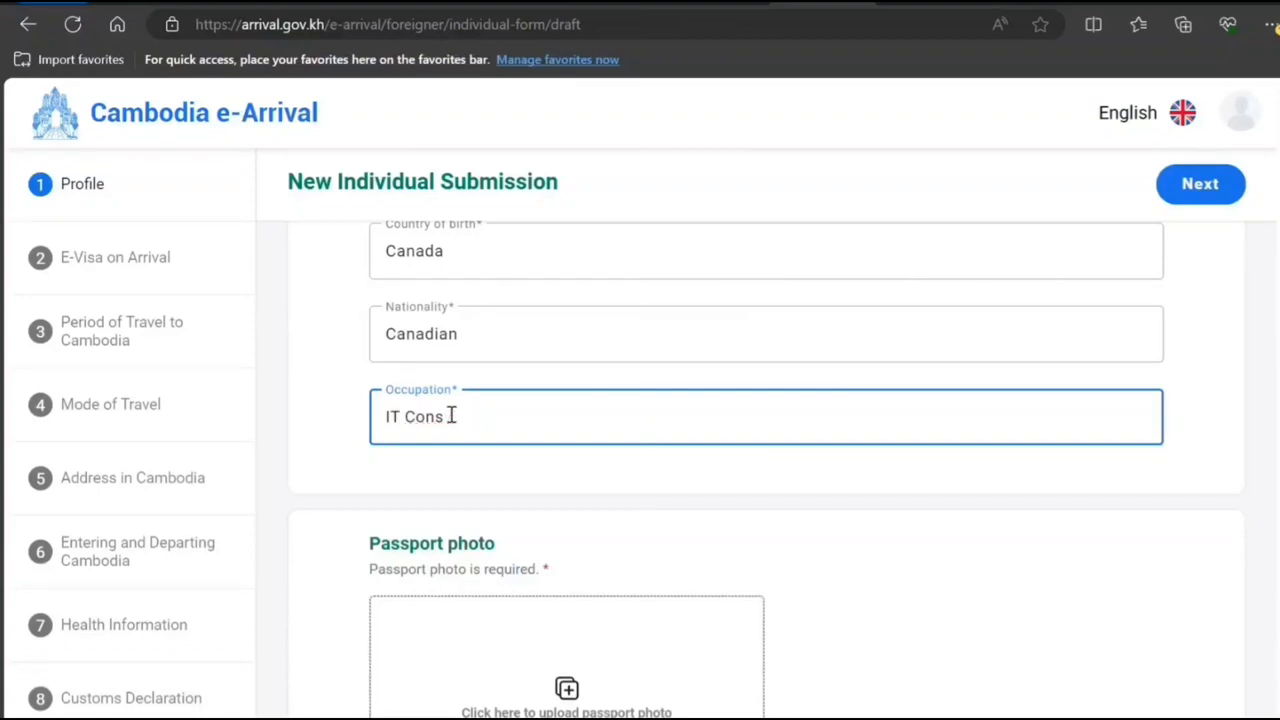
type("u")
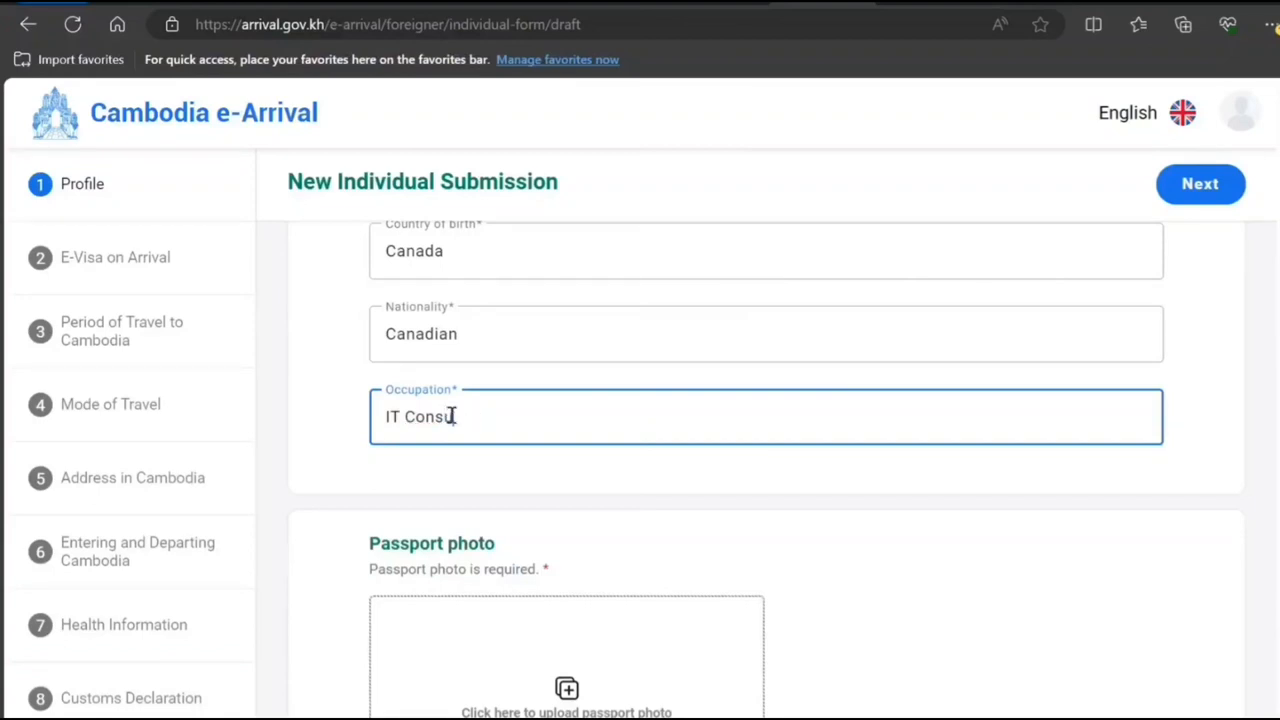
type("tant")
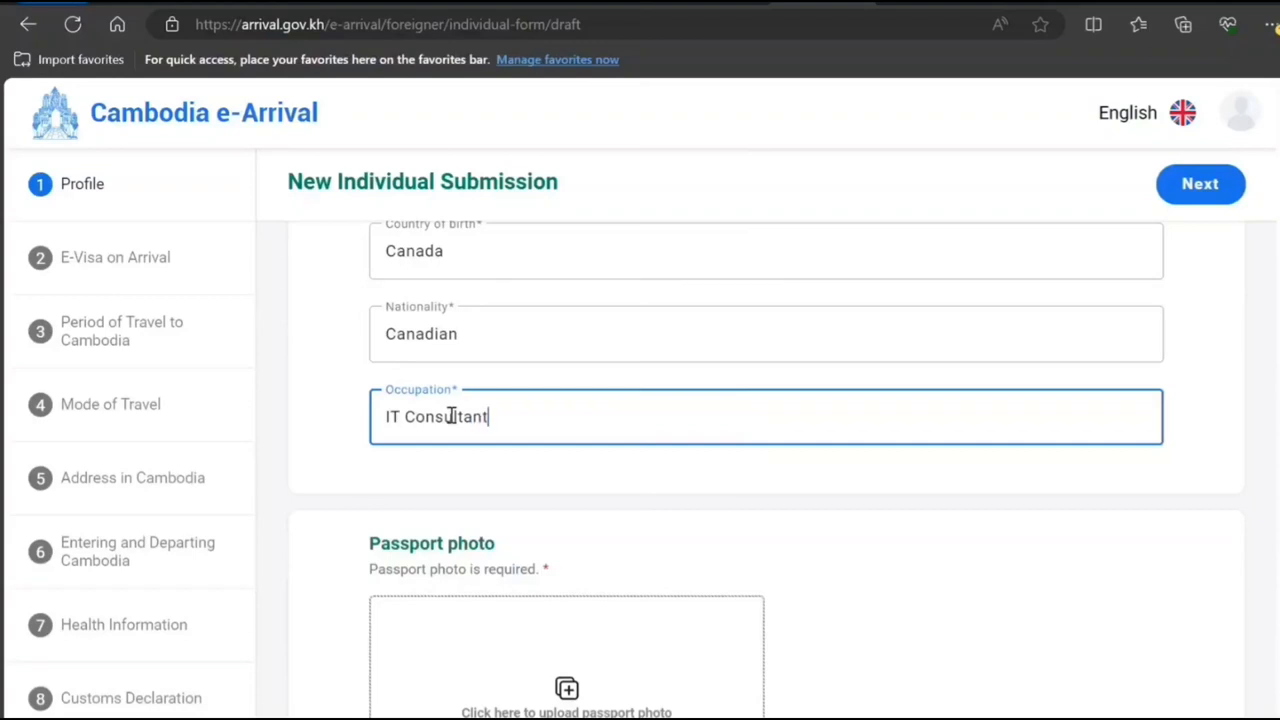
scroll("down", 3)
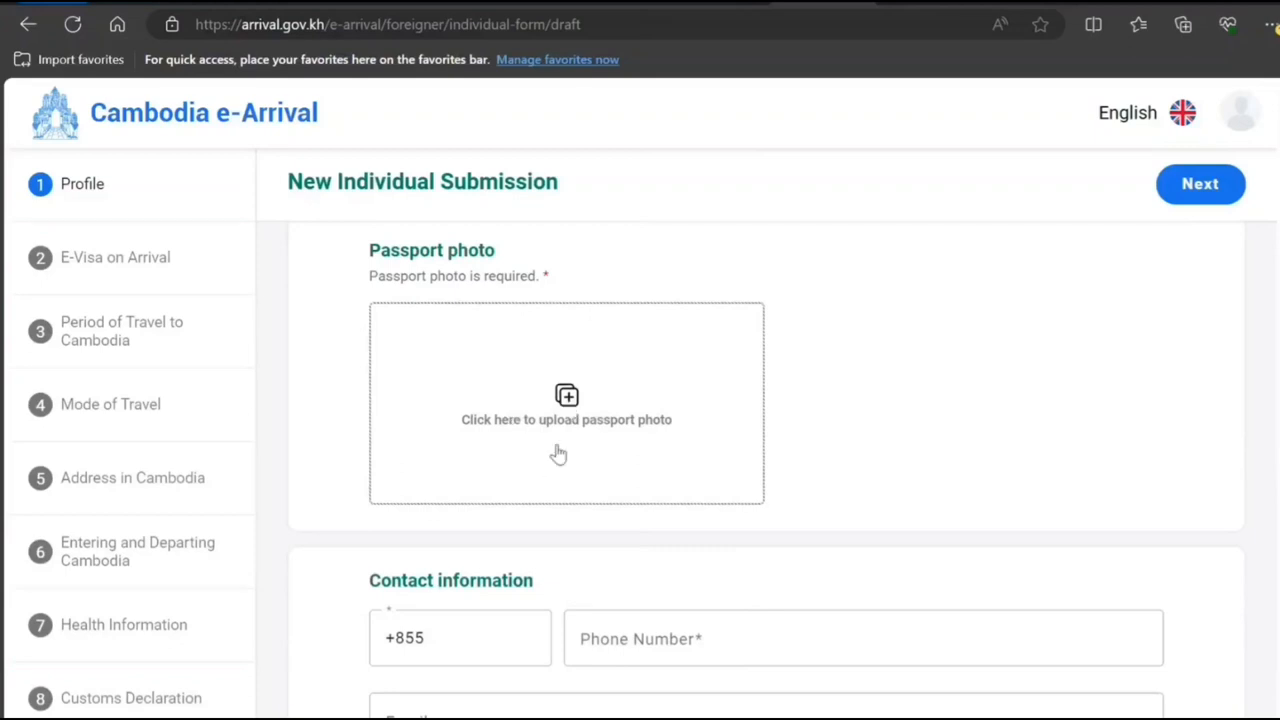
mouse_move(560, 443)
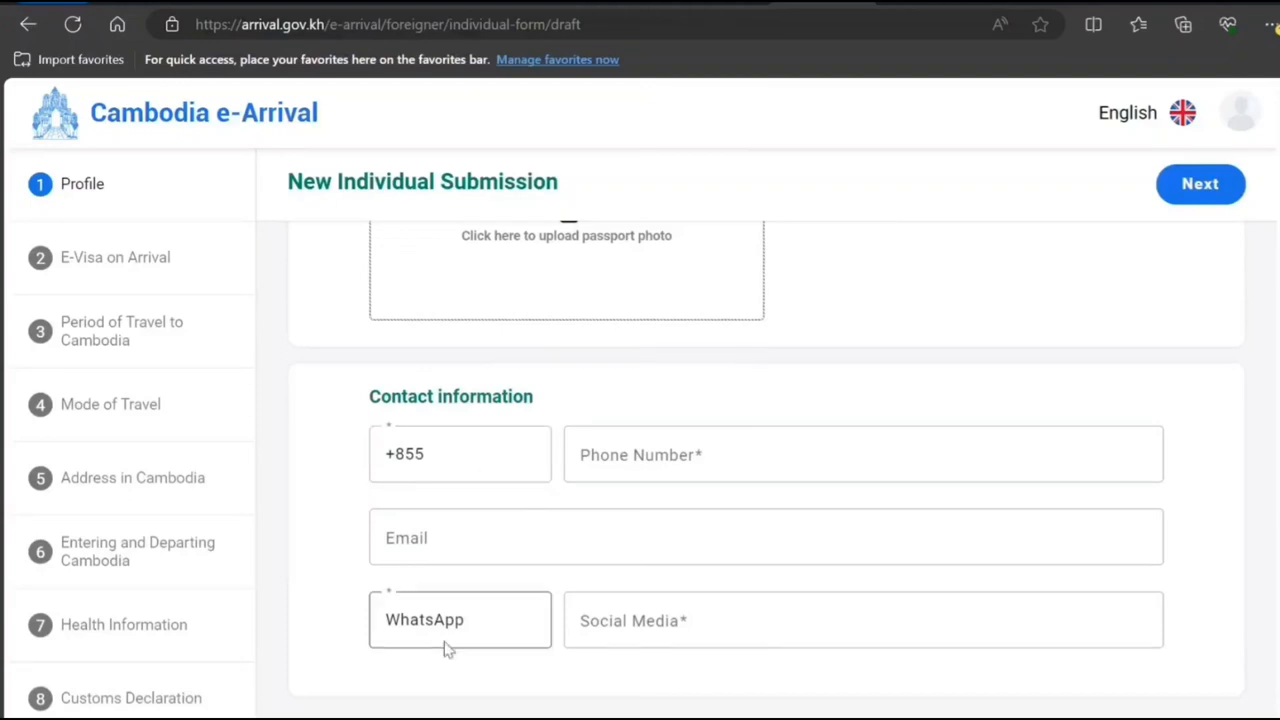
Touch the Social Media field, leave it empty, and view the phone country codes.
left_click(862, 621)
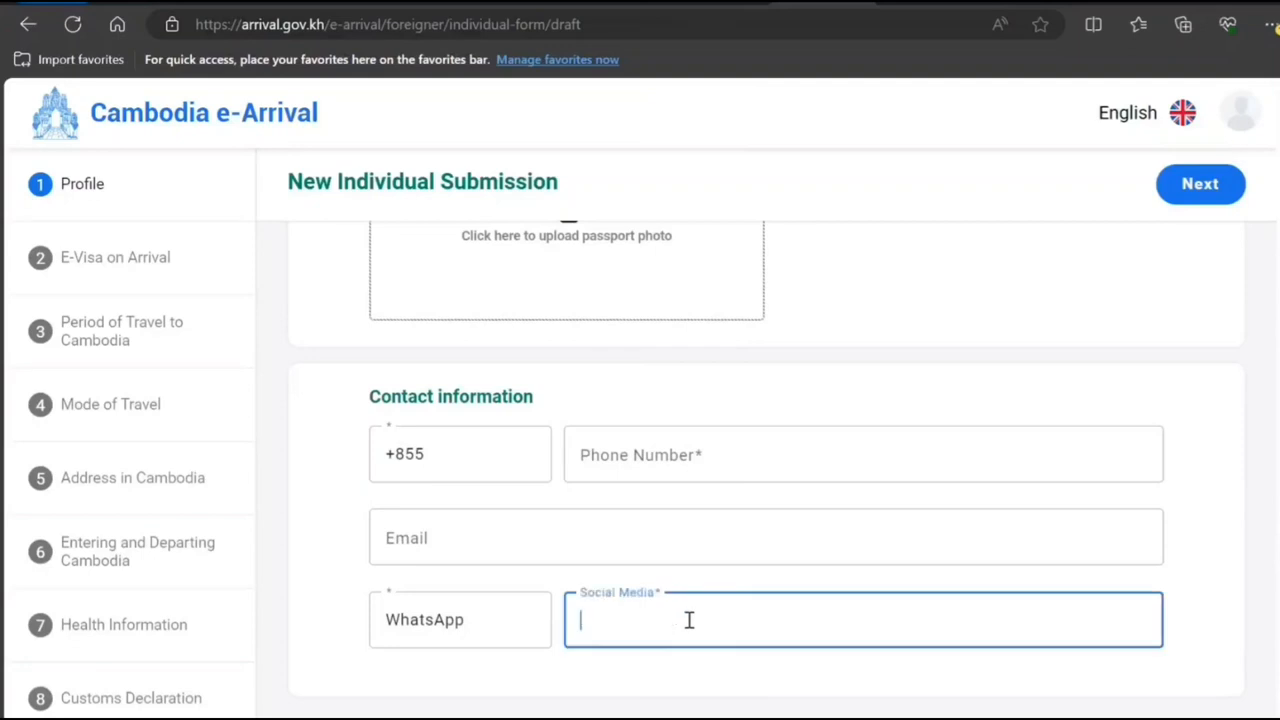
left_click(459, 619)
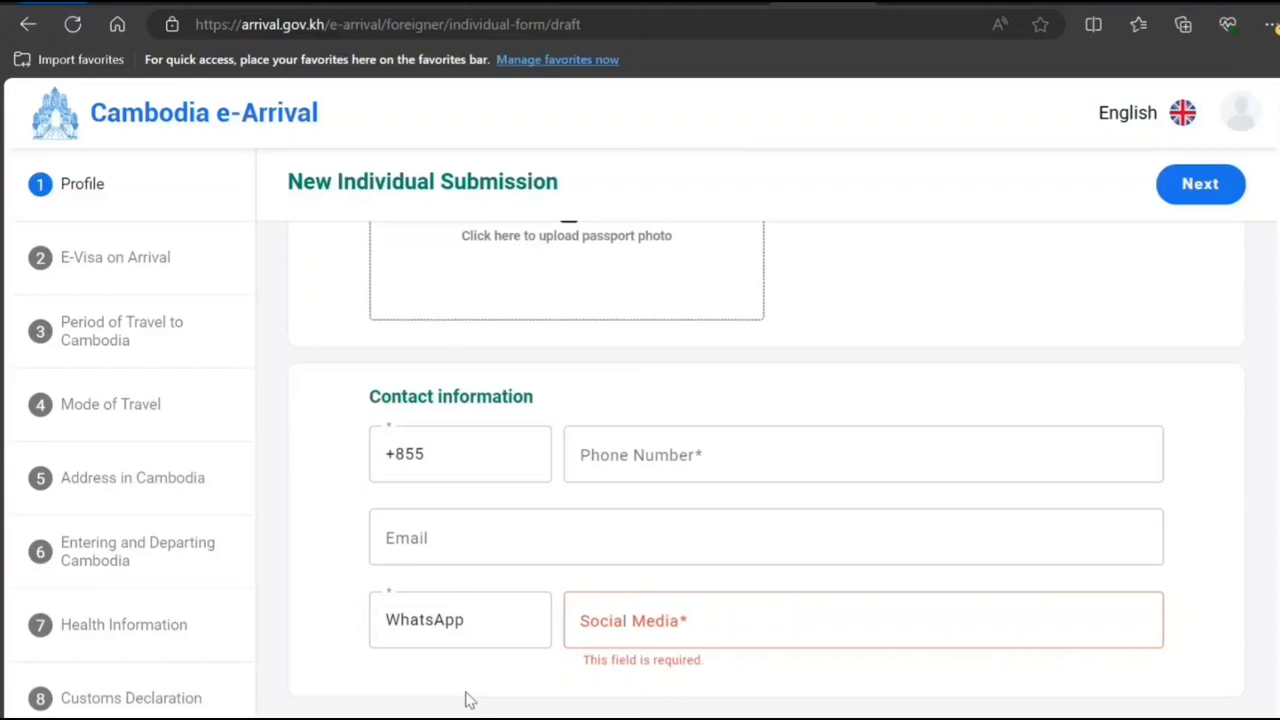
left_click(459, 454)
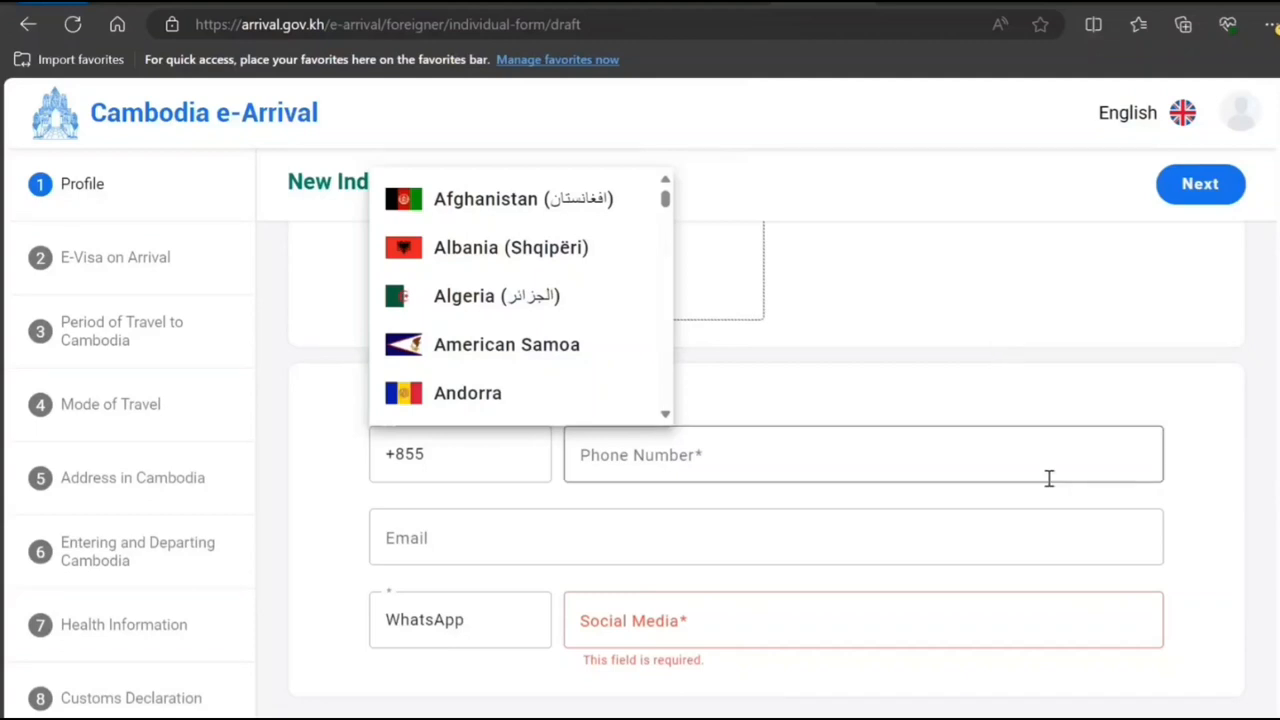
mouse_move(1217, 545)
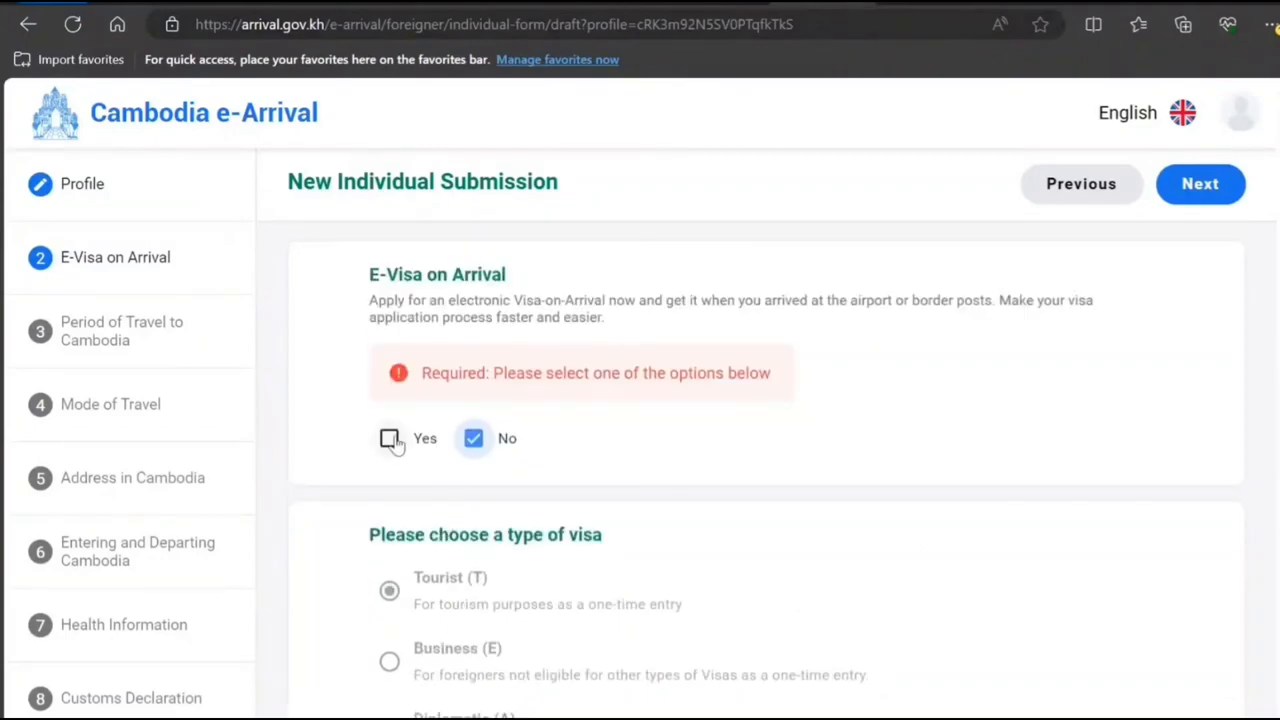
Answer No for E-Visa on Arrival and move on to Period of Travel.
scroll("down", 3)
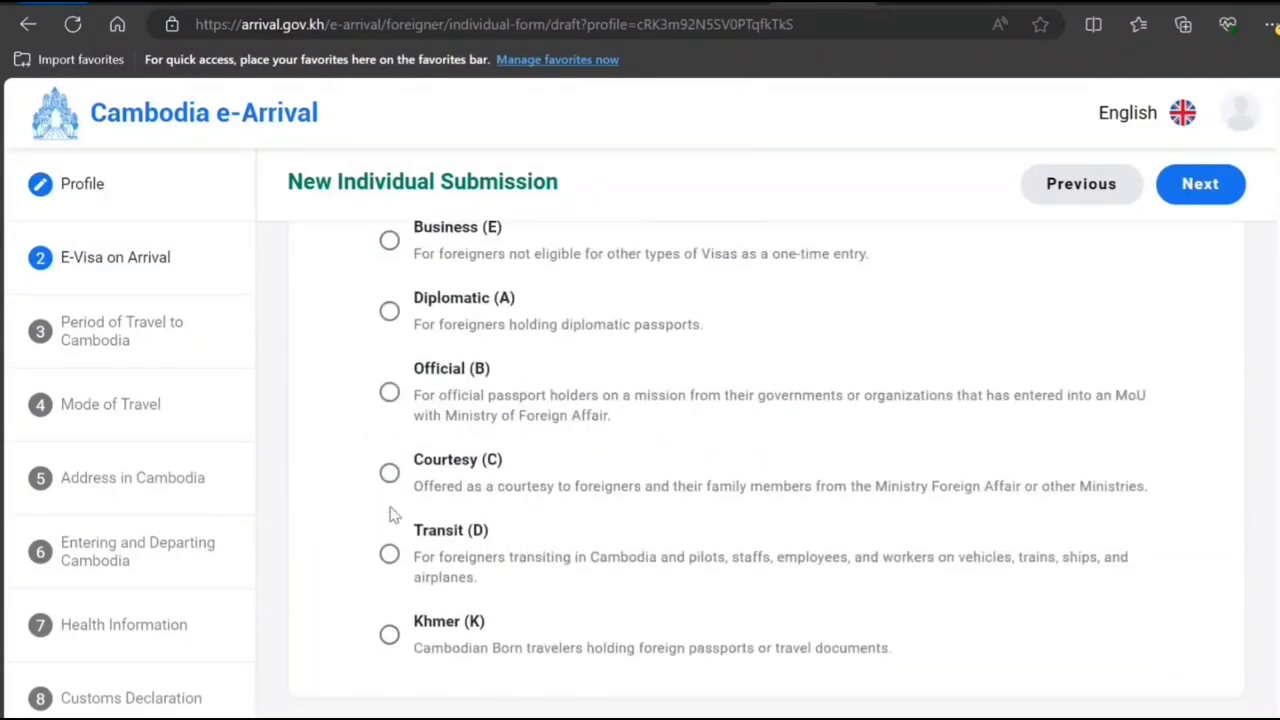
mouse_move(1065, 520)
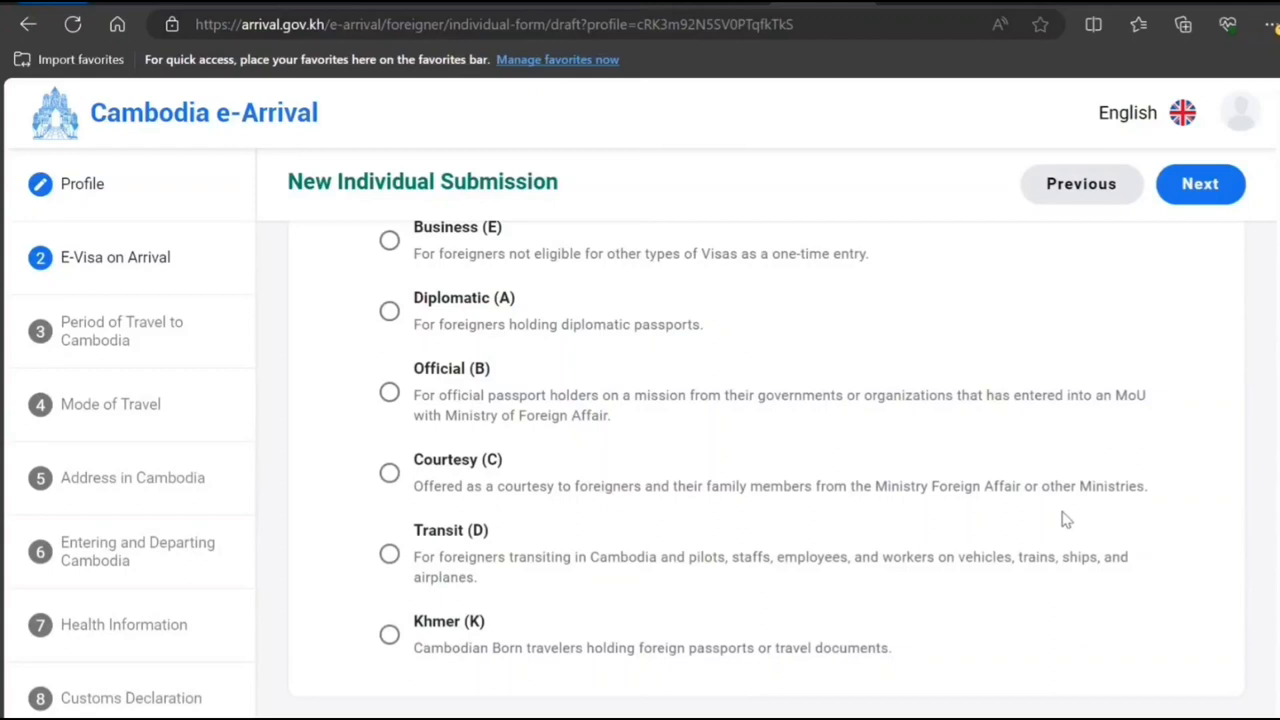
mouse_move(555, 404)
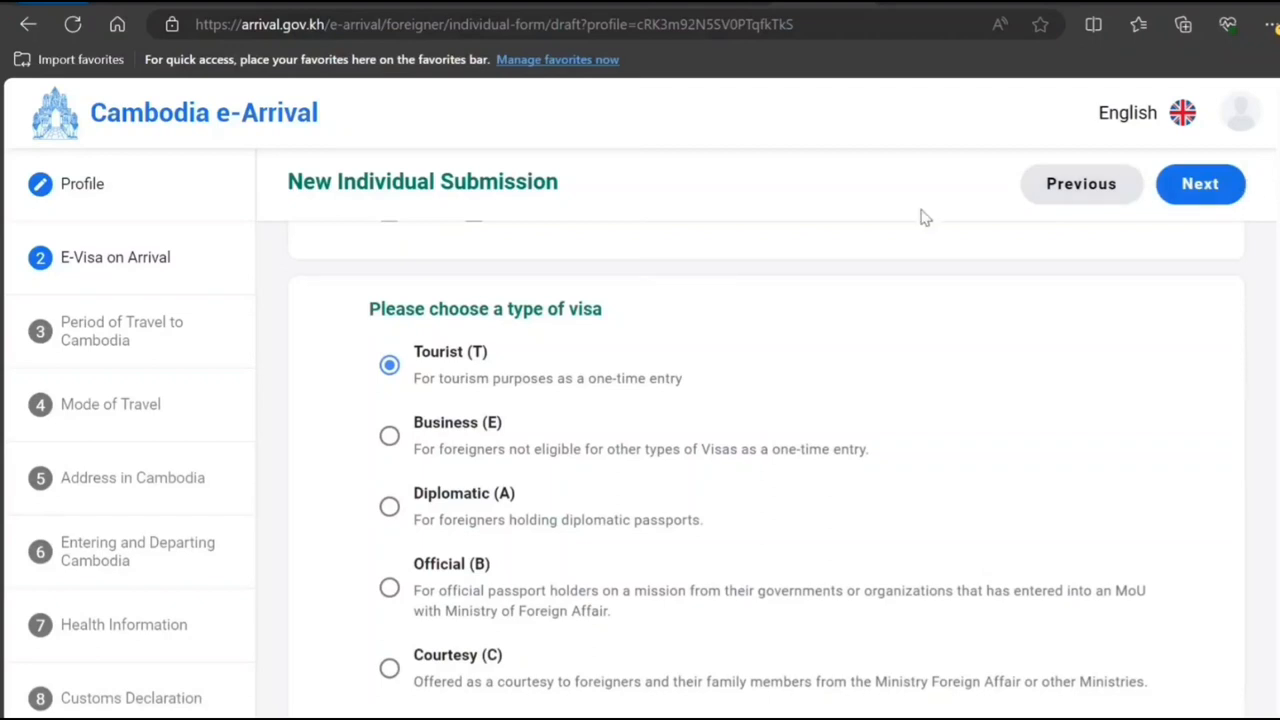
left_click(1200, 184)
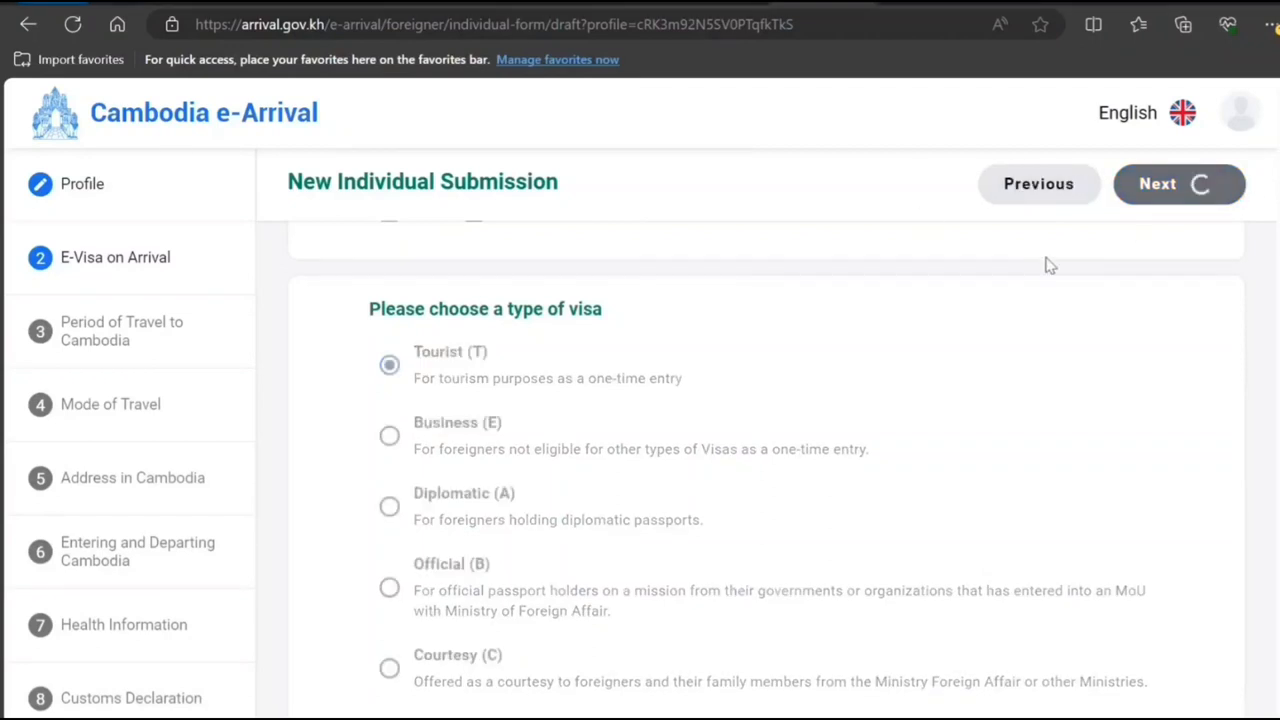
left_click(1178, 184)
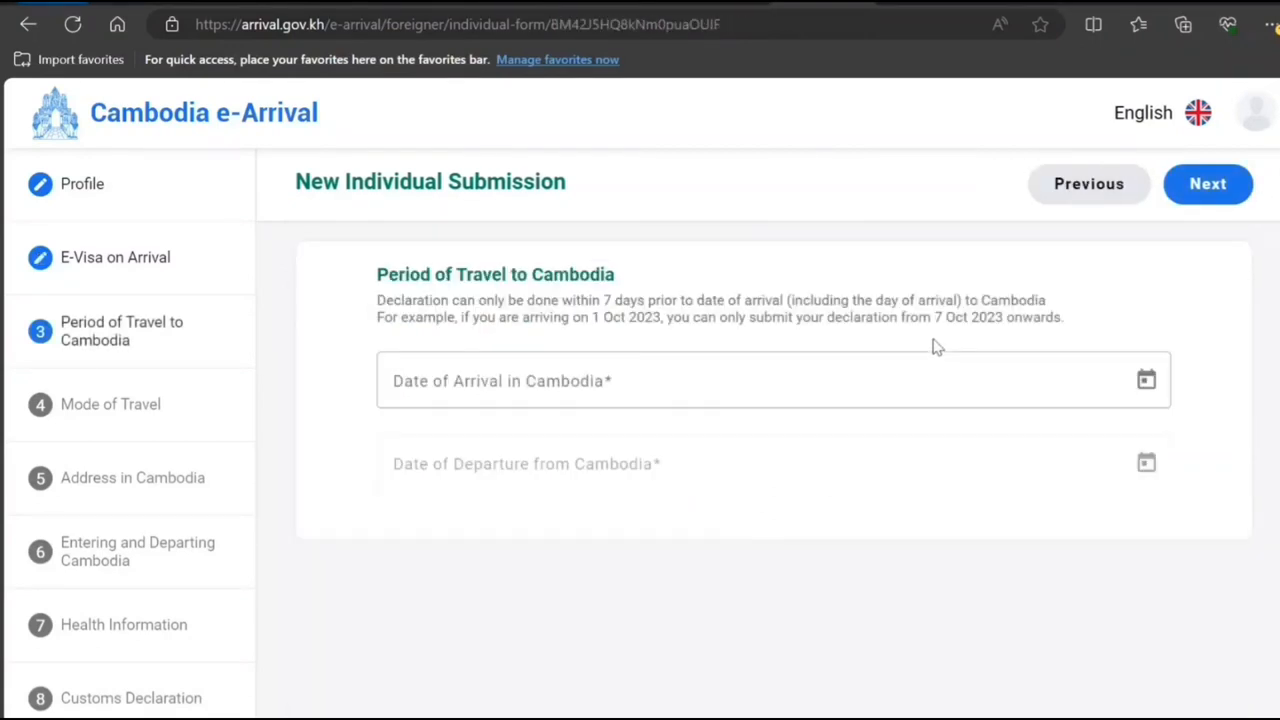
mouse_move(536, 354)
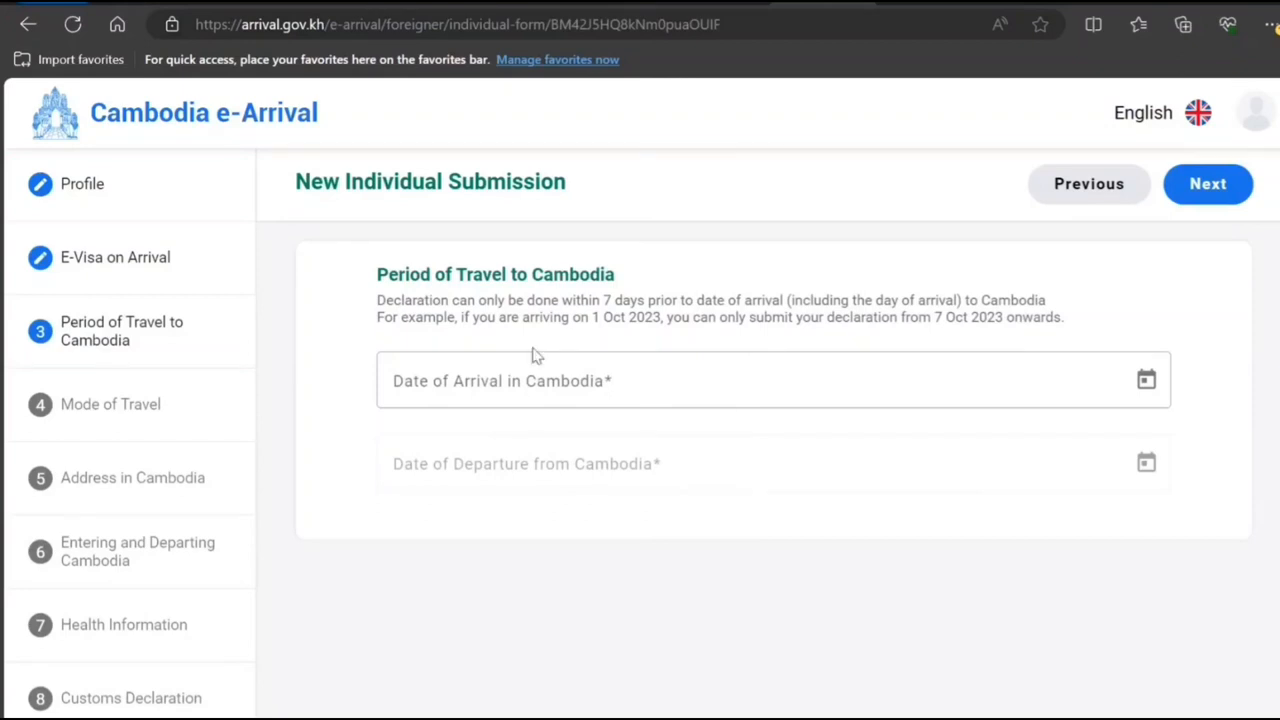
mouse_move(570, 351)
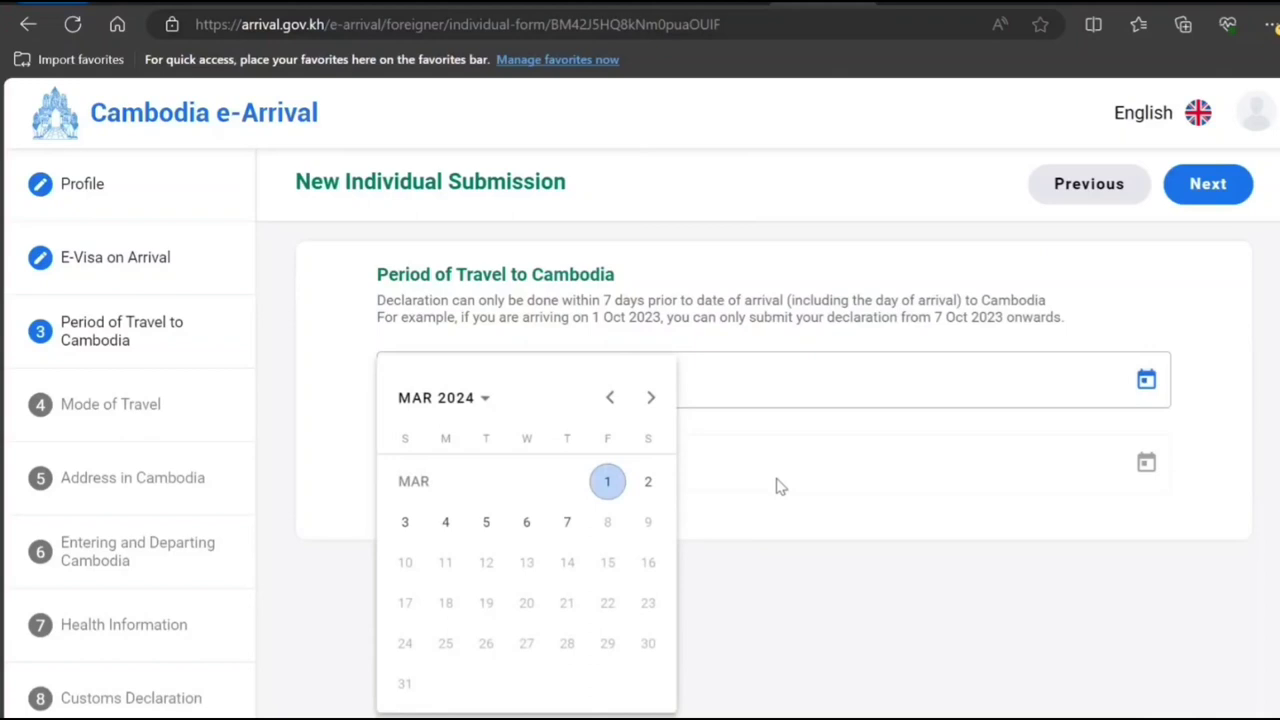
mouse_move(566, 522)
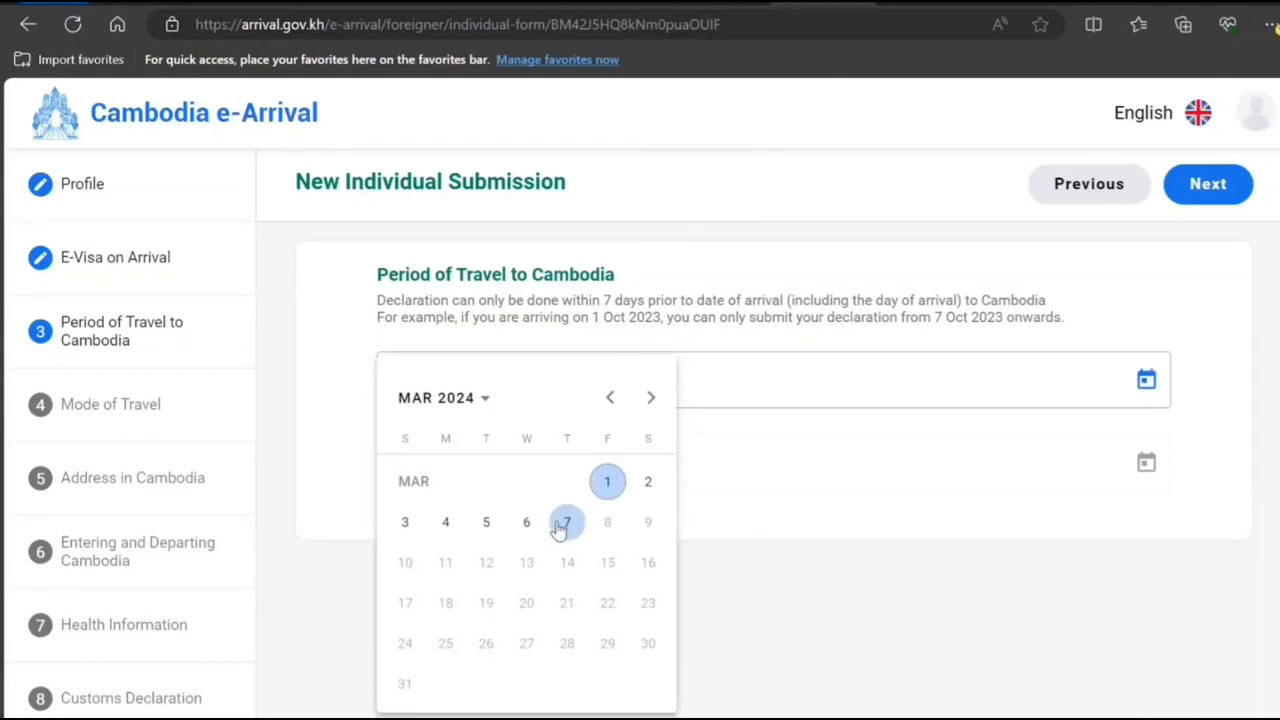
Pick arrival March 6, 2024 and departure April 3, 2024, then continue.
left_click(526, 522)
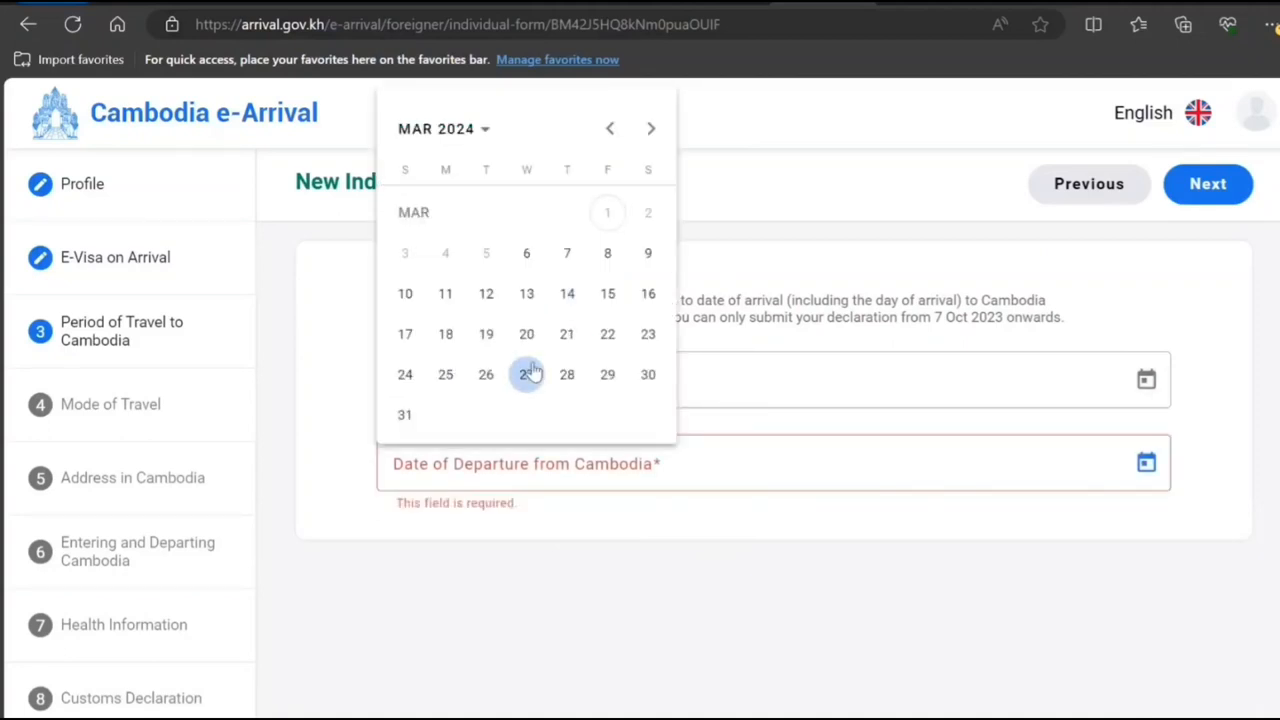
left_click(651, 128)
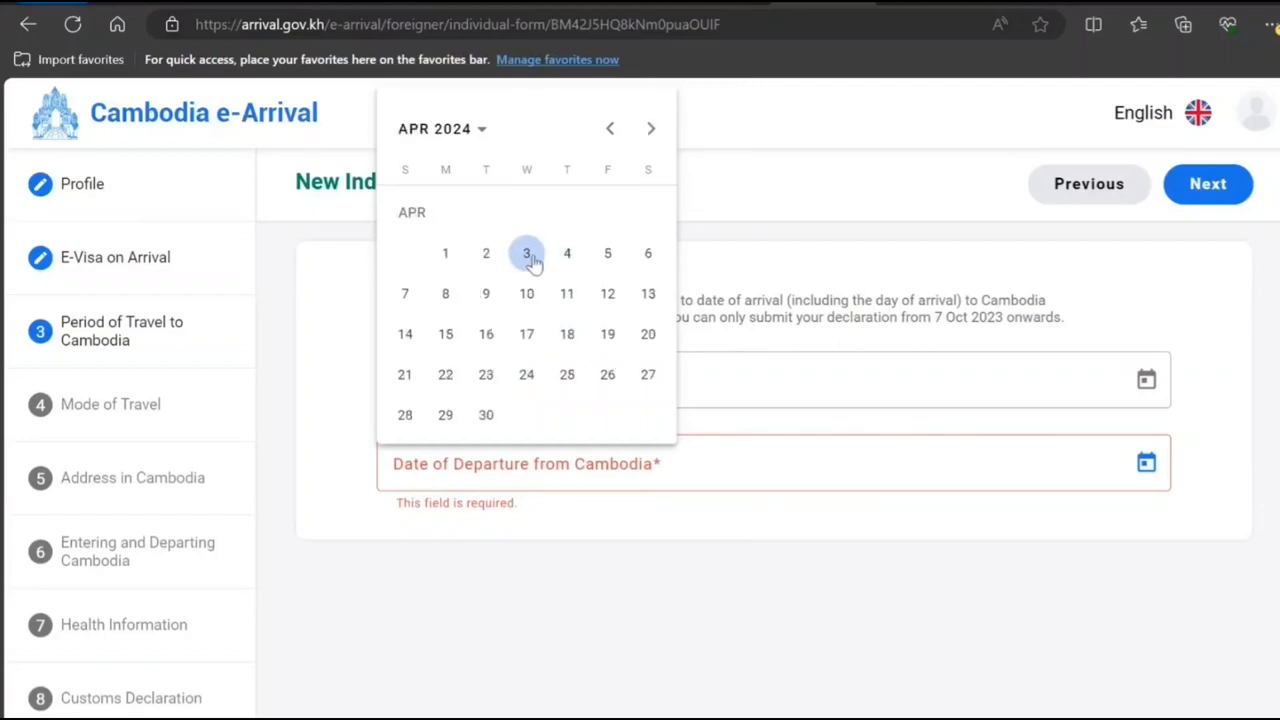
left_click(526, 253)
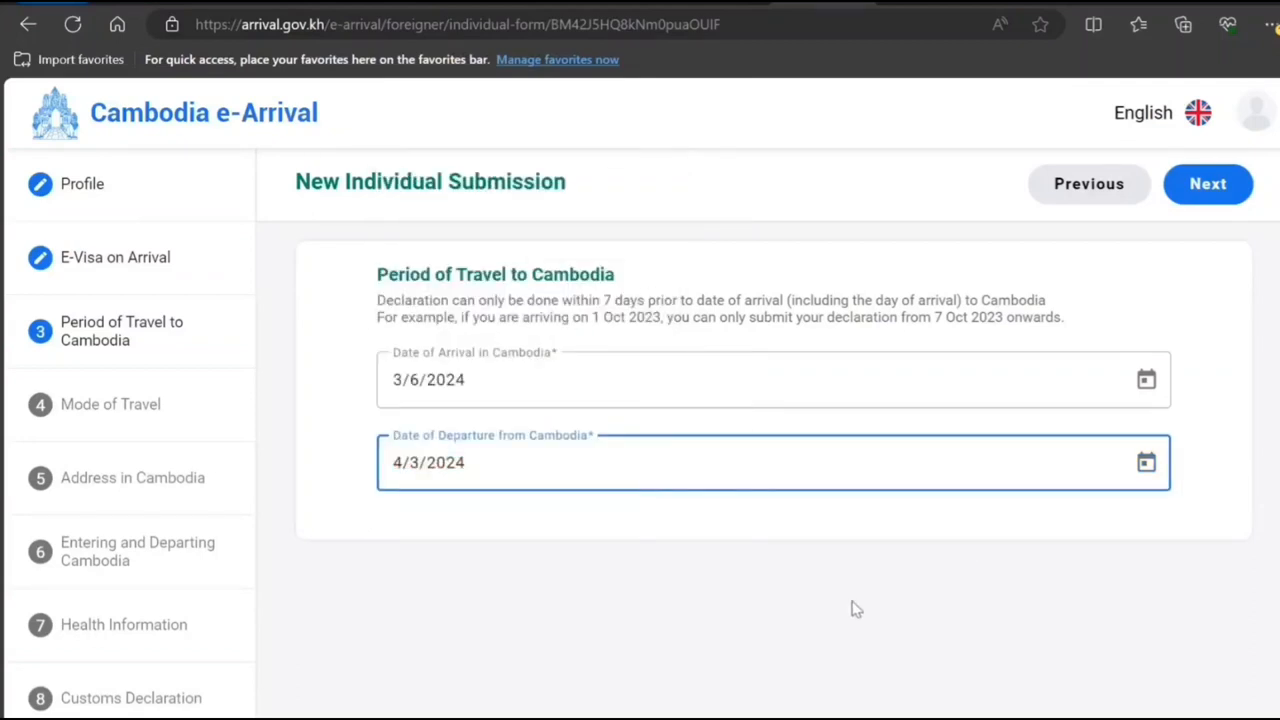
left_click(1207, 184)
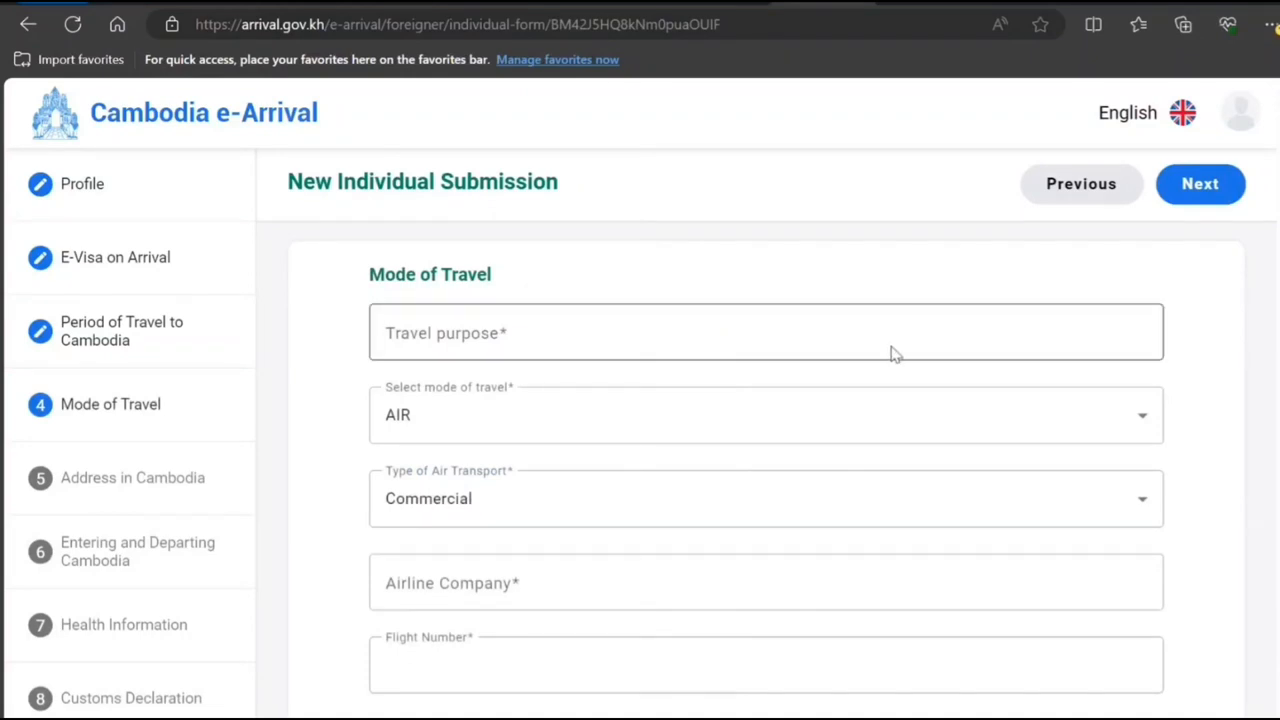
Choose AMC Airlines and enter flight number 78787.
scroll("down", 3)
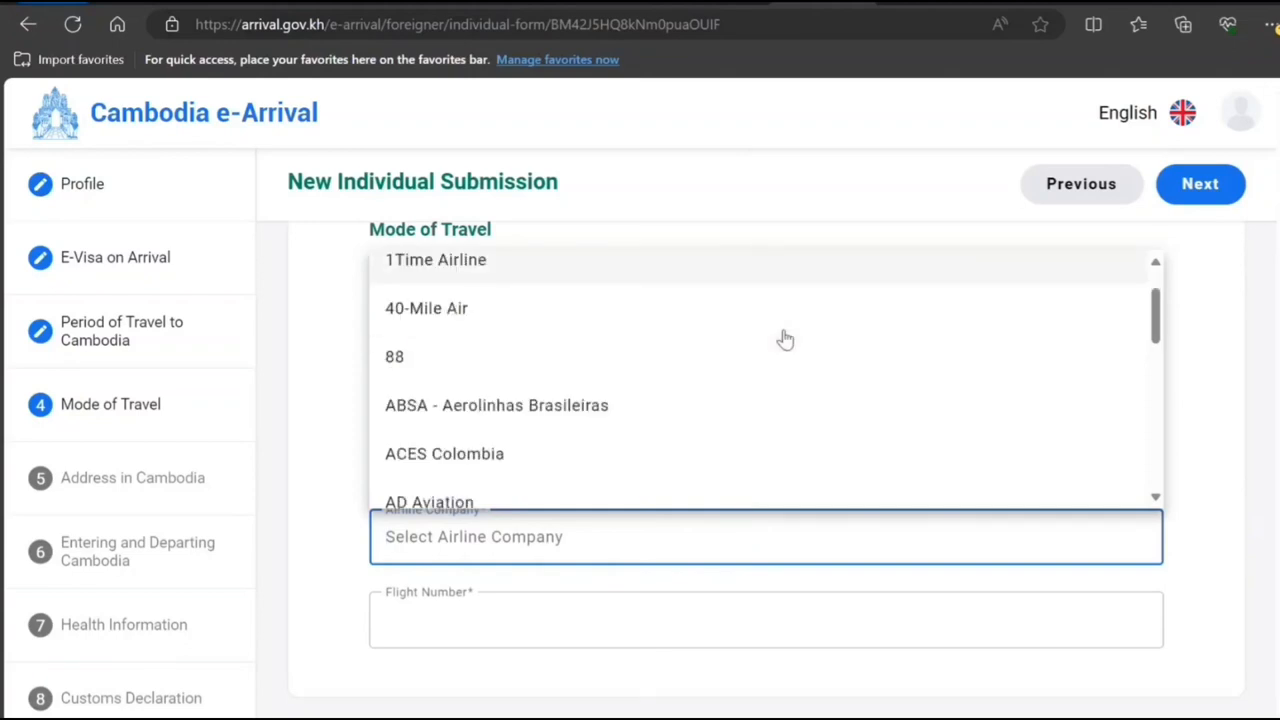
scroll("down", 3)
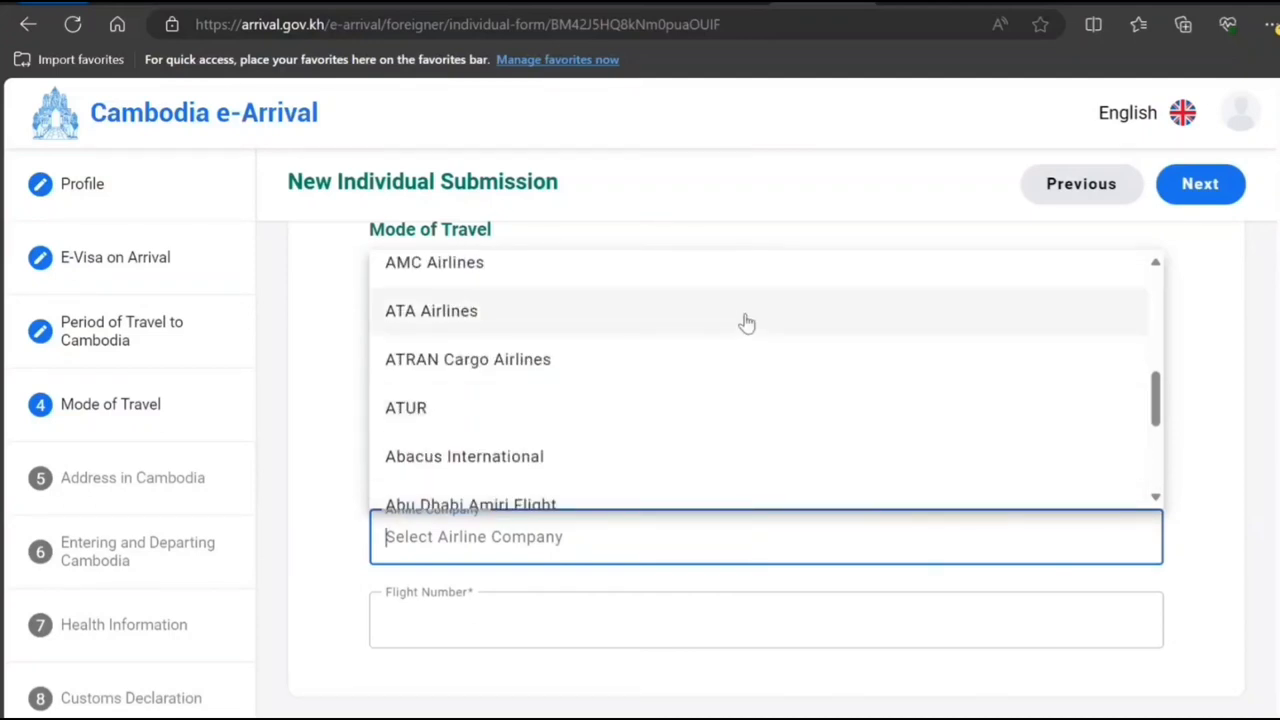
left_click(433, 262)
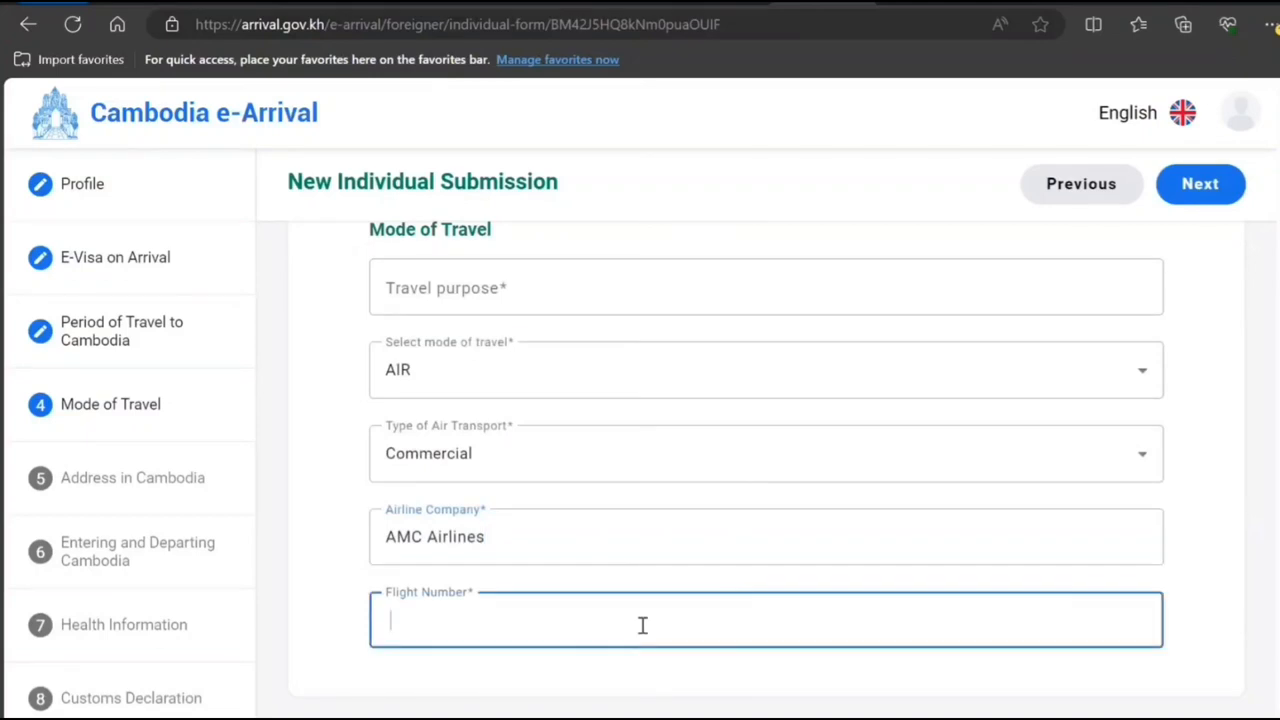
type("78787")
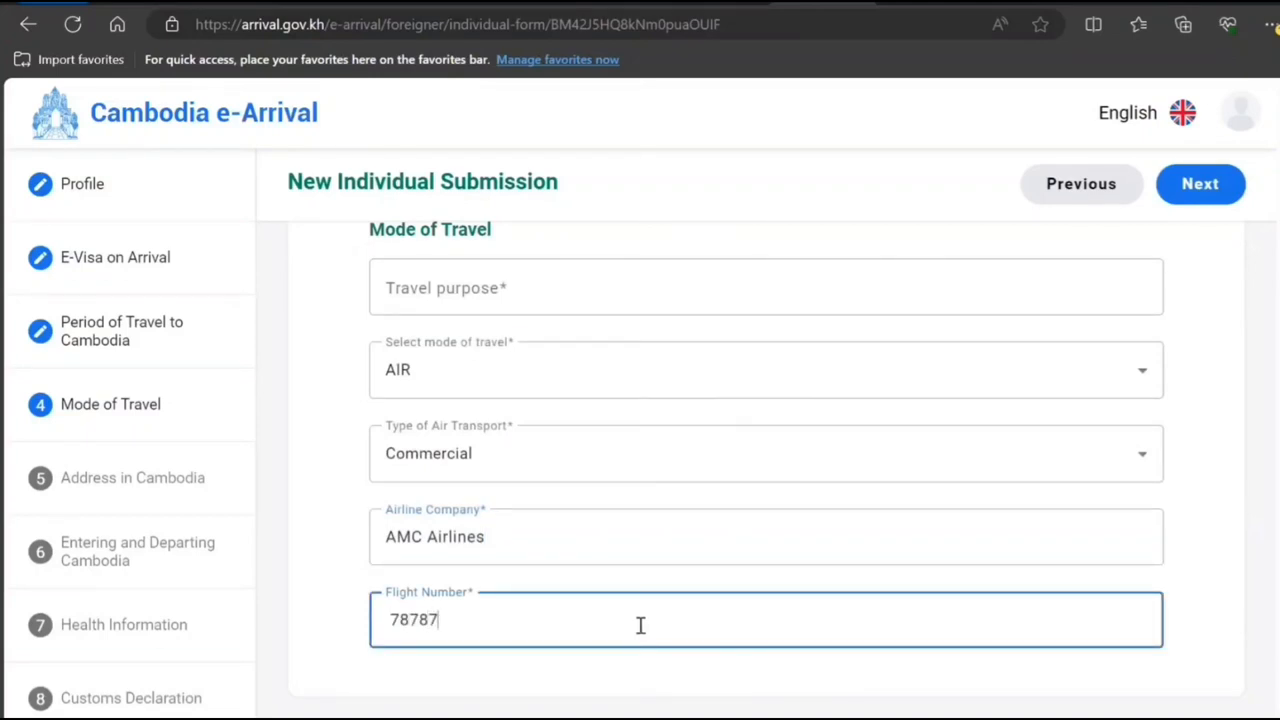
mouse_move(1178, 213)
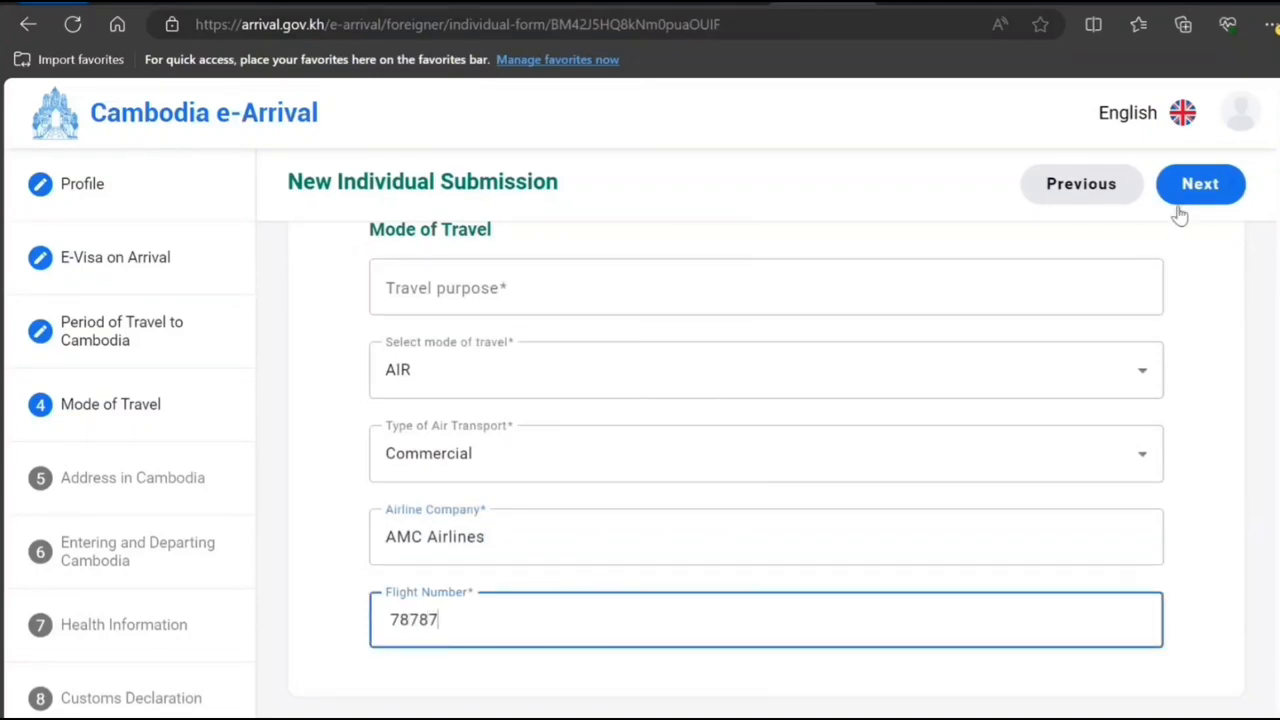
Dismiss the missing-information alert and enter Tourism as the travel purpose.
left_click(1200, 184)
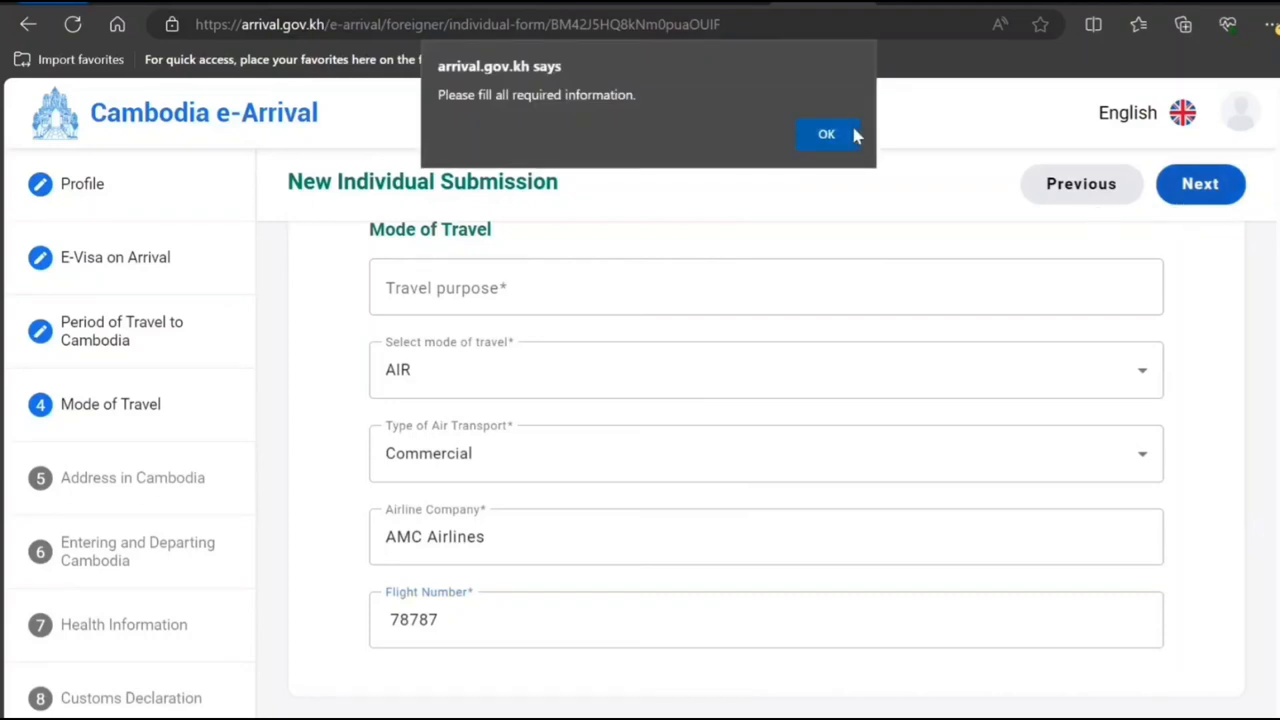
left_click(826, 134)
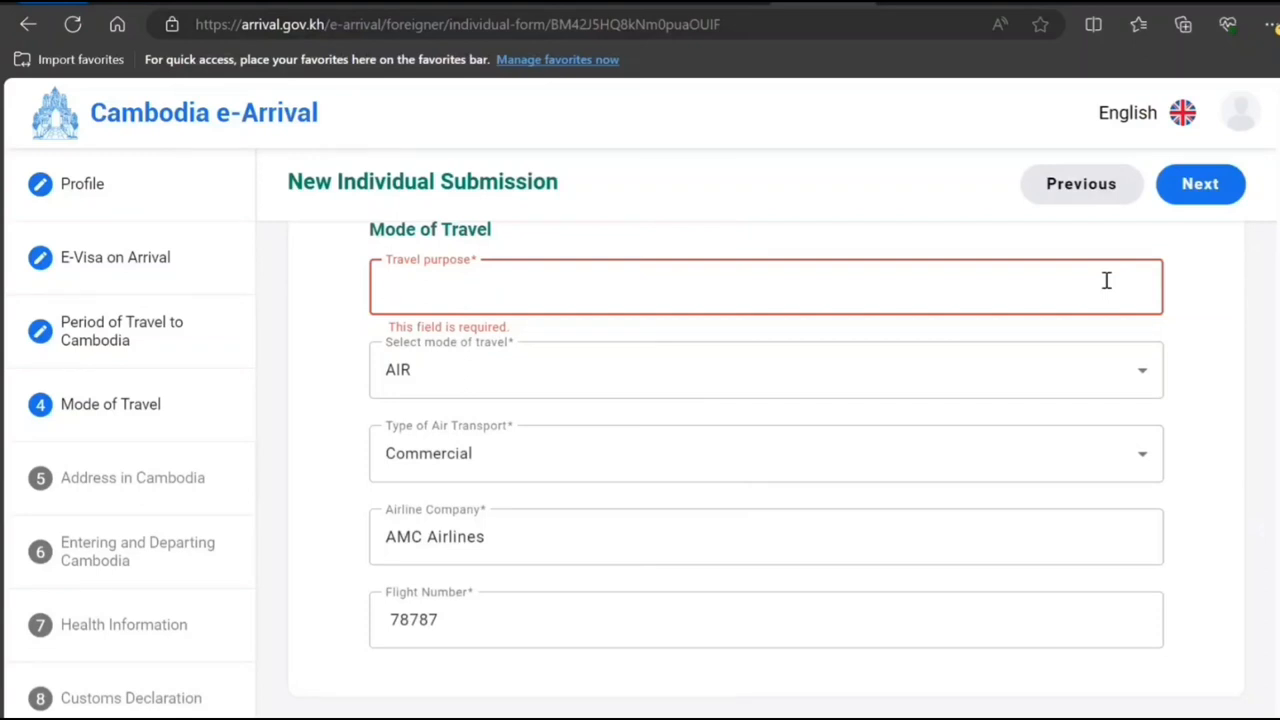
type("T")
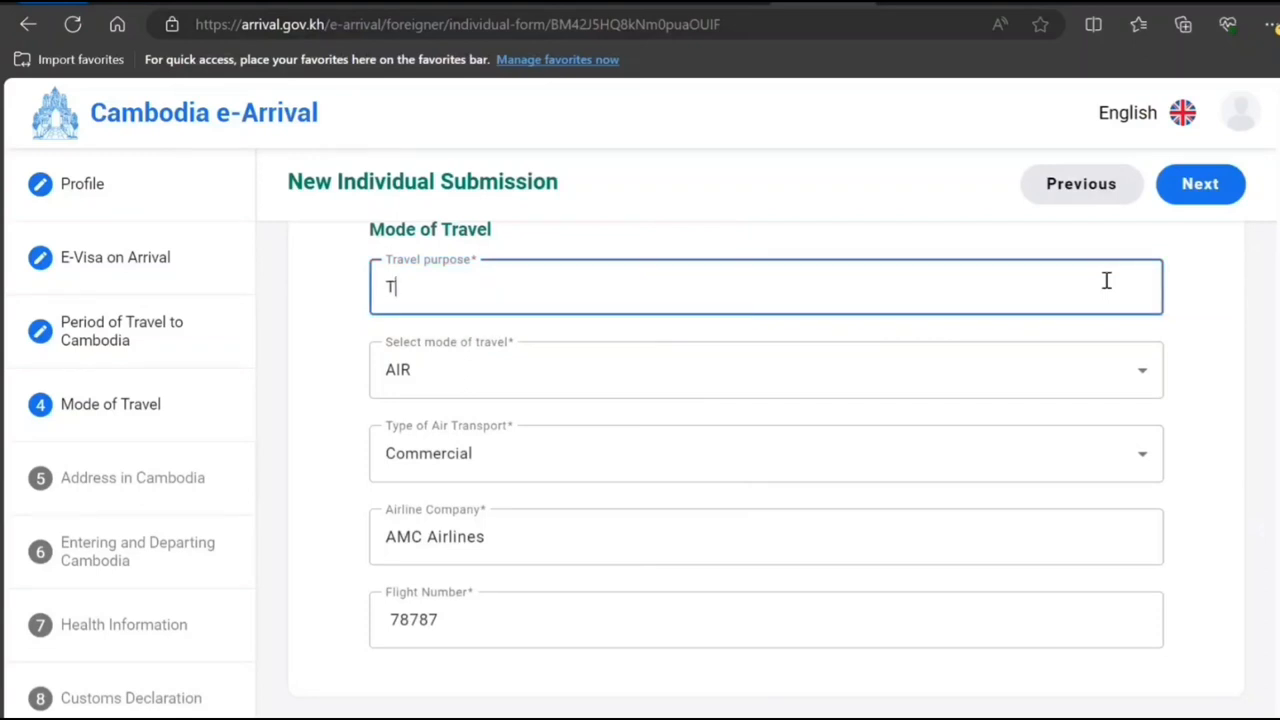
type("ouris")
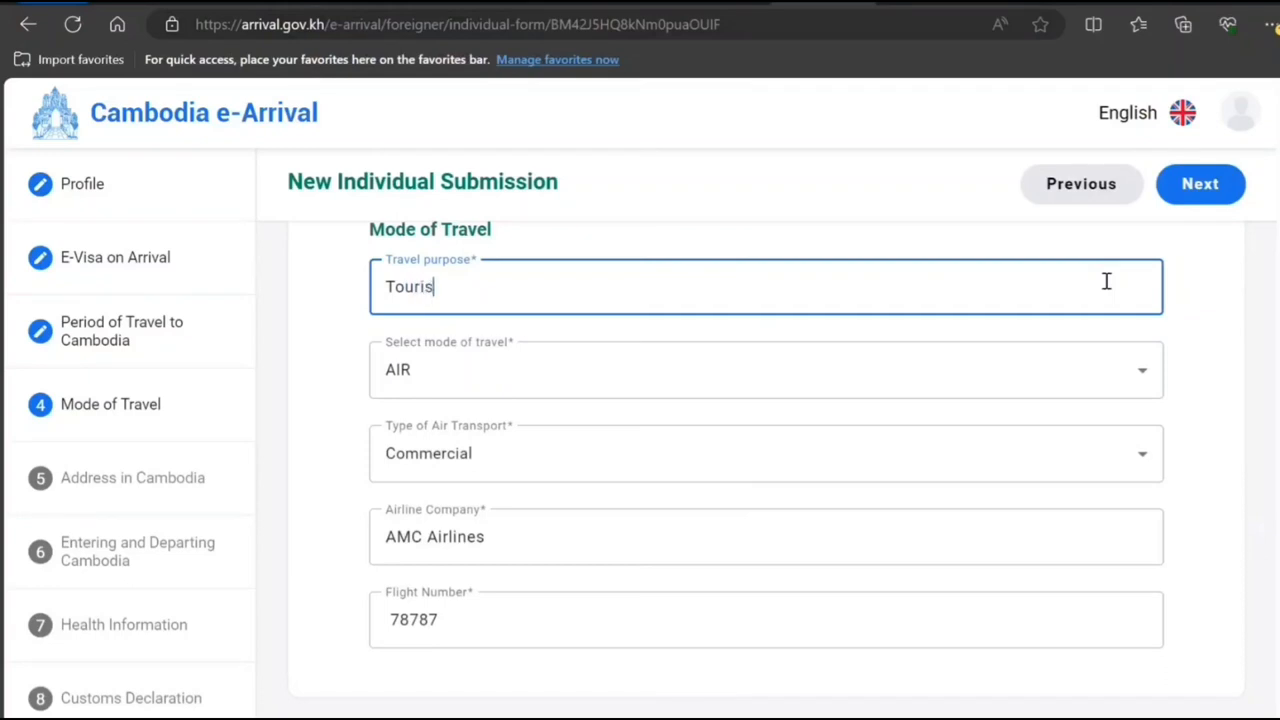
type("m")
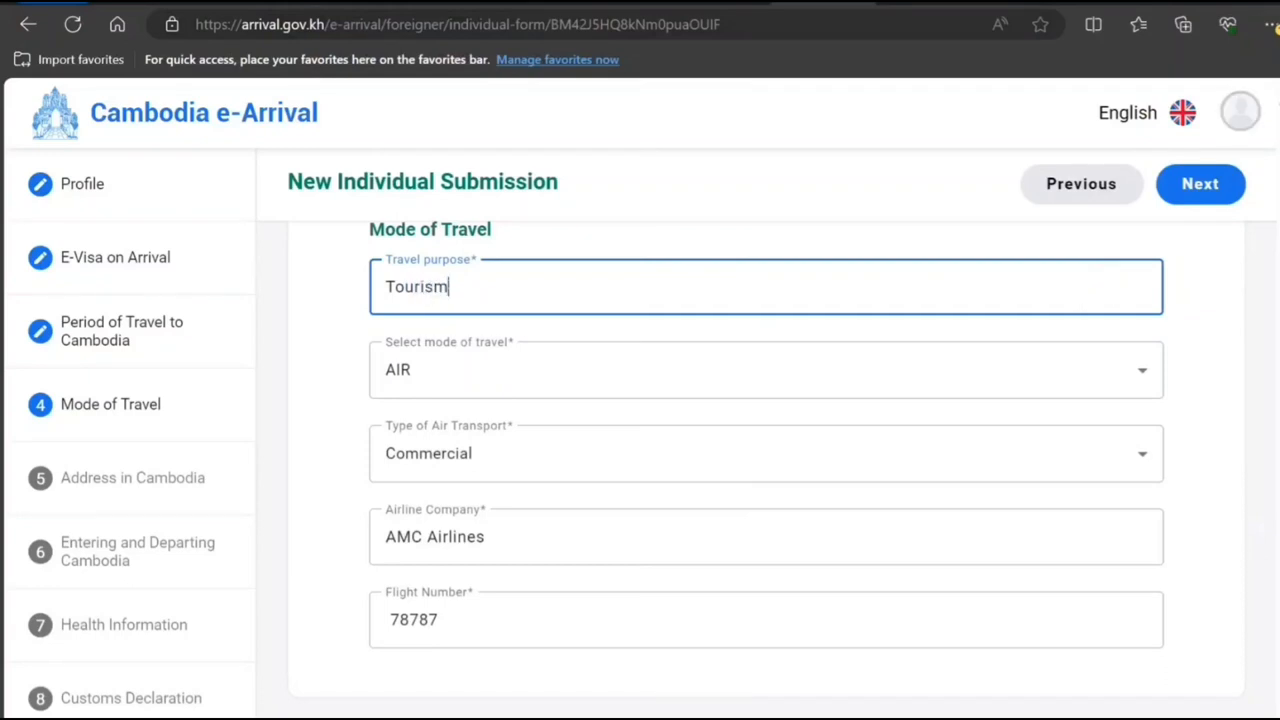
Enter a Mondul Kiri hotel (nmnm, jnjnj) and advance to Entering and Departing Cambodia.
left_click(1200, 184)
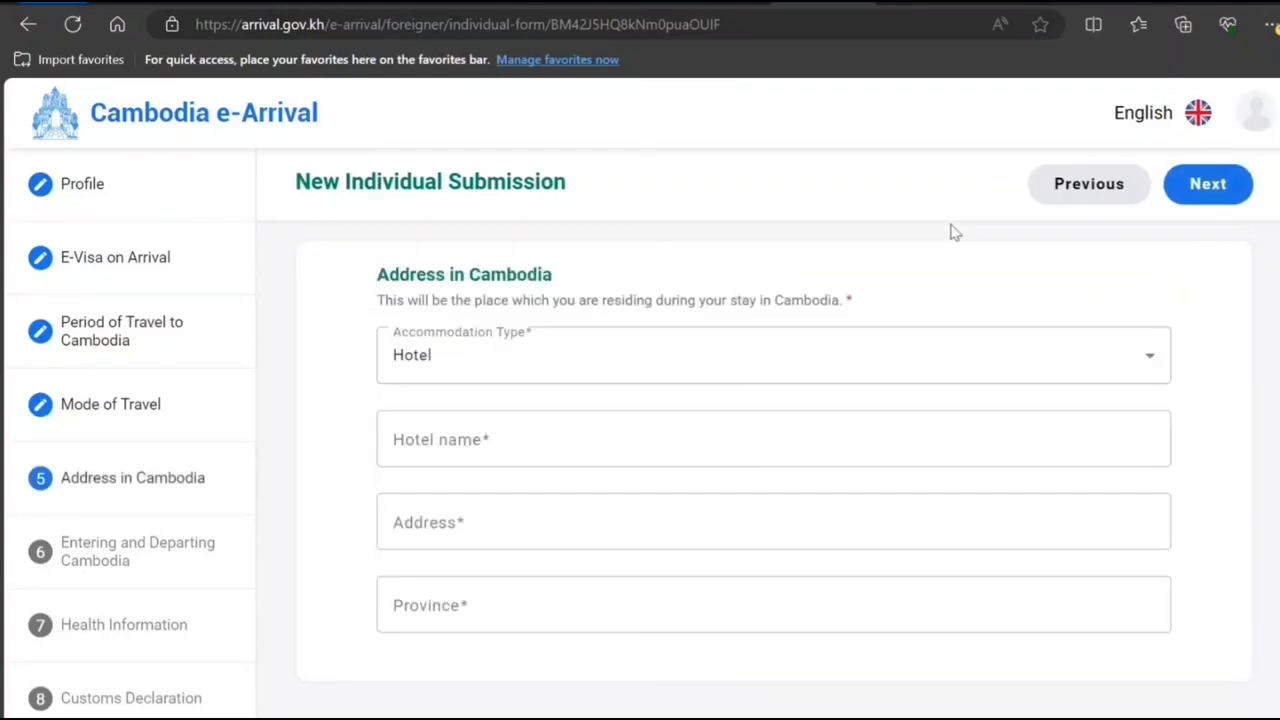
mouse_move(950, 231)
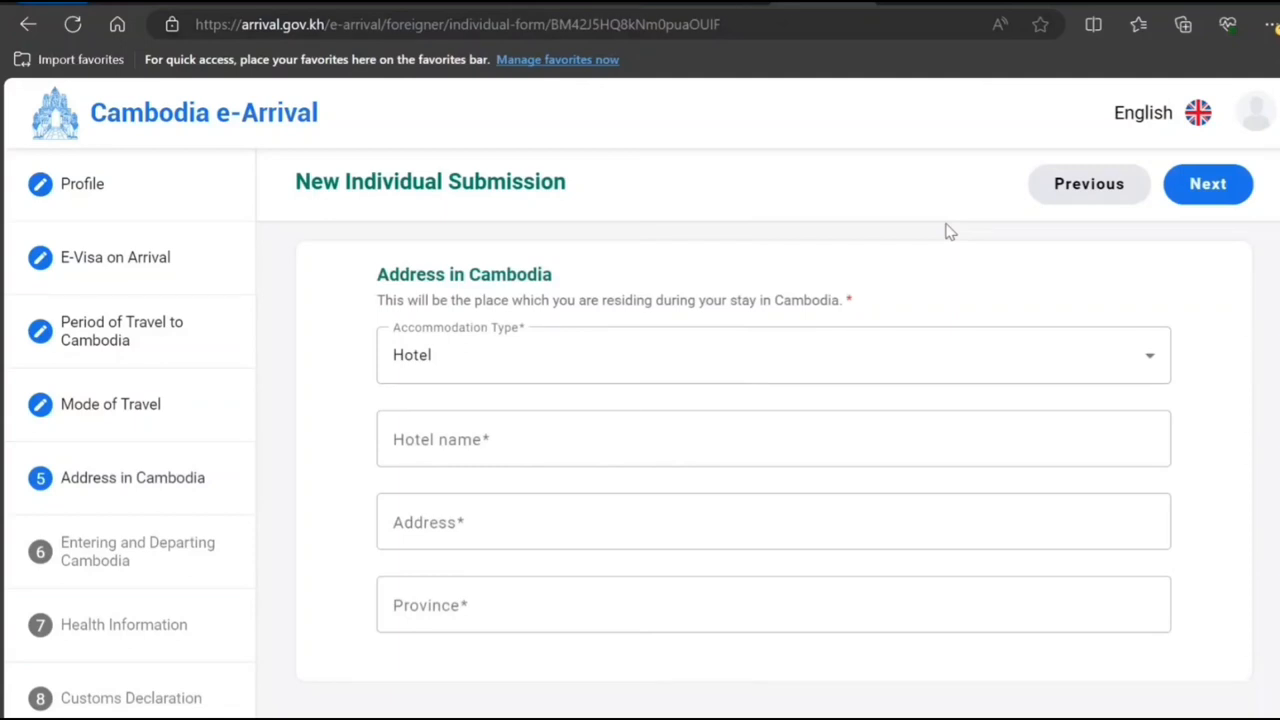
mouse_move(625, 308)
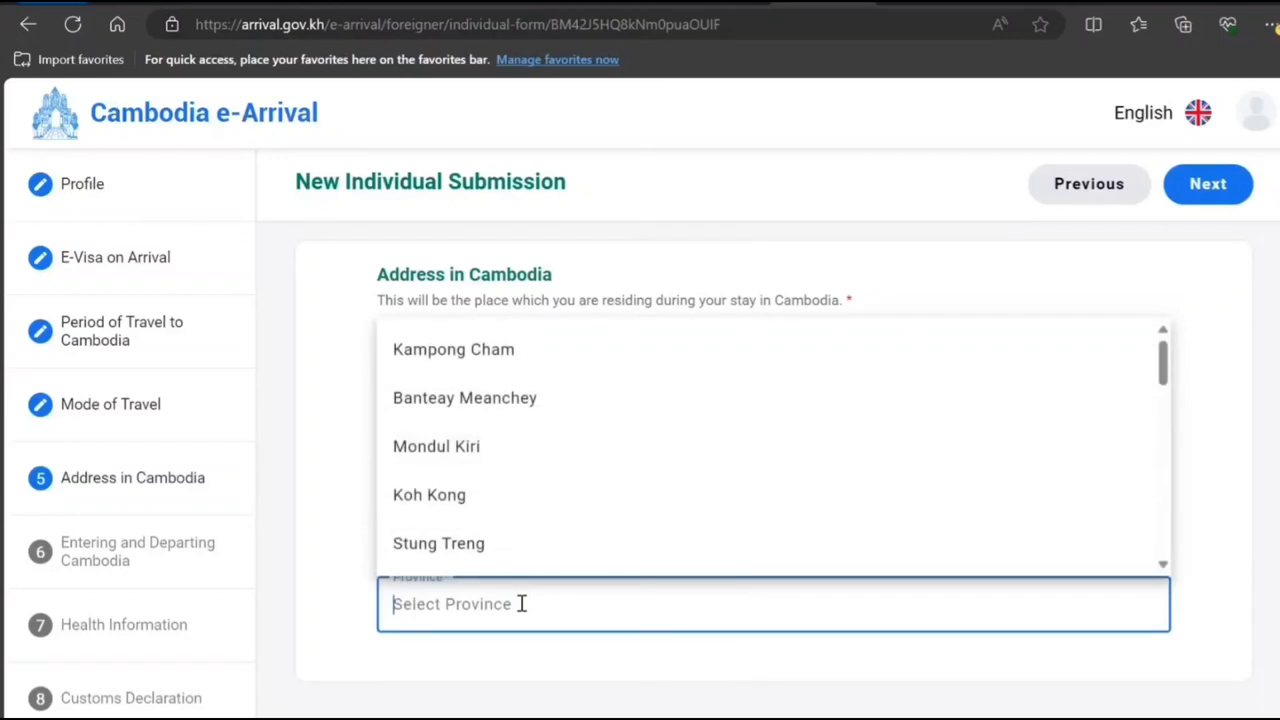
left_click(436, 446)
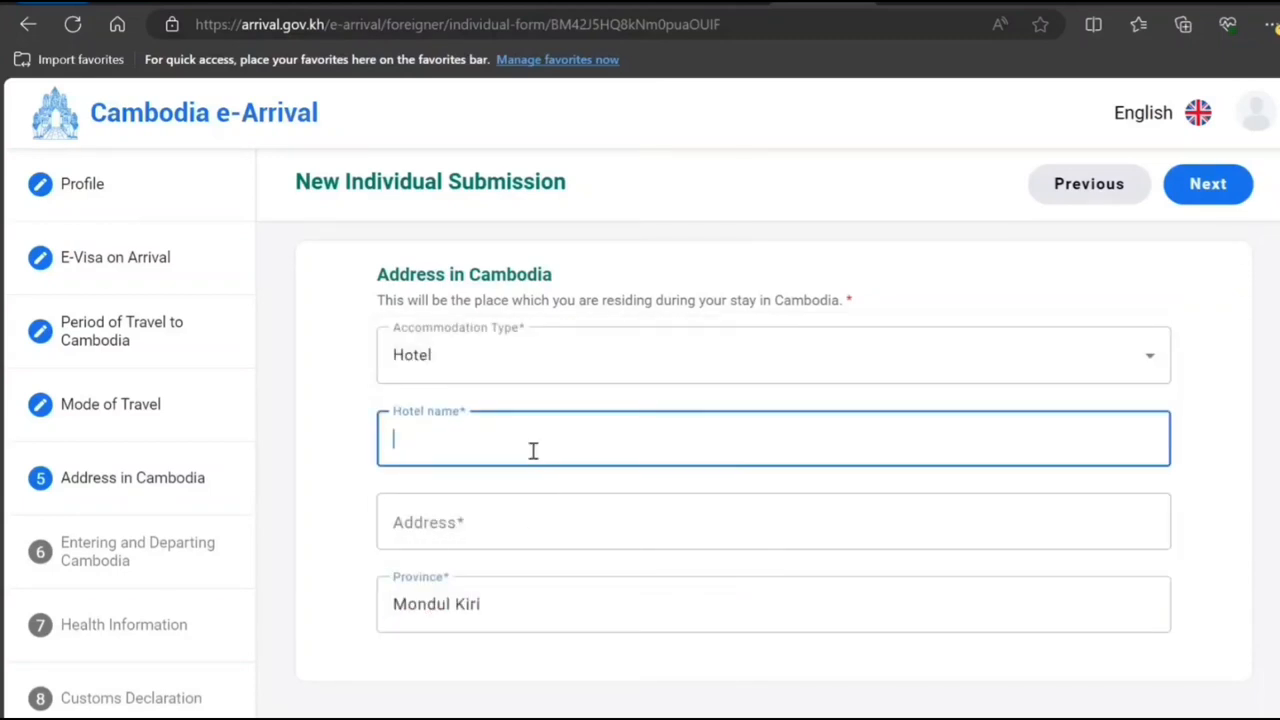
type("nmnm")
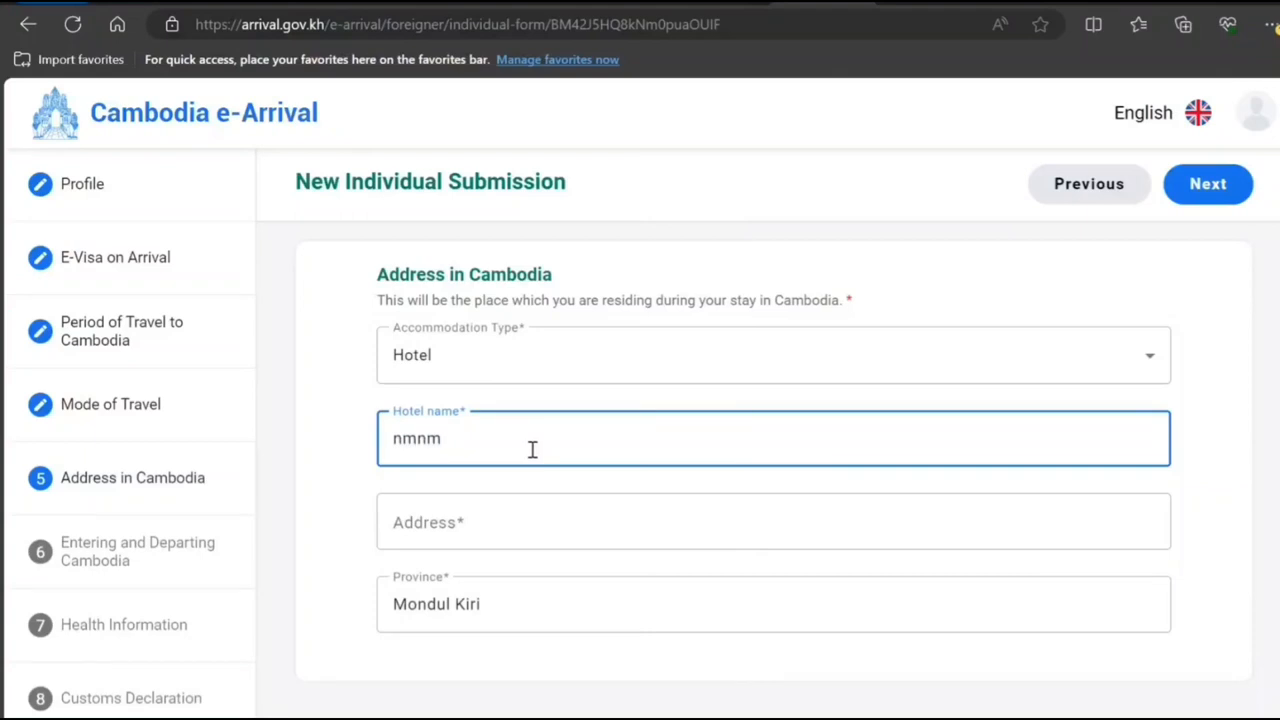
type("jnjnjnj ojjojj")
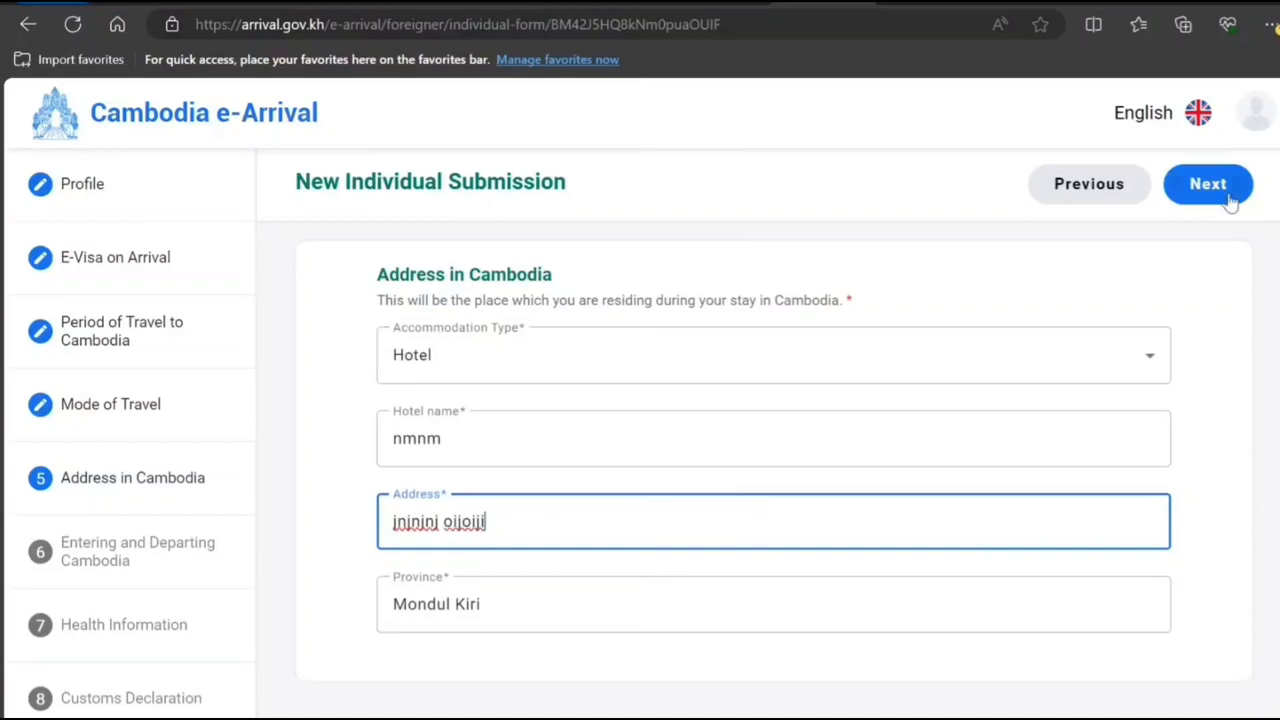
left_click(1208, 184)
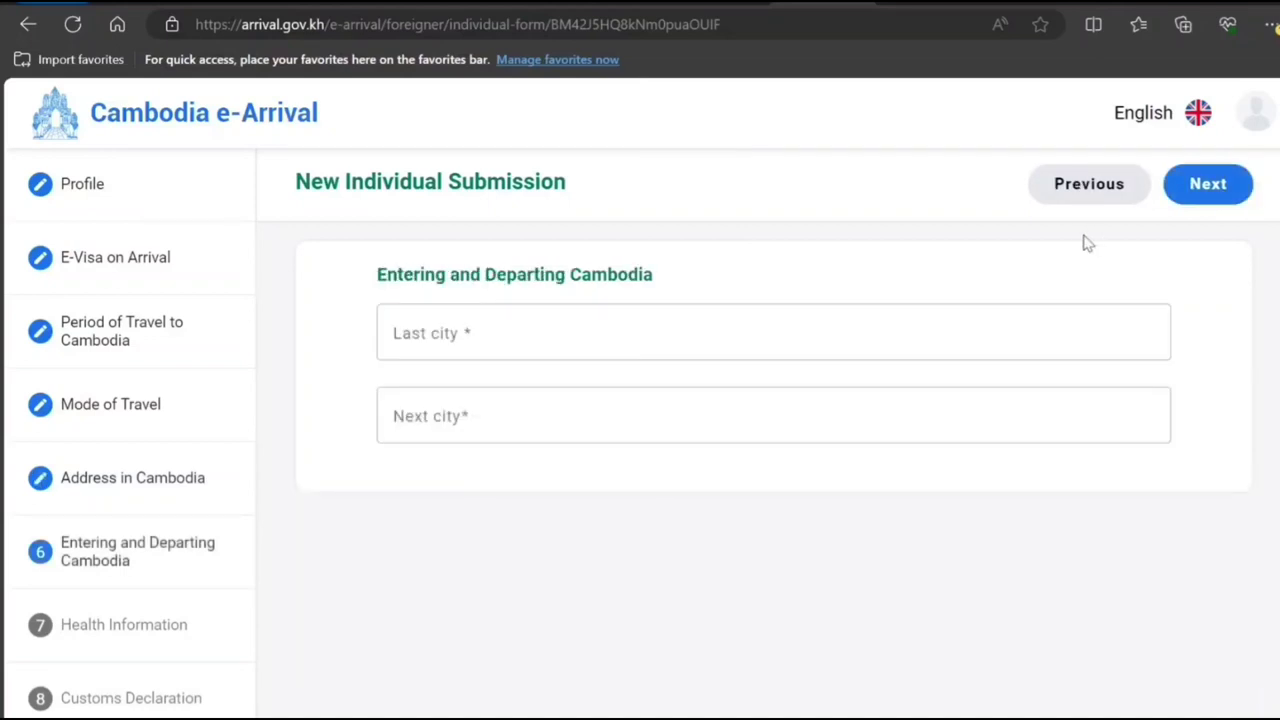
Select Maur - India as last city and A Coruña - Spain as next city.
left_click(705, 331)
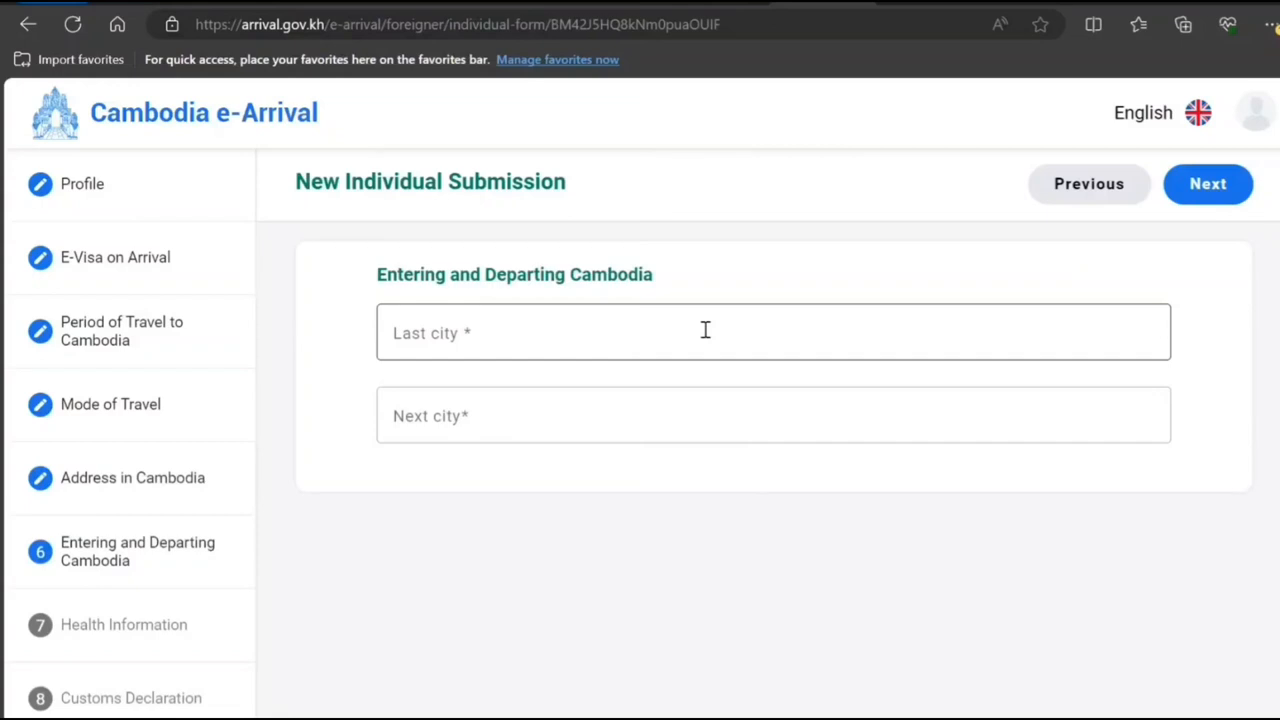
left_click(705, 331)
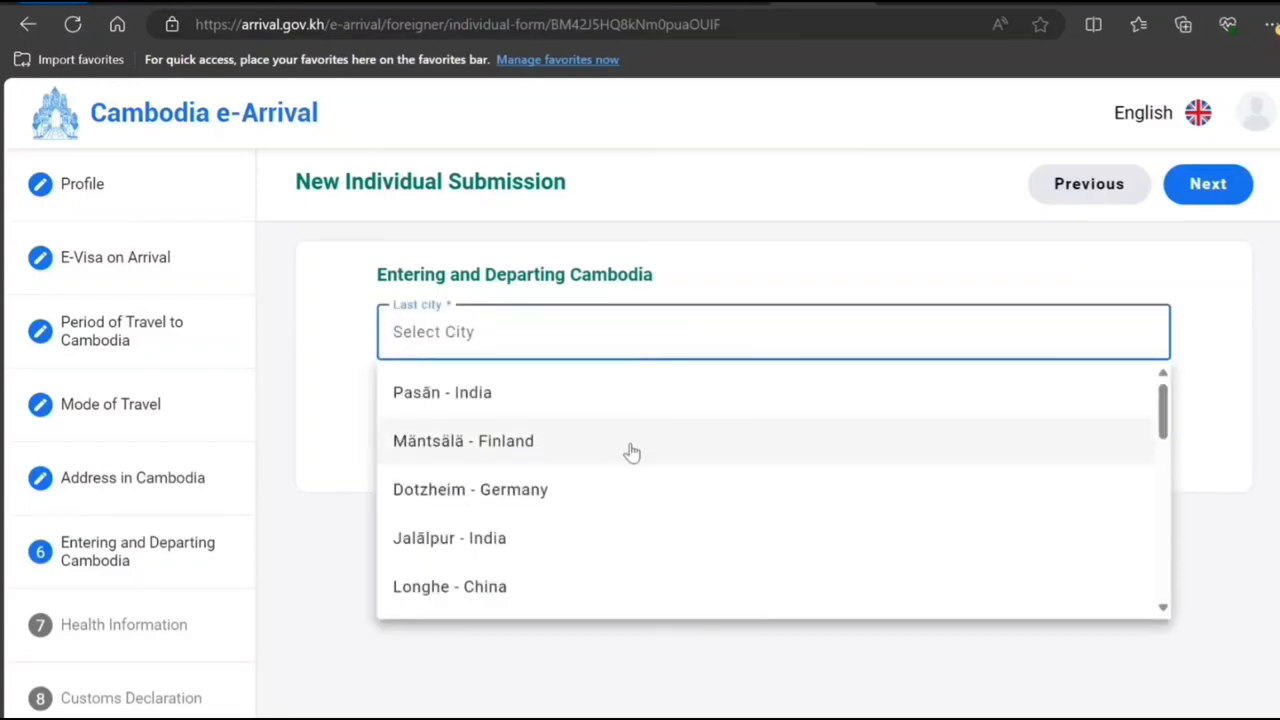
mouse_move(259, 361)
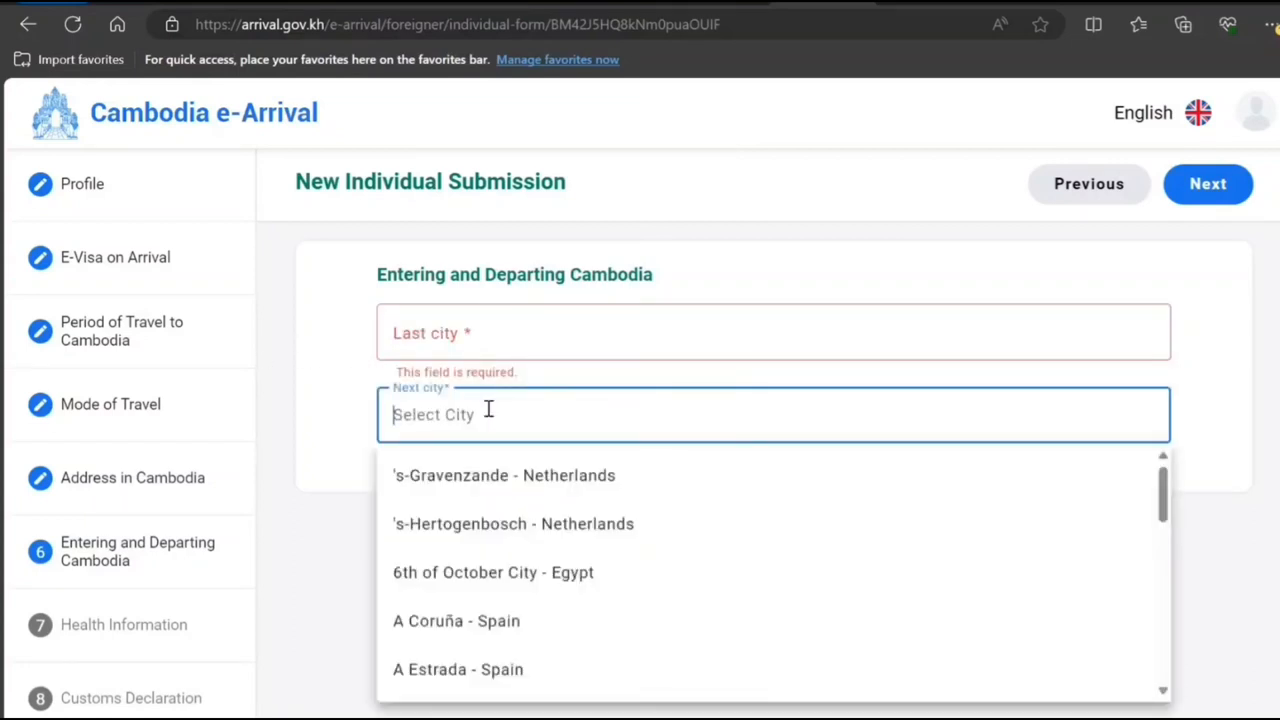
left_click(518, 331)
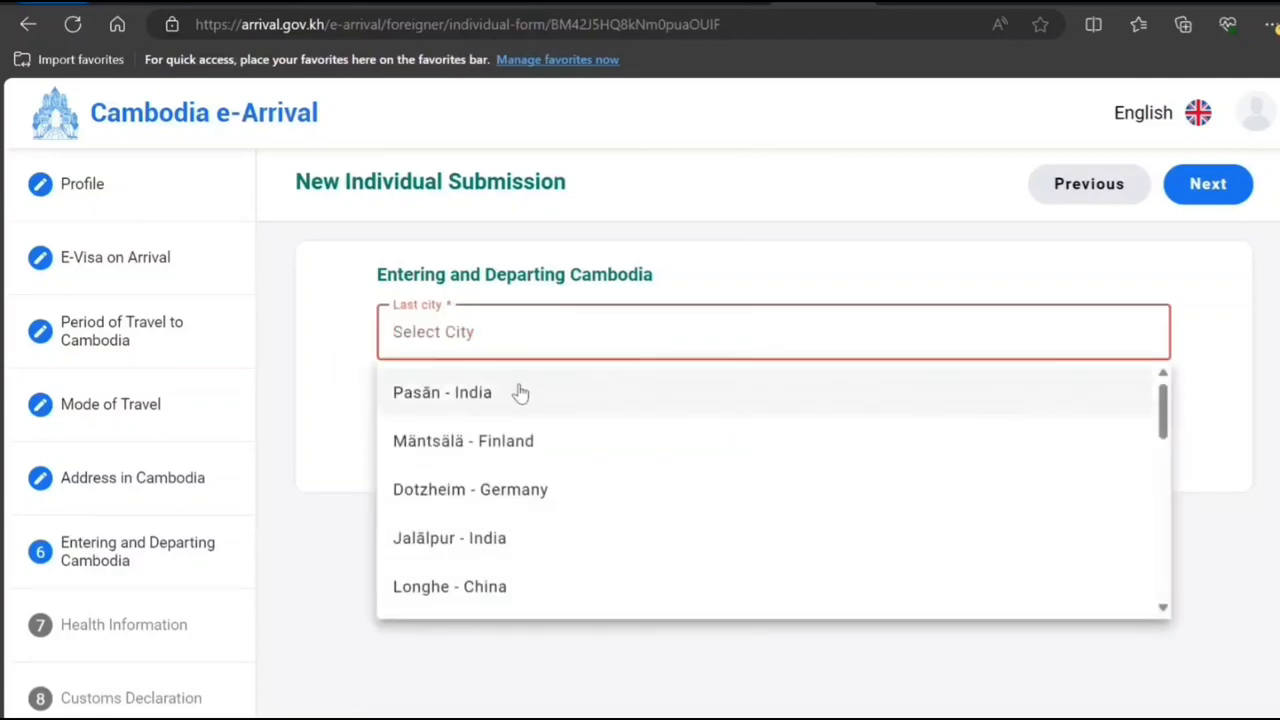
scroll("down", 3)
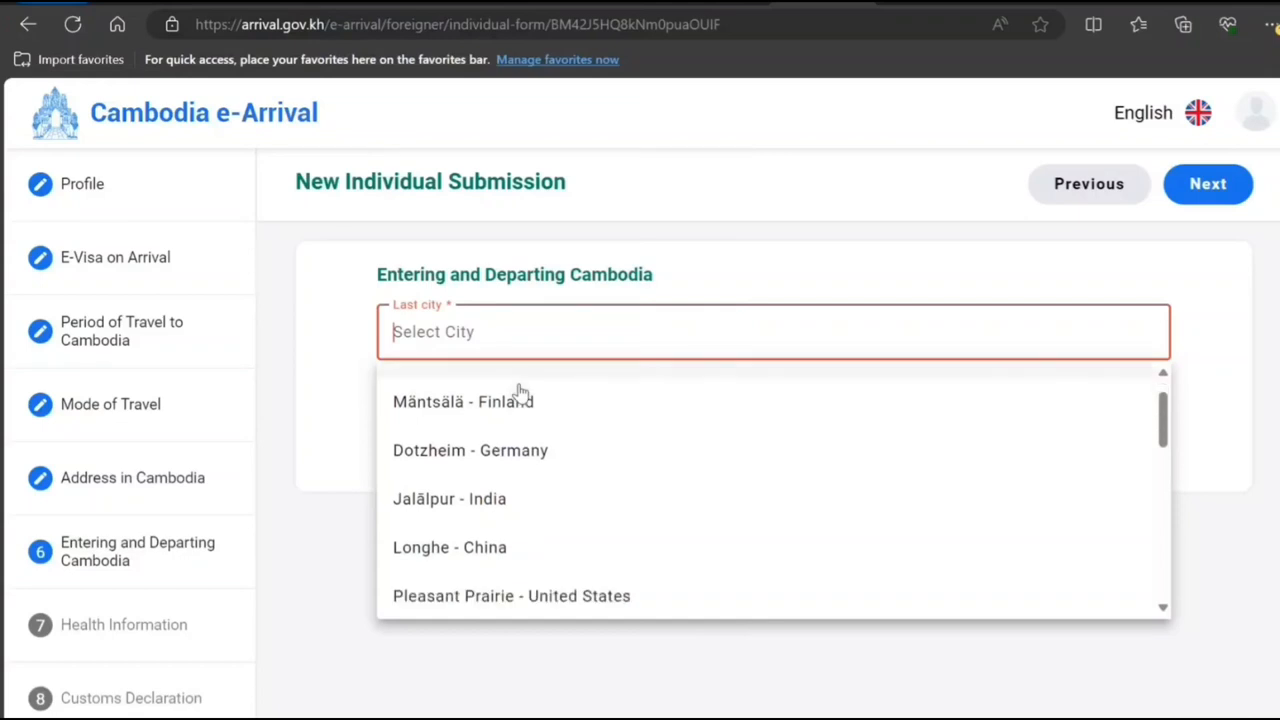
scroll("down", 3)
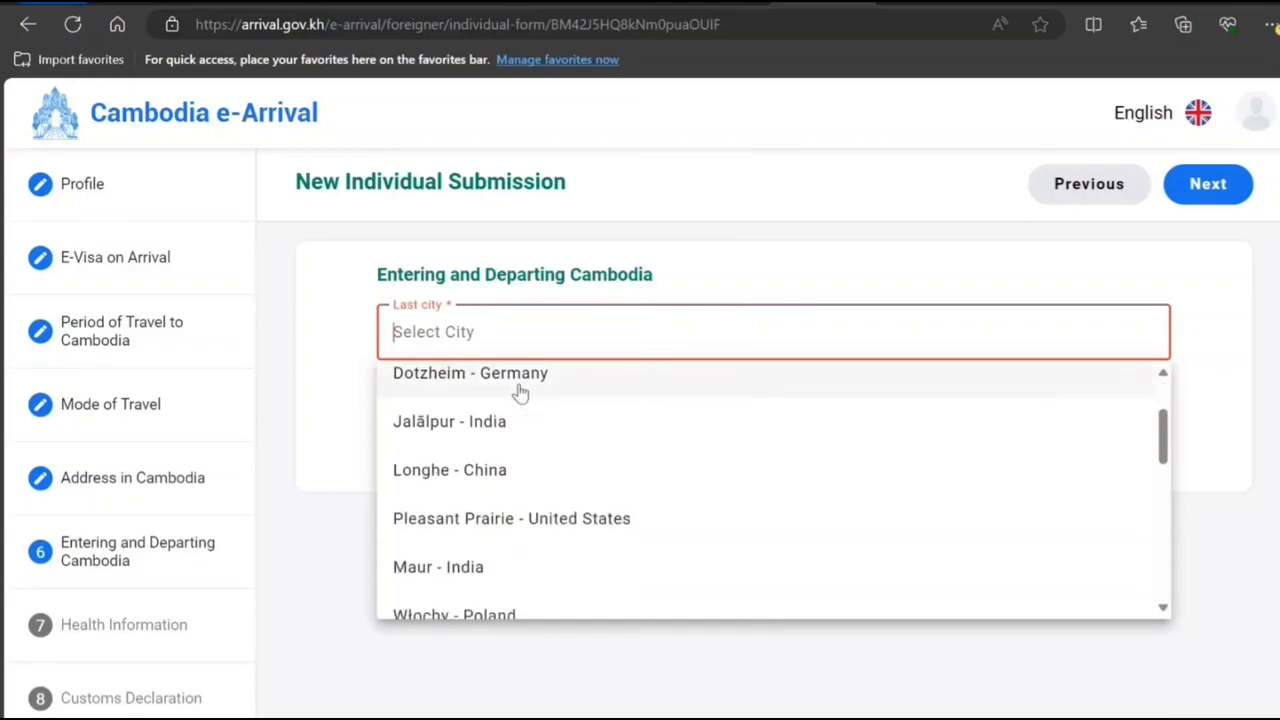
scroll("down", 3)
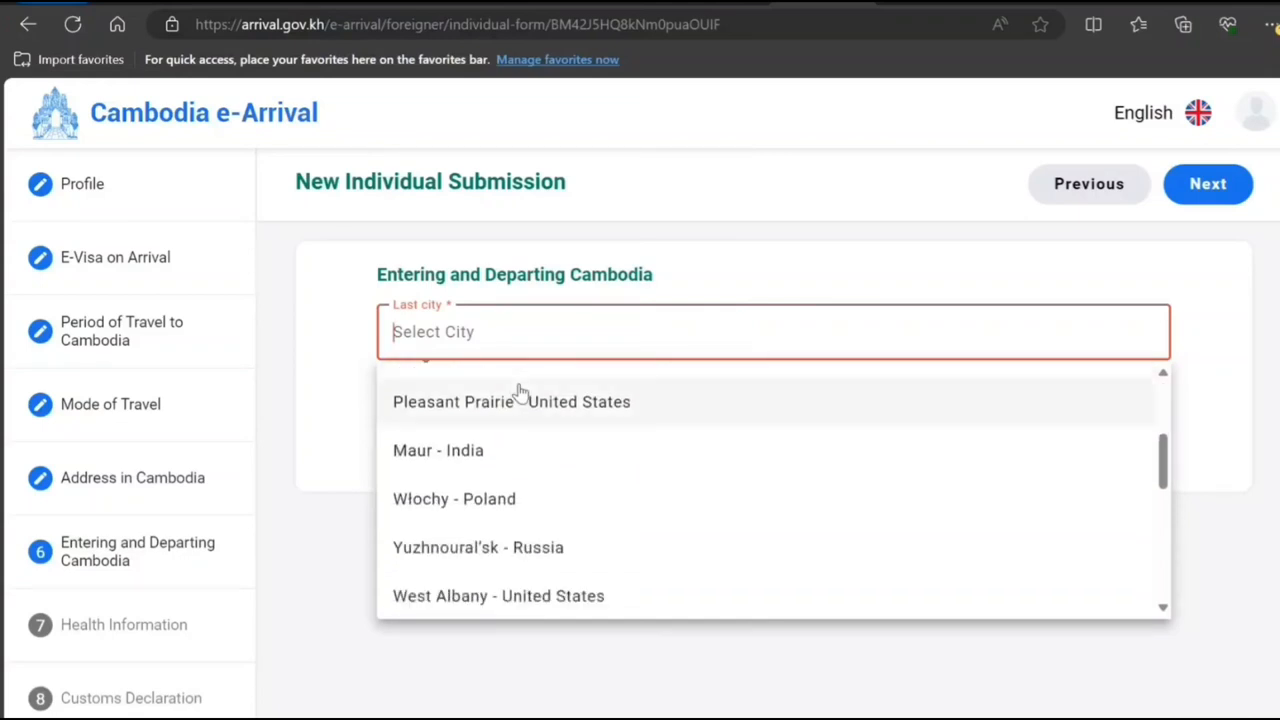
mouse_move(490, 457)
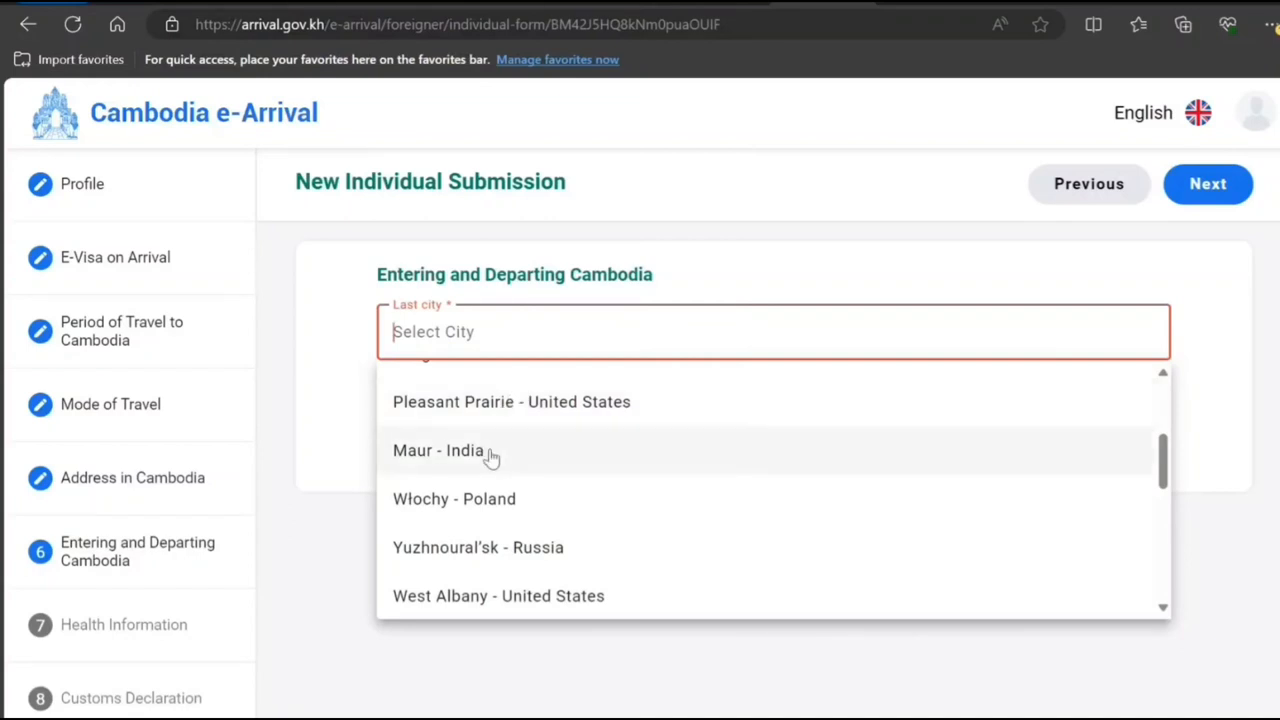
left_click(457, 450)
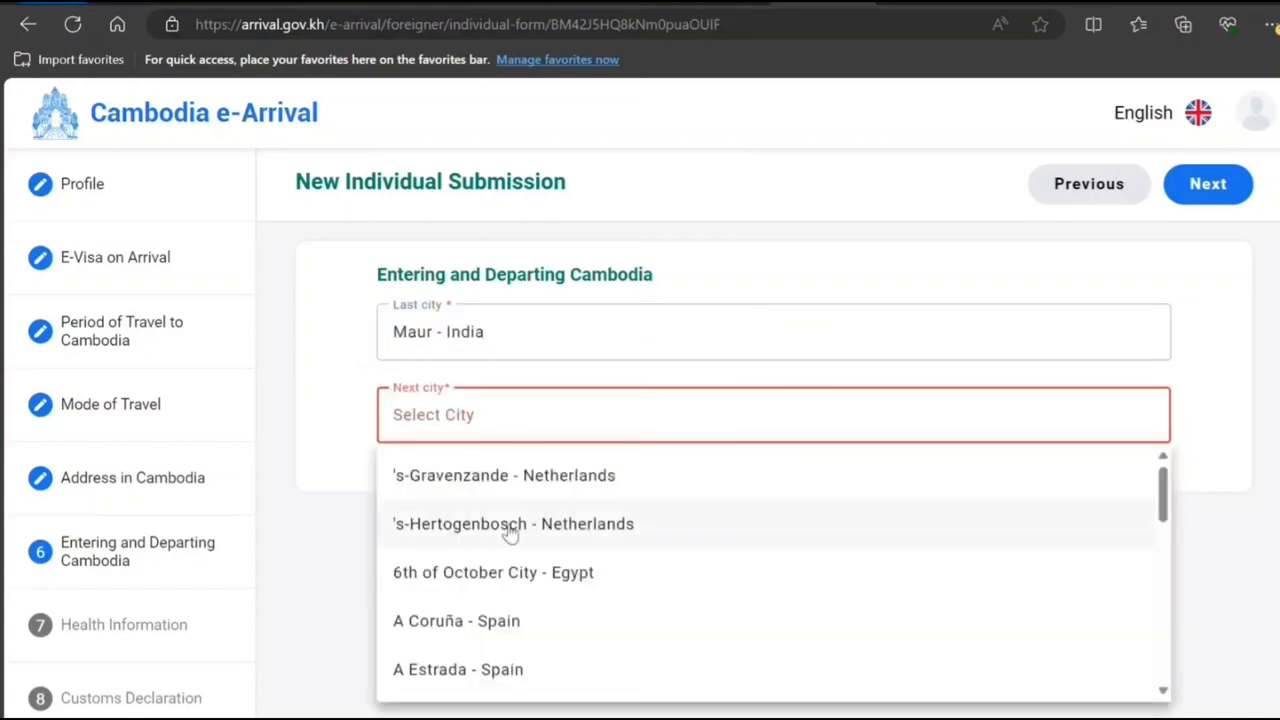
scroll("down", 3)
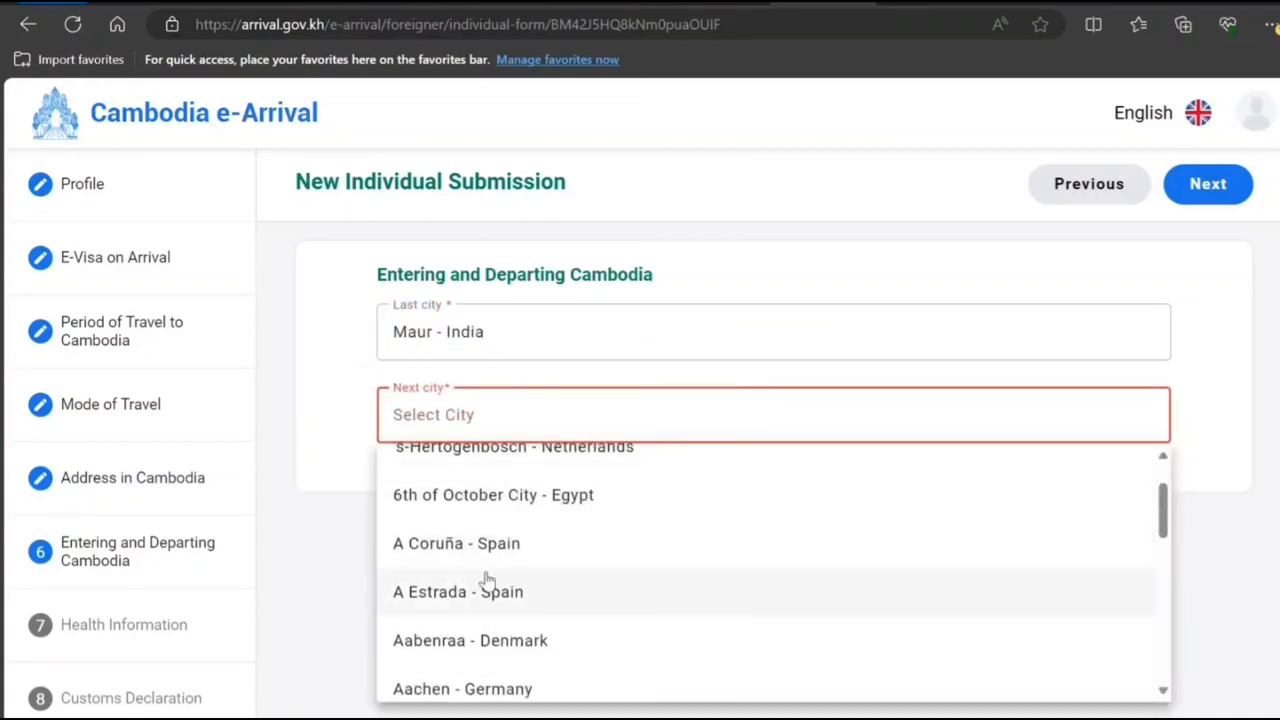
left_click(455, 543)
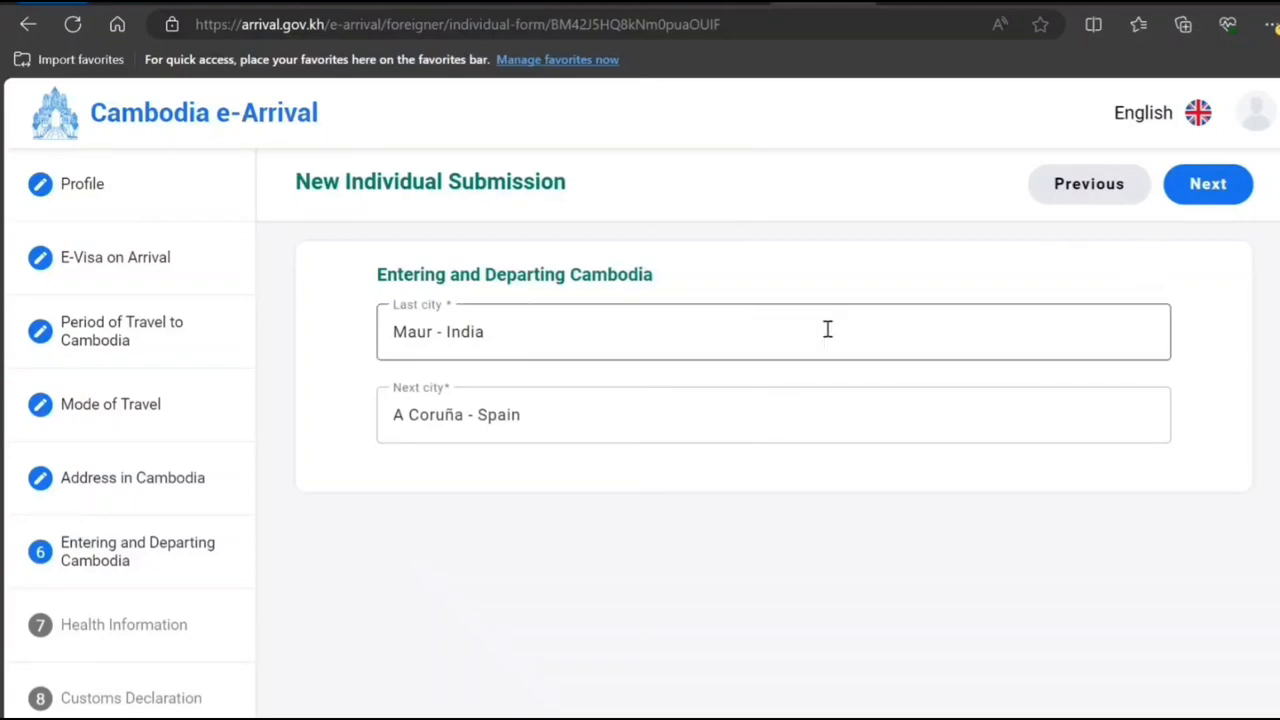
On the Health Information step, add Canada as a country visited in the last 14 days.
left_click(1207, 184)
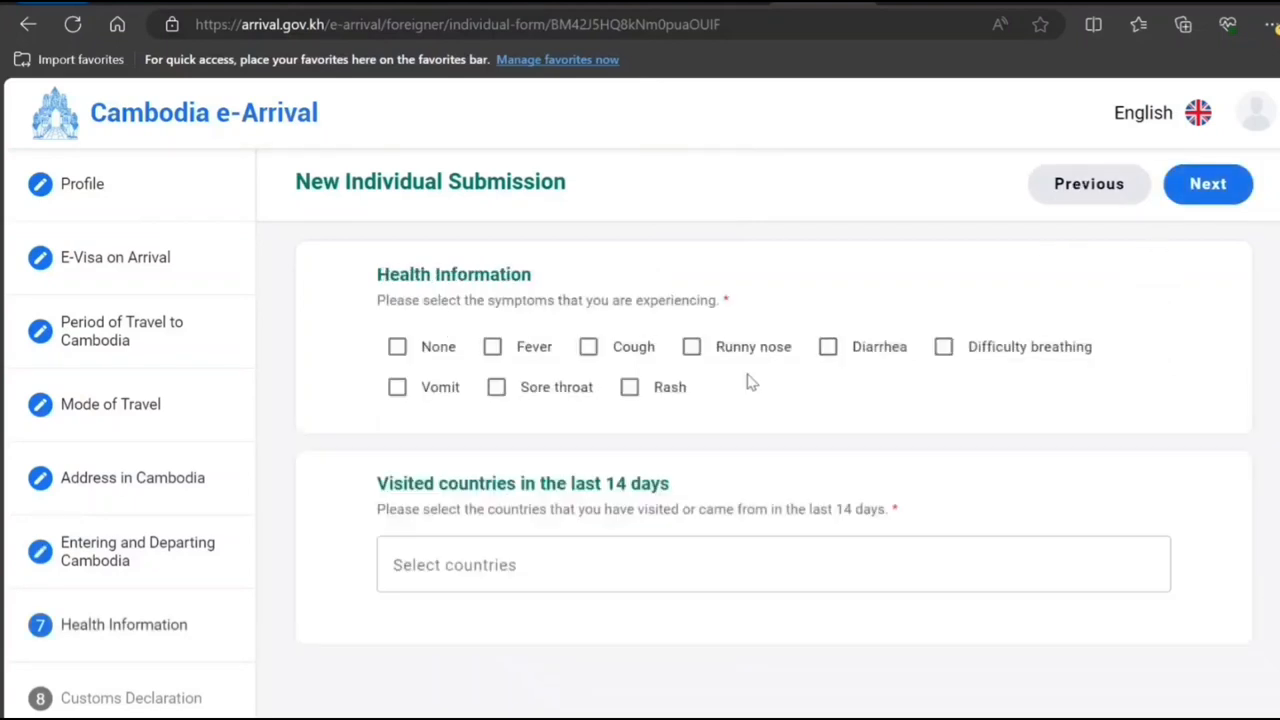
mouse_move(683, 382)
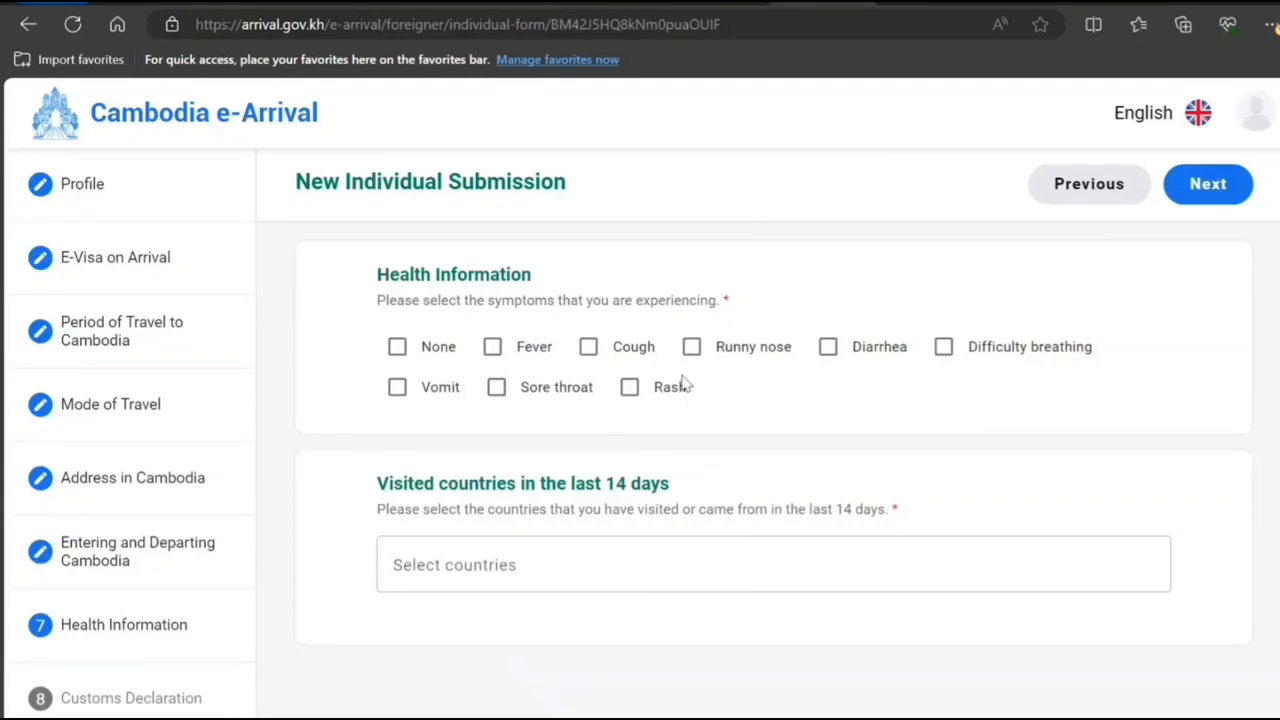
mouse_move(655, 461)
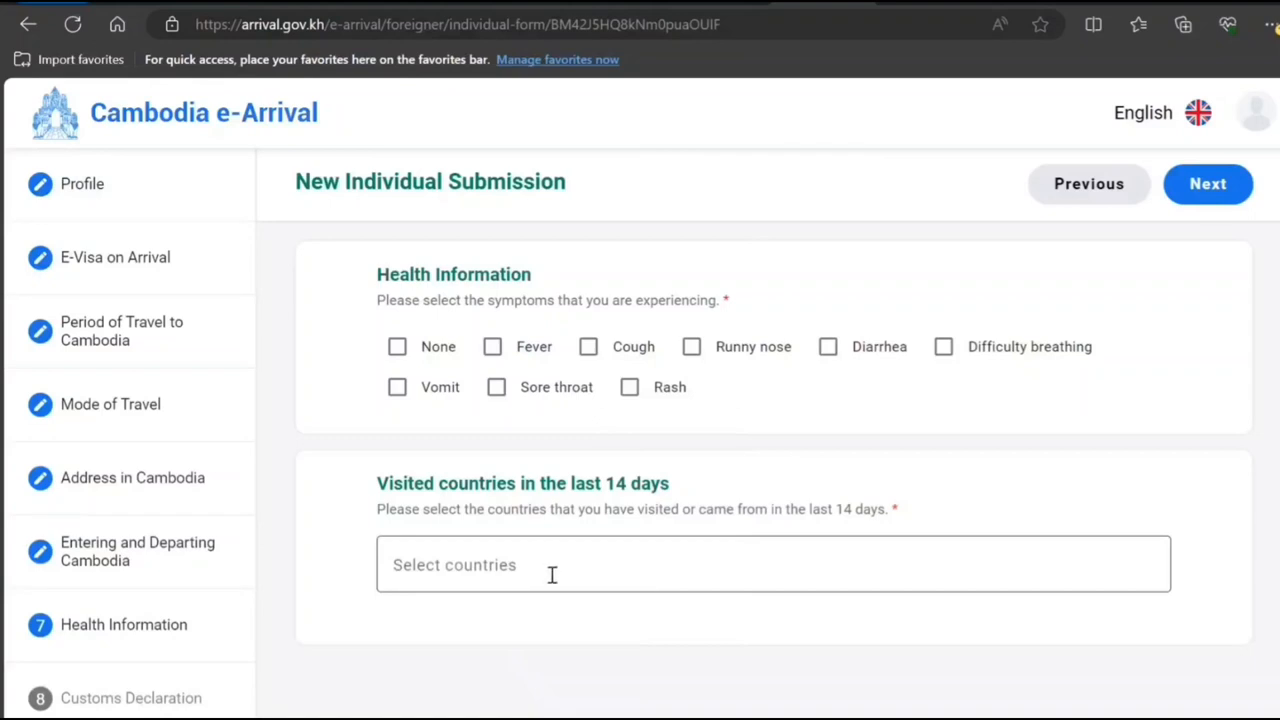
left_click(1208, 184)
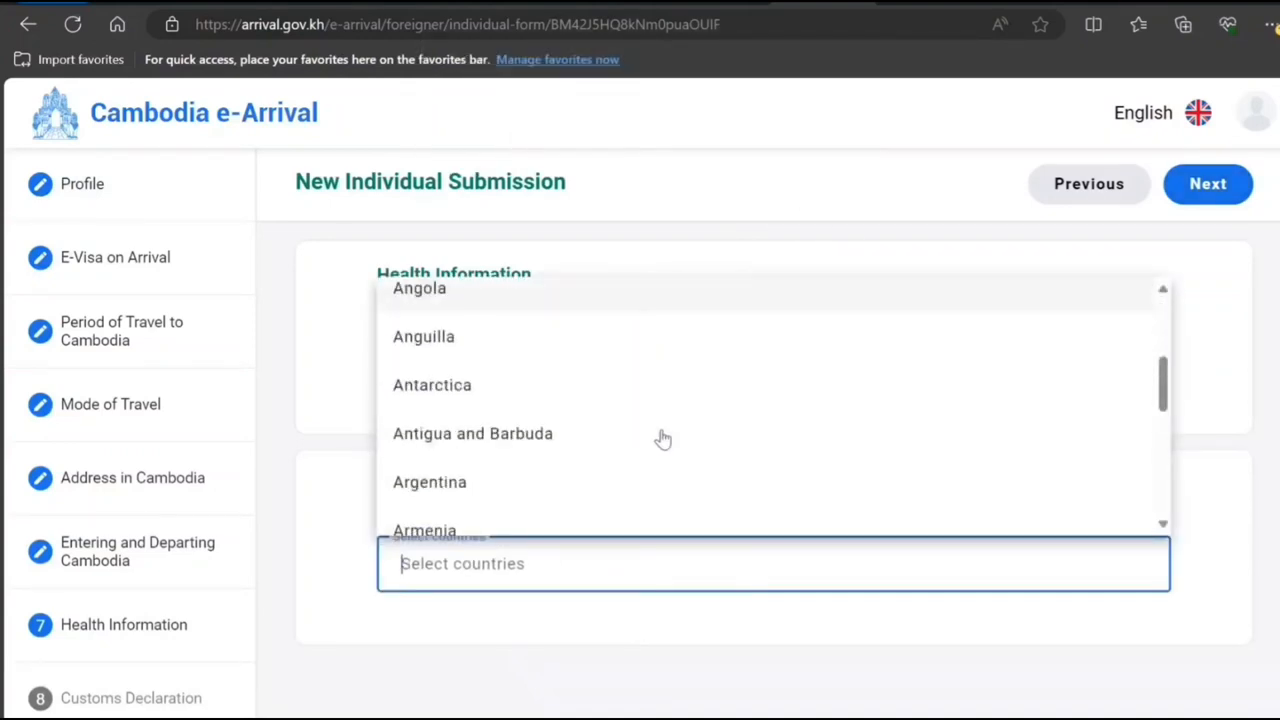
scroll("down", 3)
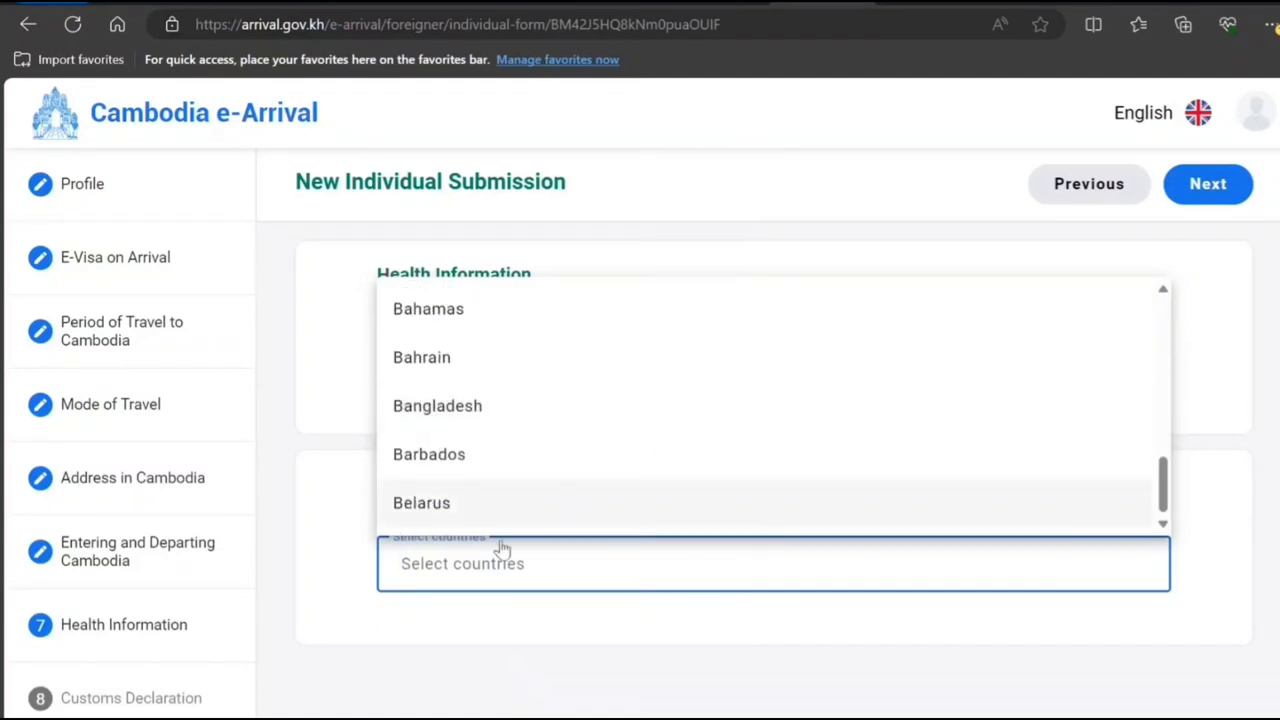
mouse_move(473, 563)
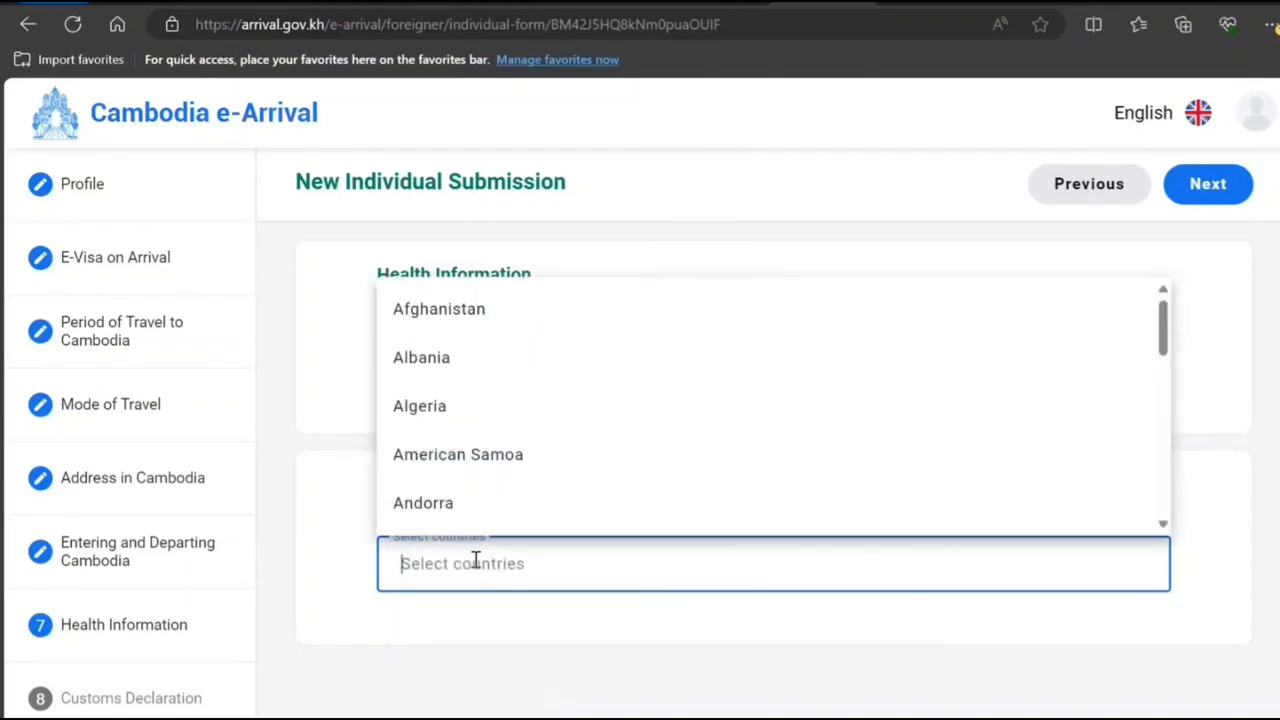
type("ca")
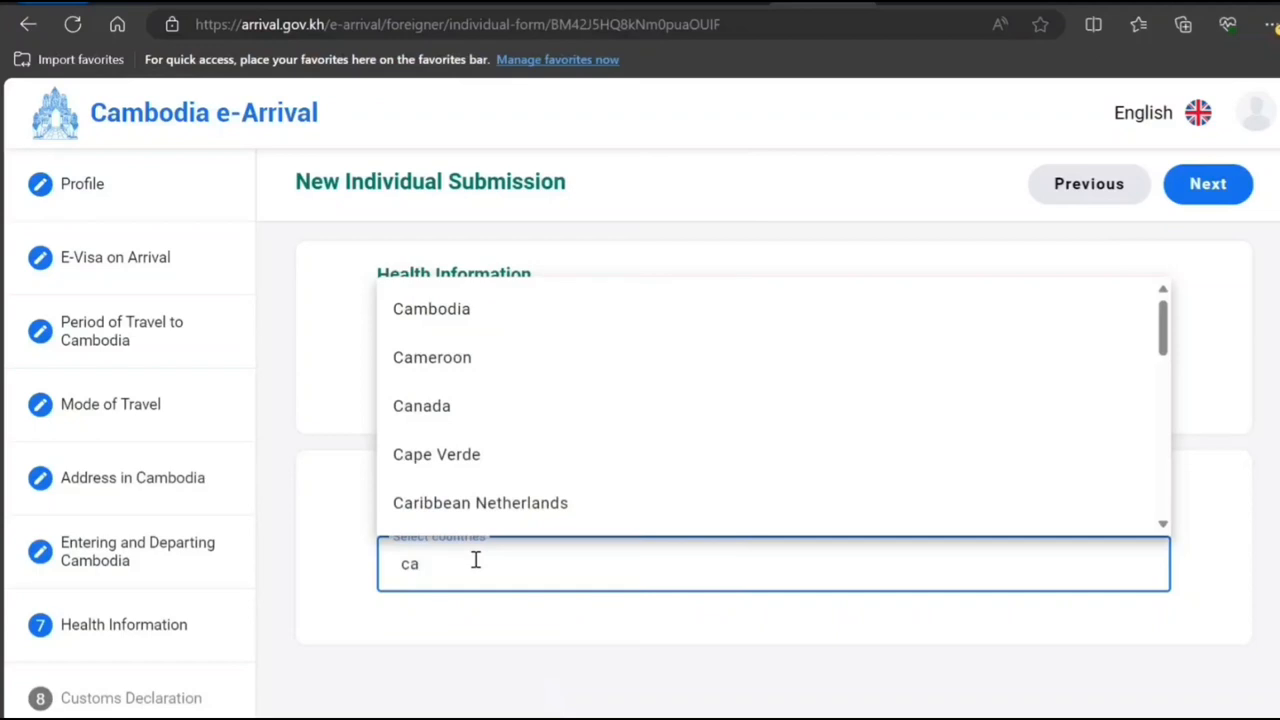
left_click(421, 406)
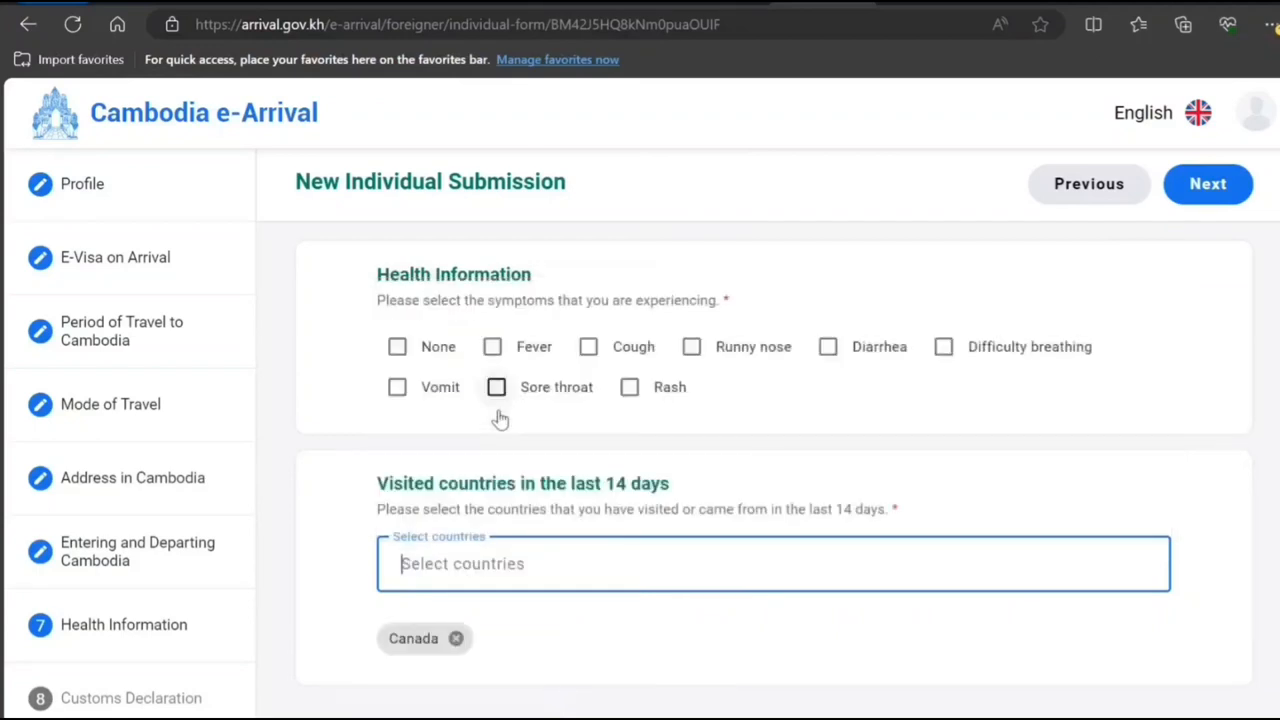
mouse_move(1207, 184)
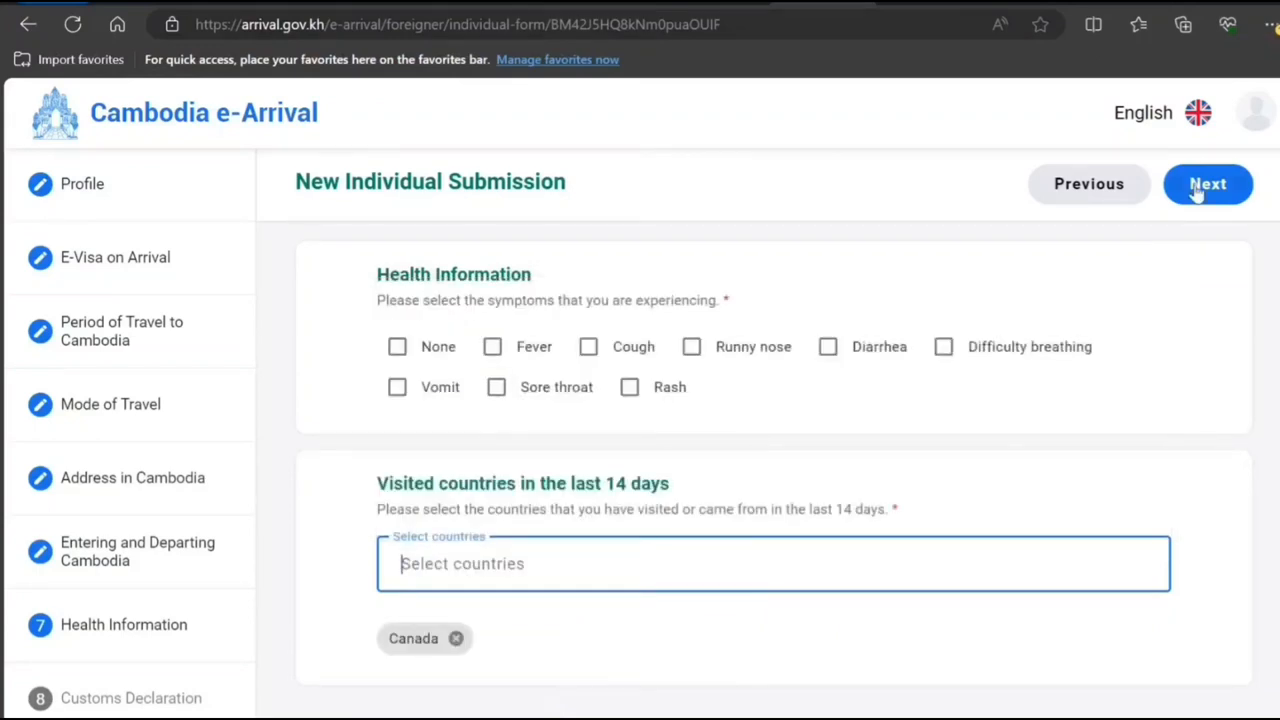
Try to advance twice, dismissing the 'fill all required information' alert each time.
left_click(1207, 184)
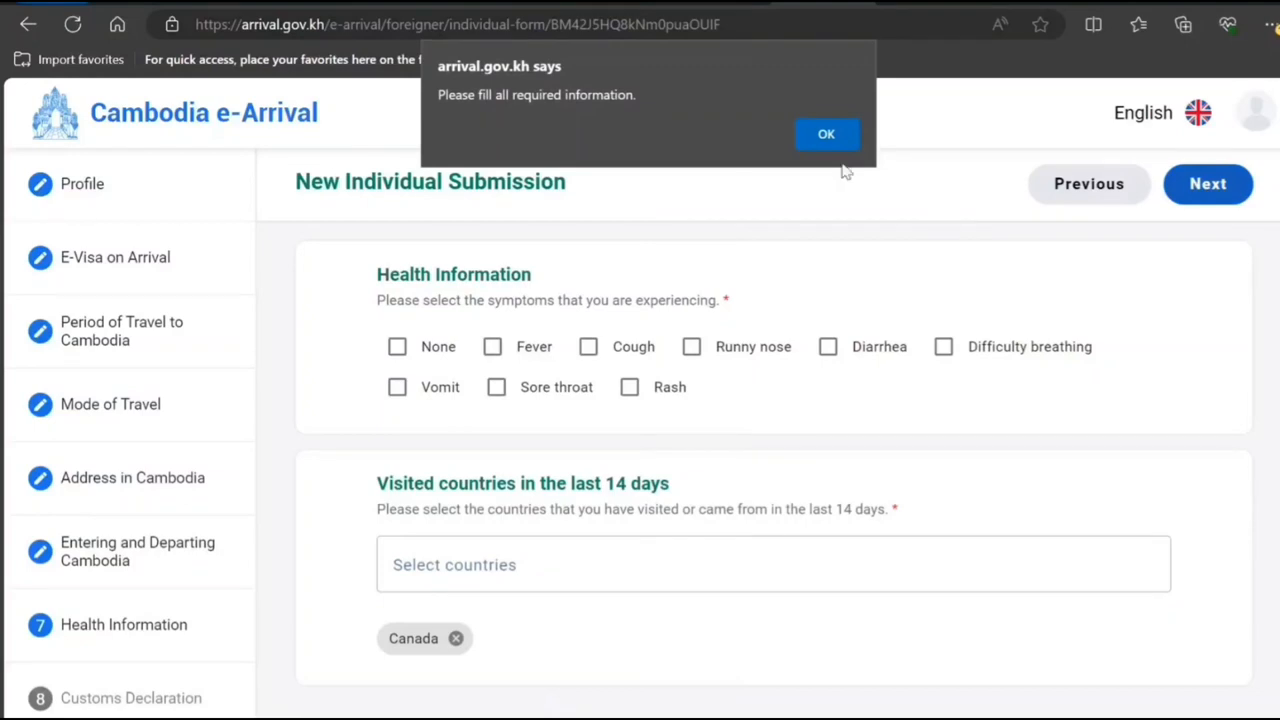
left_click(827, 134)
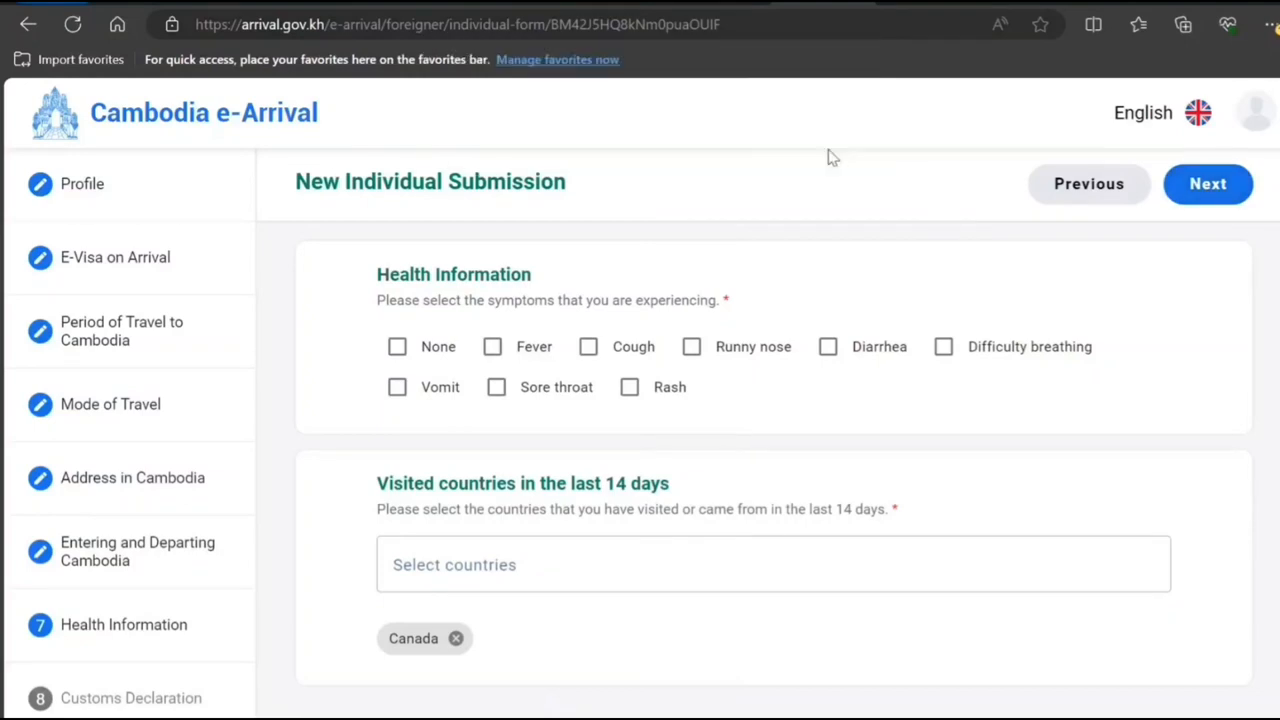
mouse_move(917, 378)
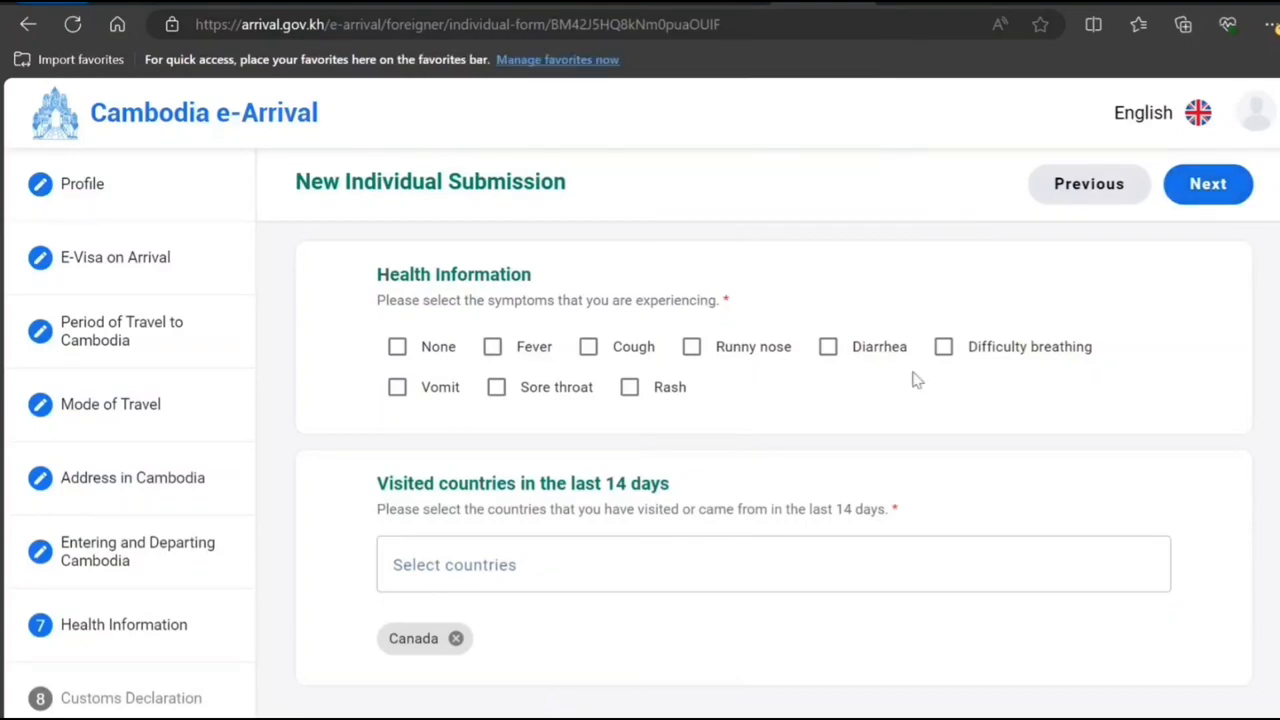
mouse_move(958, 345)
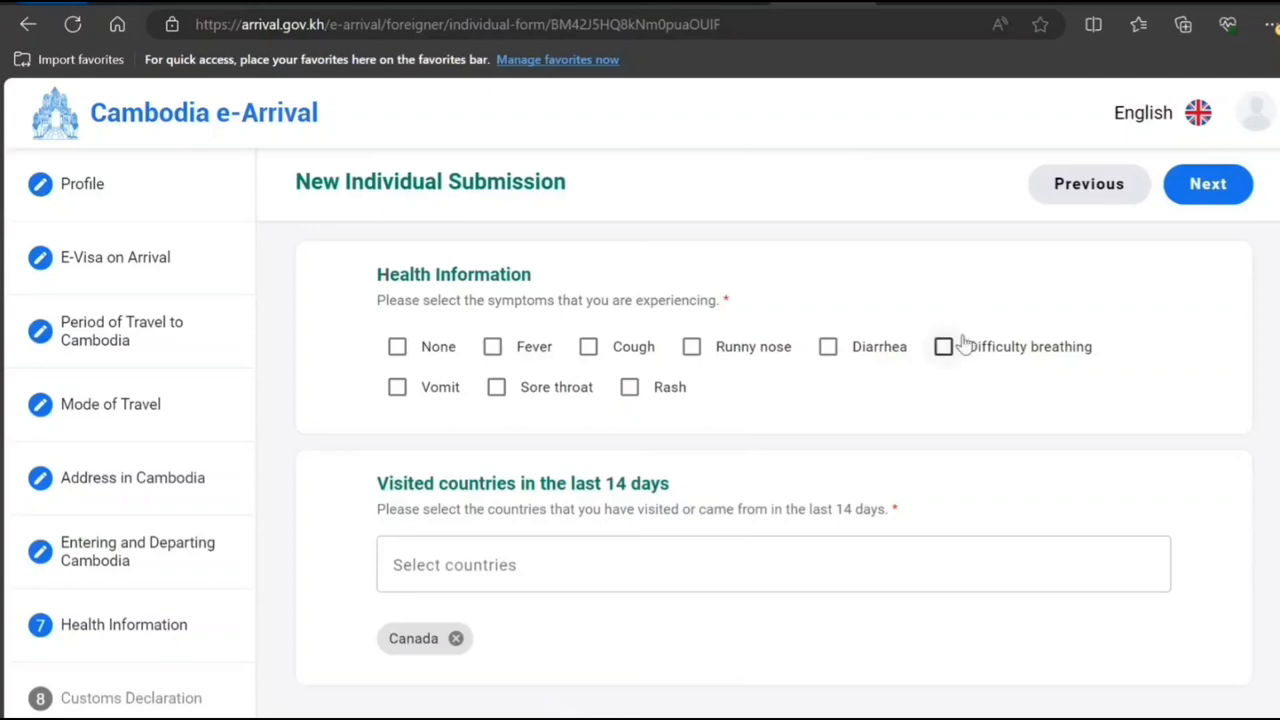
left_click(1207, 184)
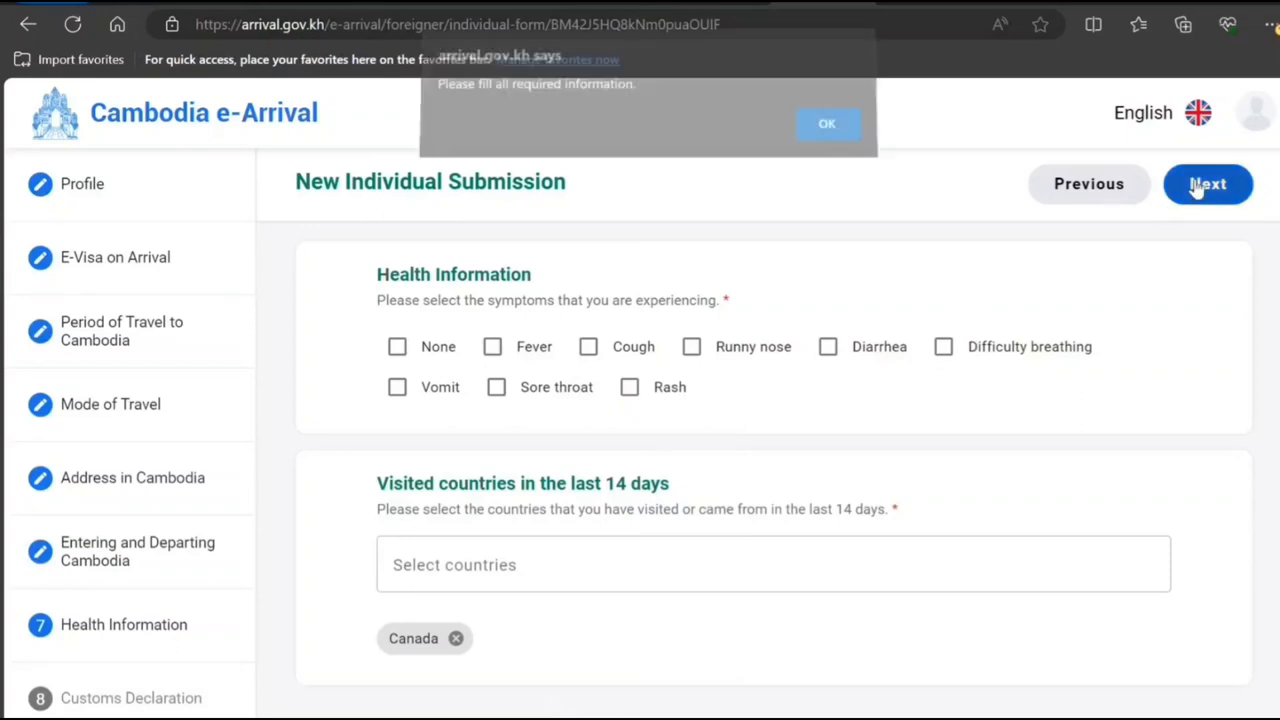
left_click(827, 124)
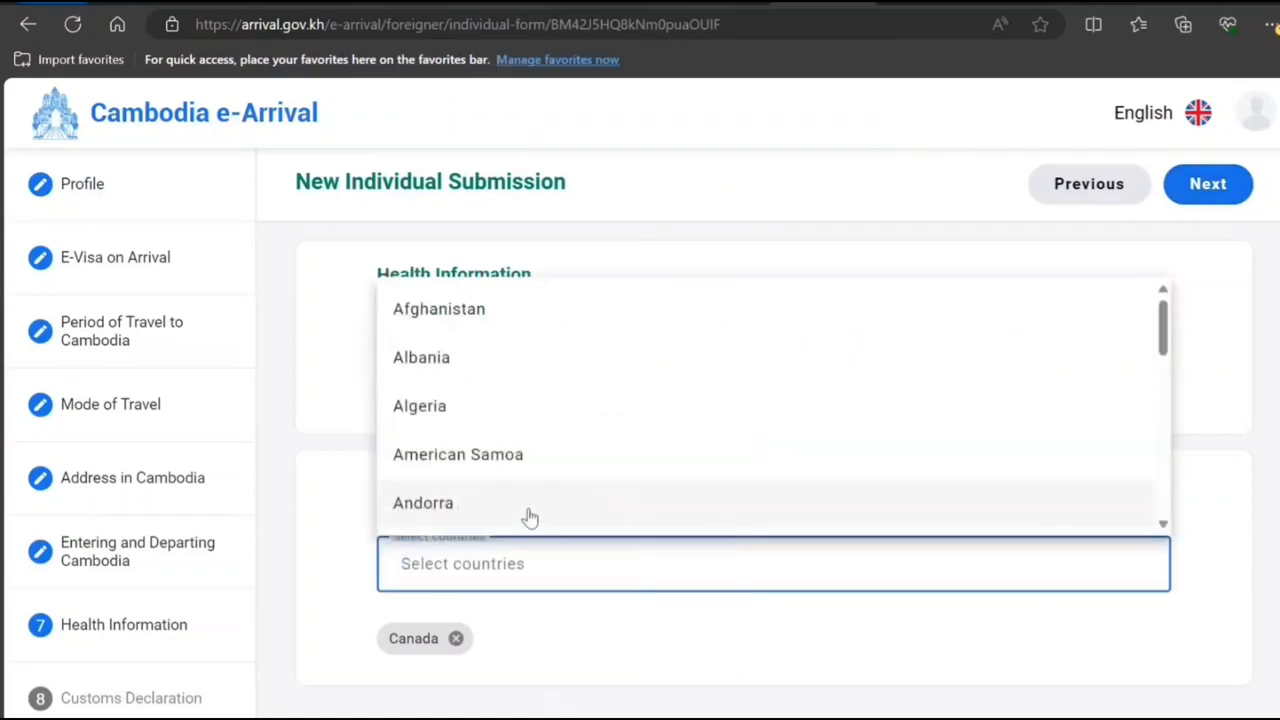
Close the country list, keeping only Canada, and mark None for symptoms.
scroll("down", 3)
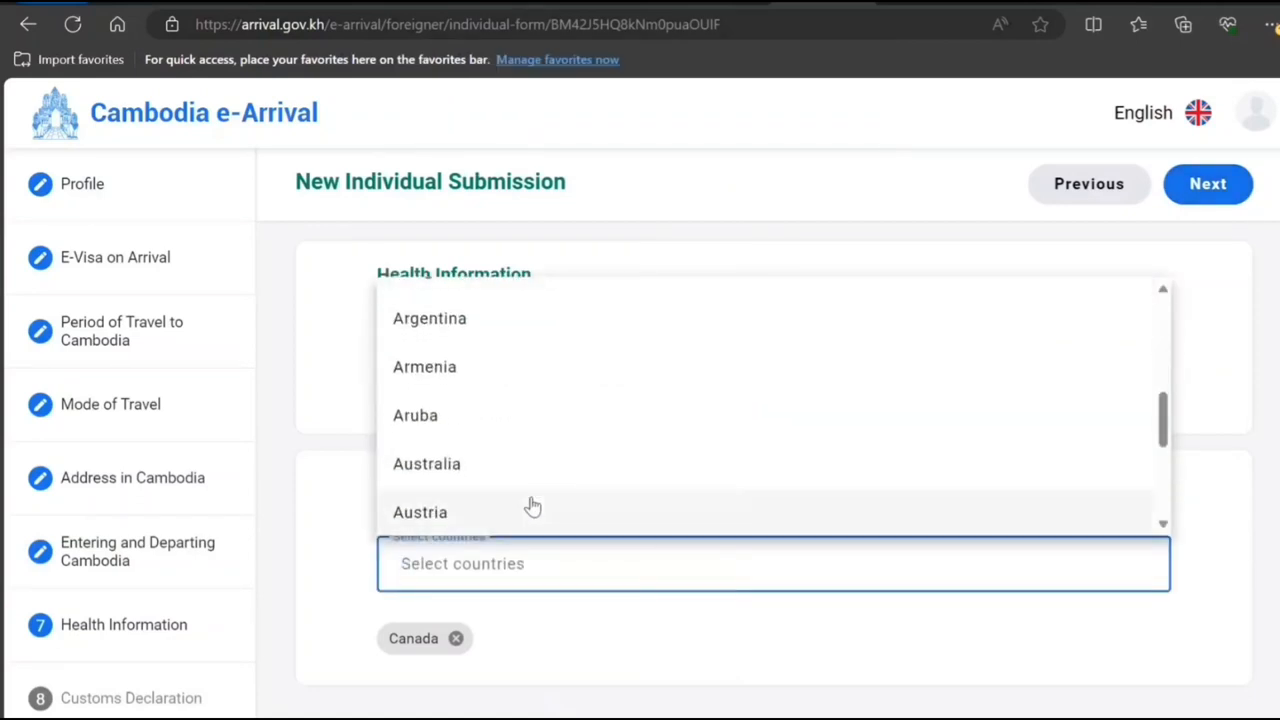
scroll("down", 3)
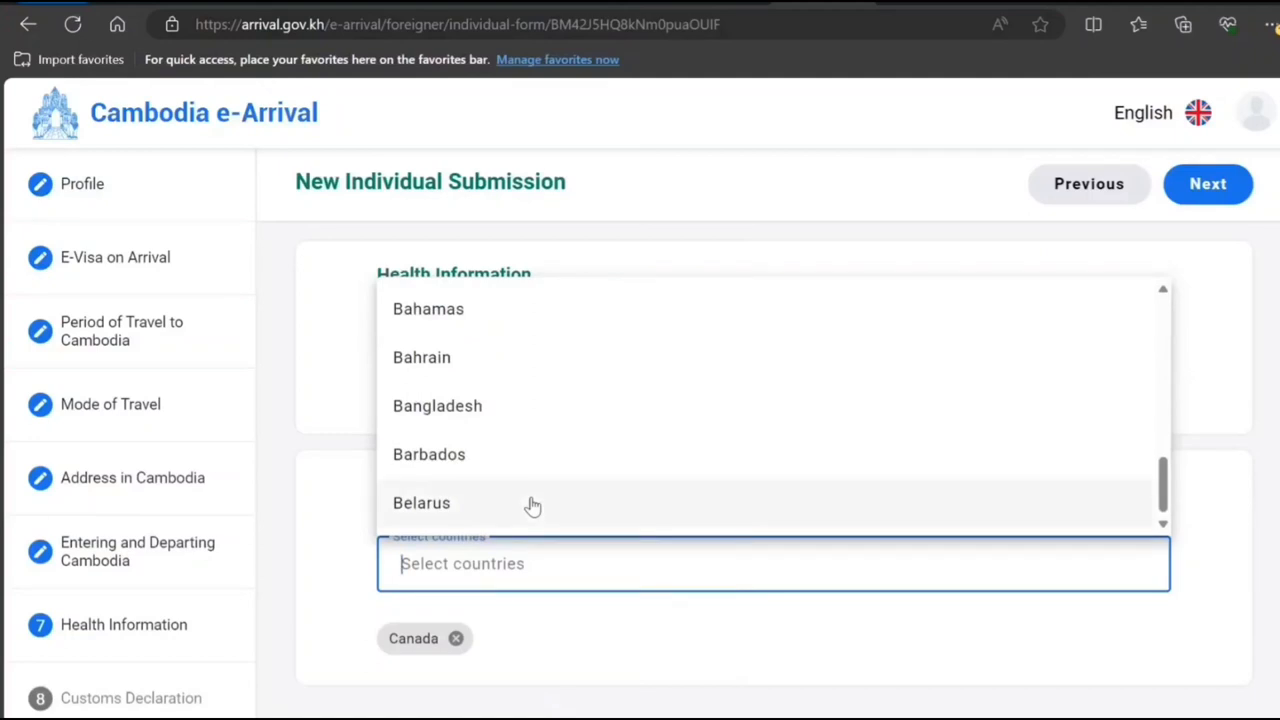
left_click(515, 640)
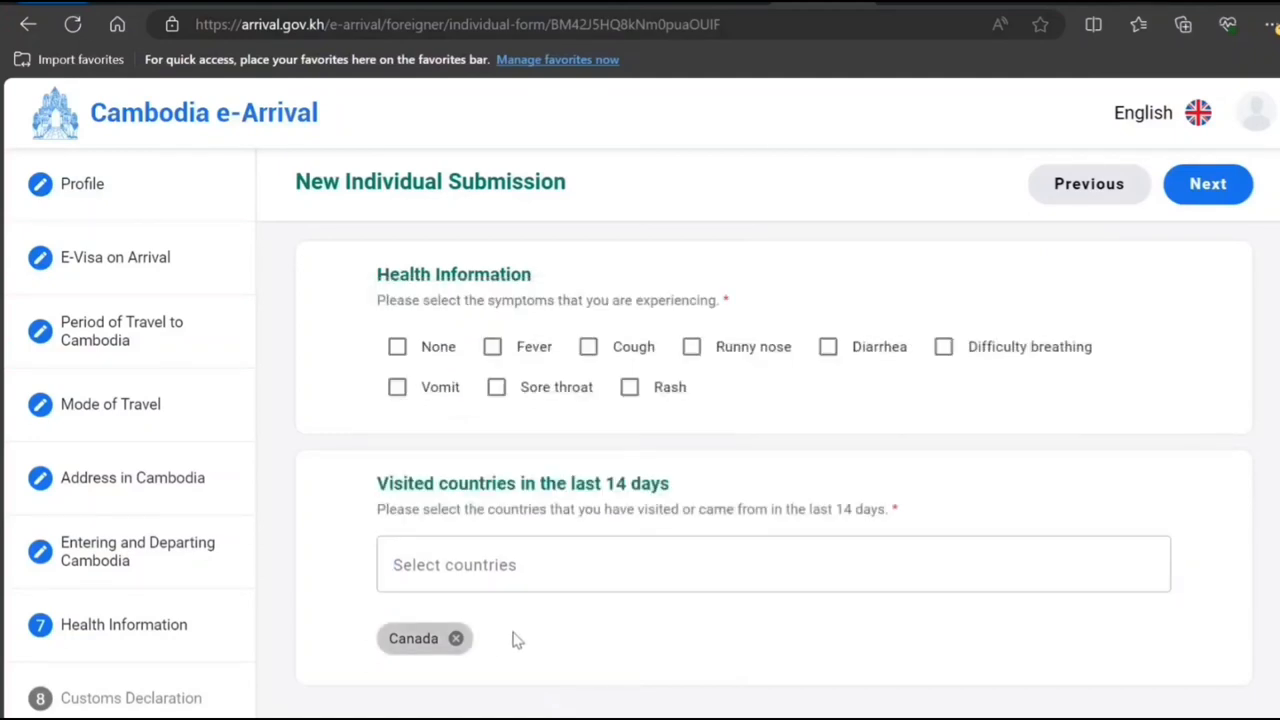
mouse_move(402, 295)
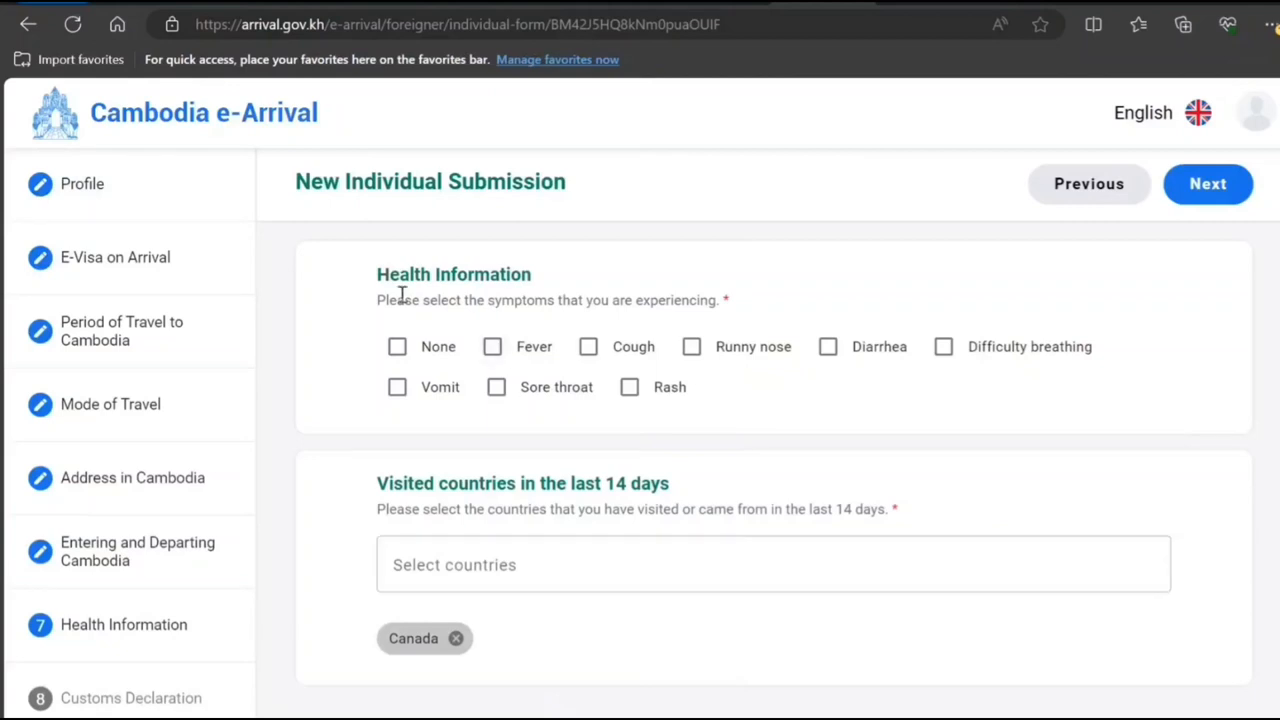
left_click(397, 346)
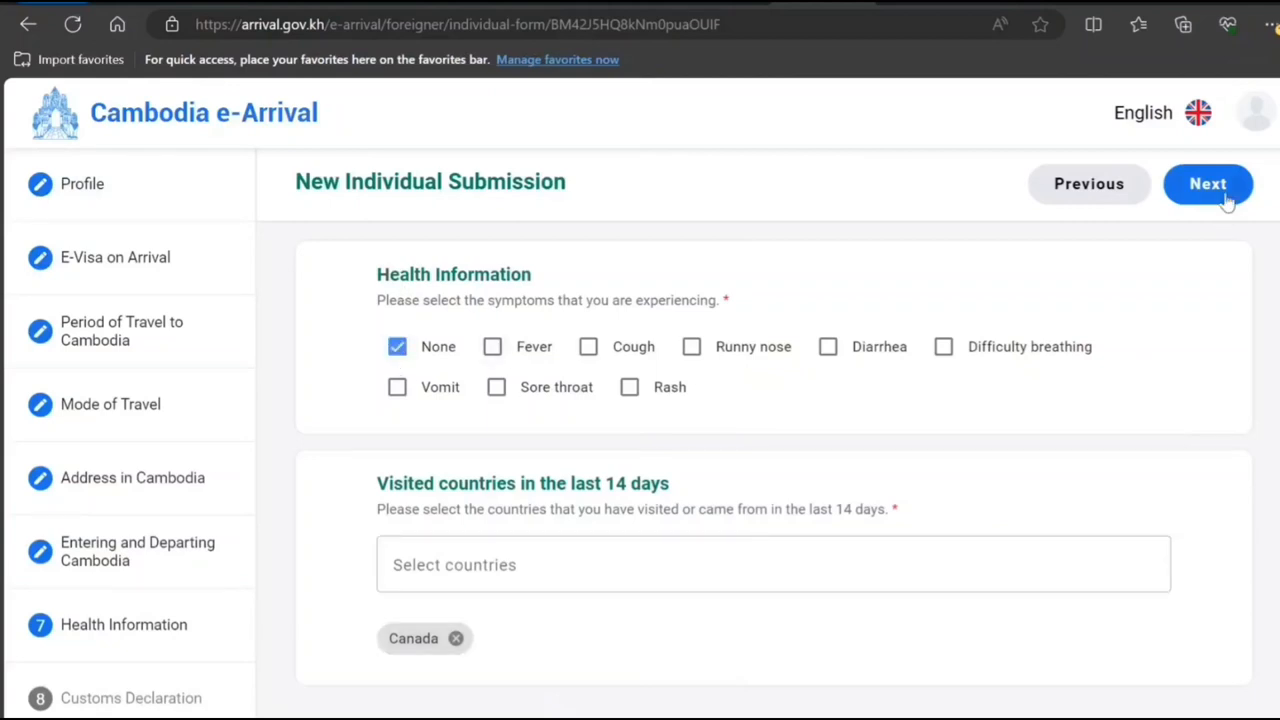
Advance to Customs Declaration and scroll past the allowances table to the questions.
left_click(1207, 184)
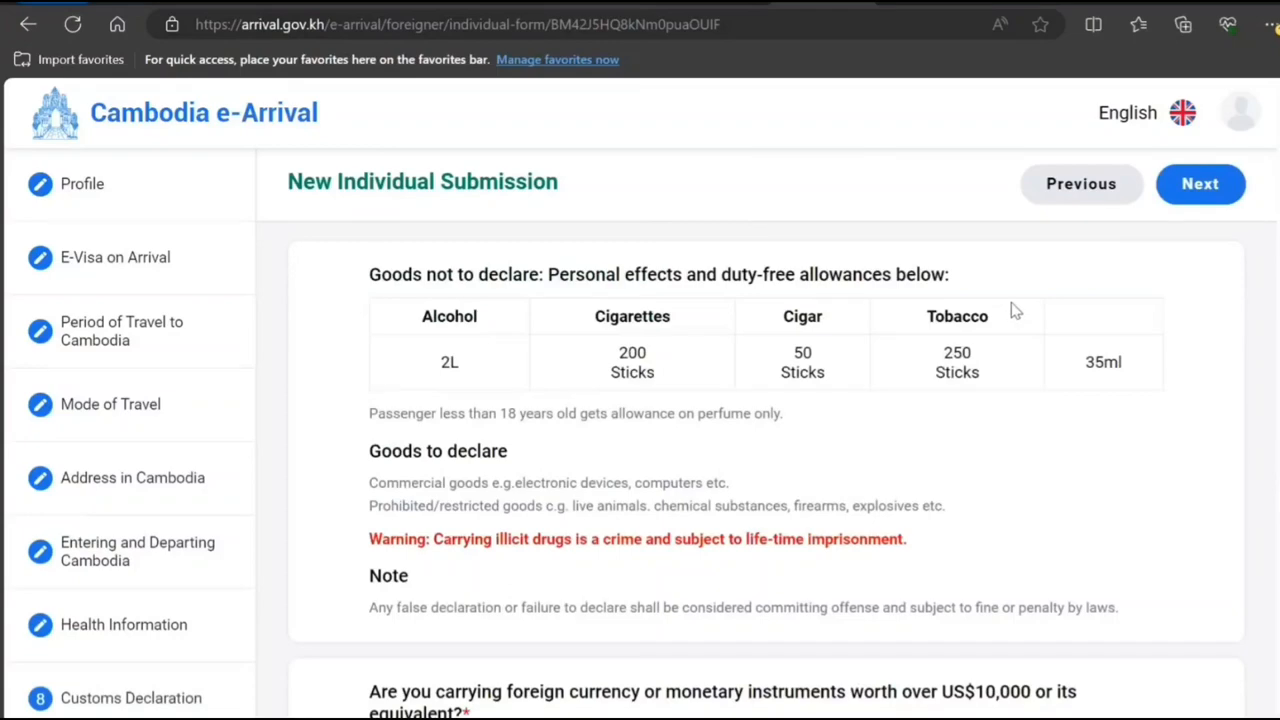
scroll("down", 3)
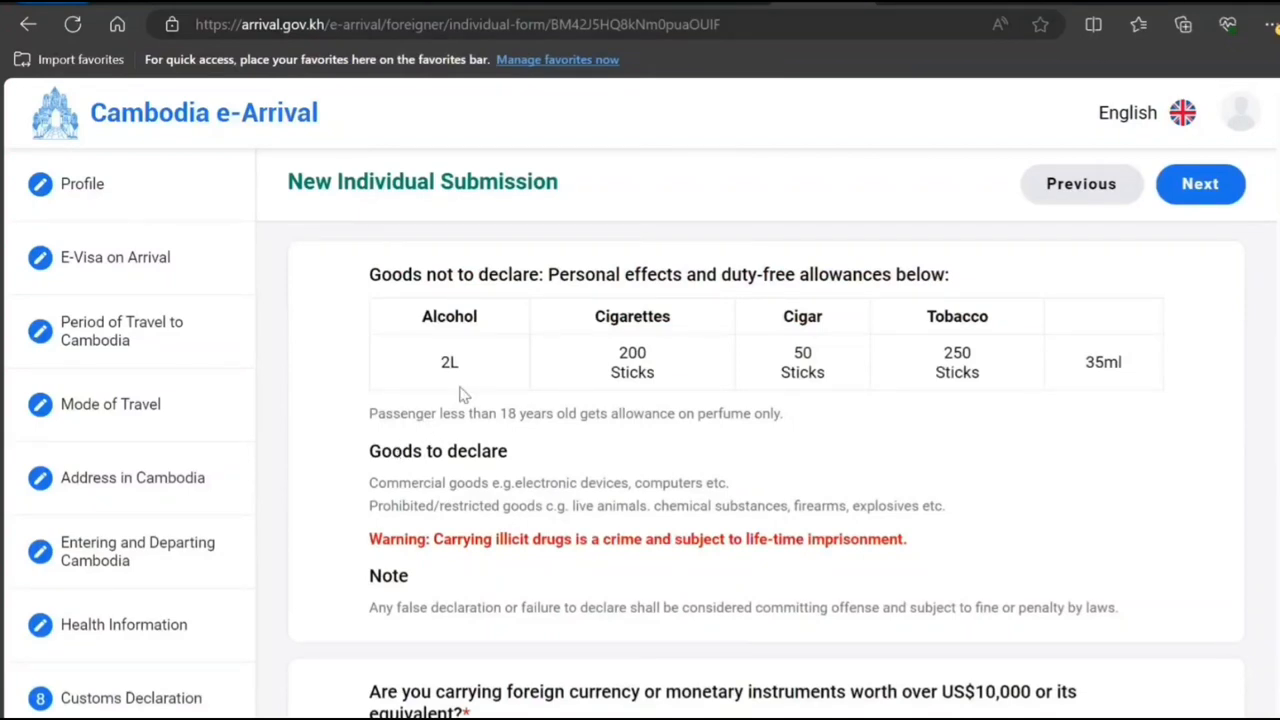
mouse_move(724, 380)
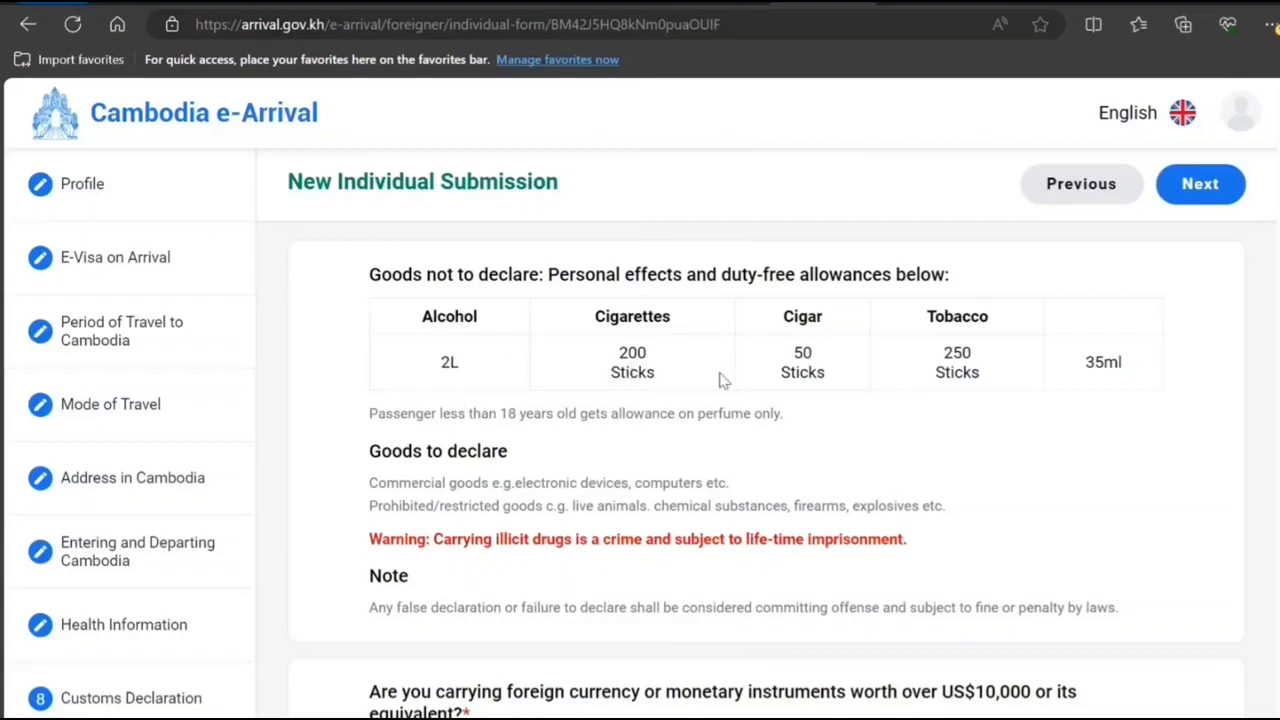
mouse_move(625, 492)
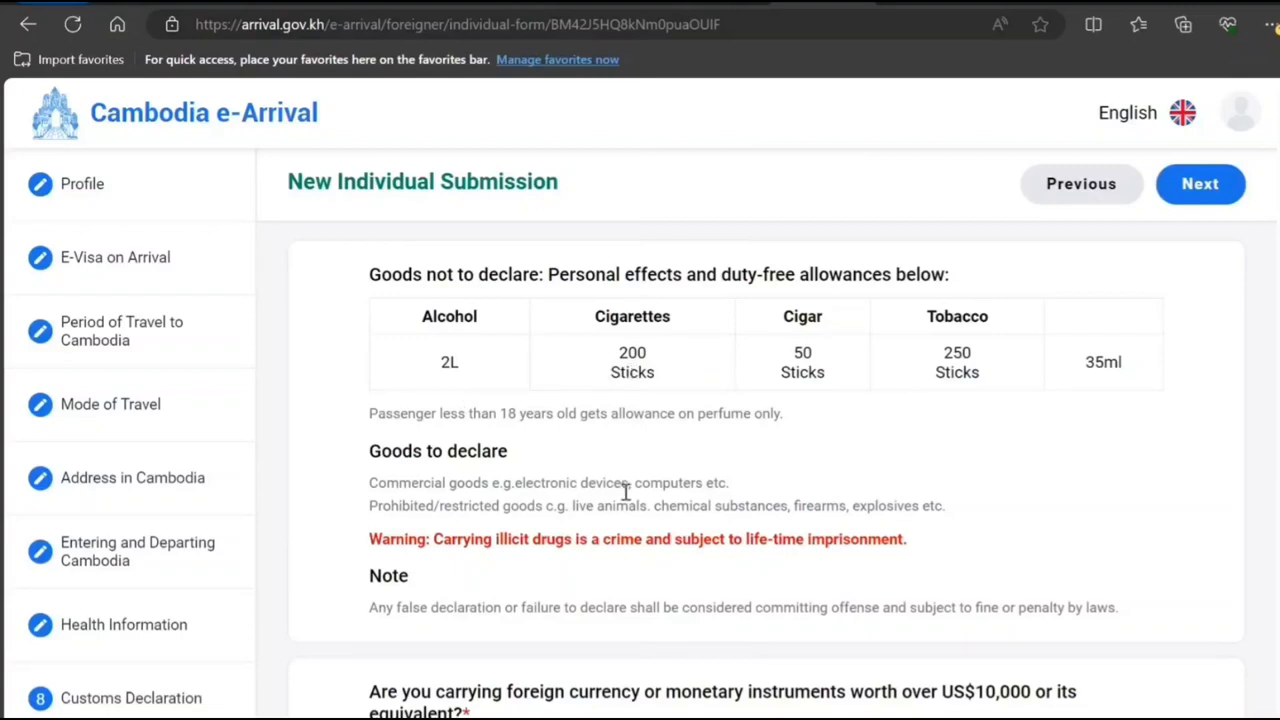
scroll("down", 3)
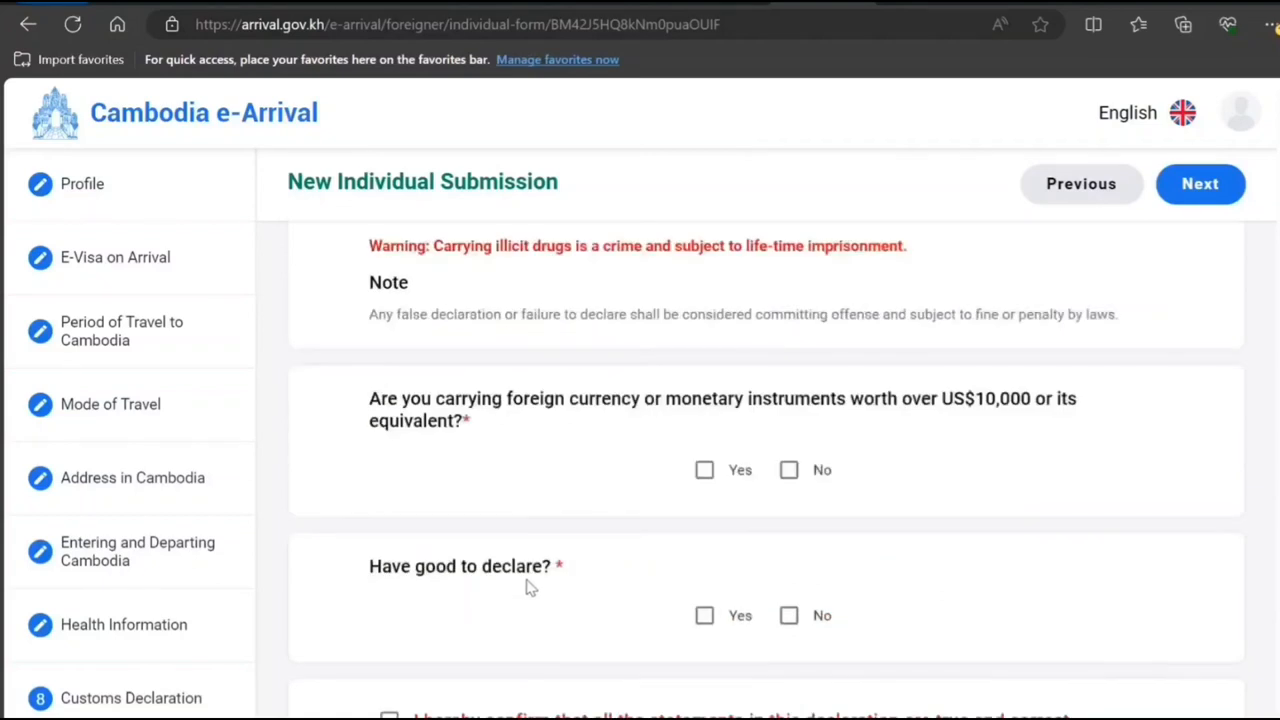
mouse_move(908, 439)
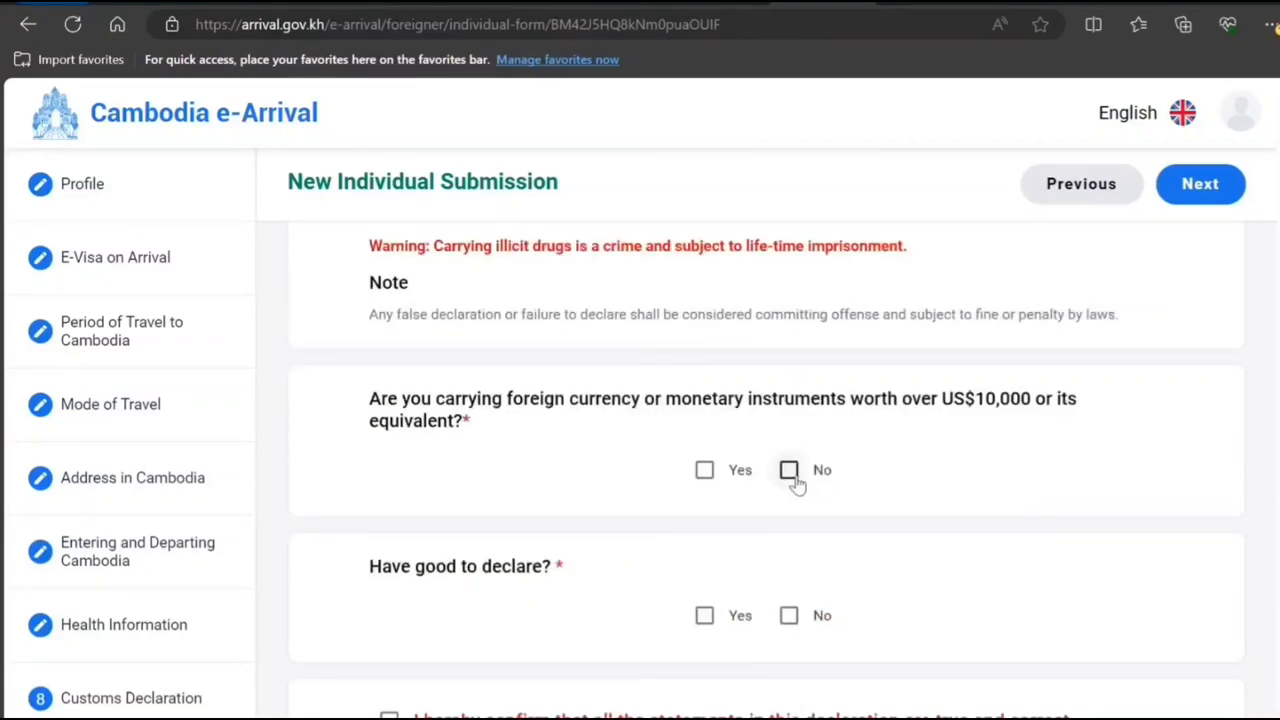
Answer No to carrying over US$10,000 and Yes to having goods to declare.
left_click(789, 470)
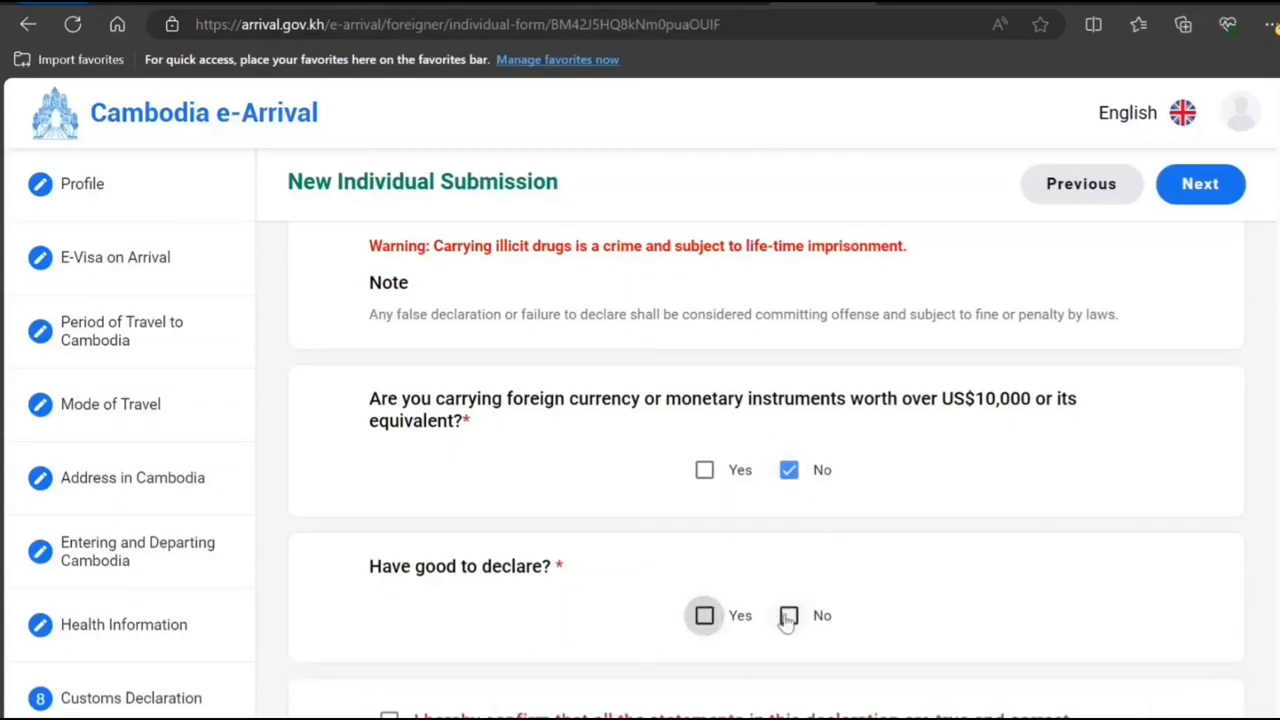
left_click(789, 616)
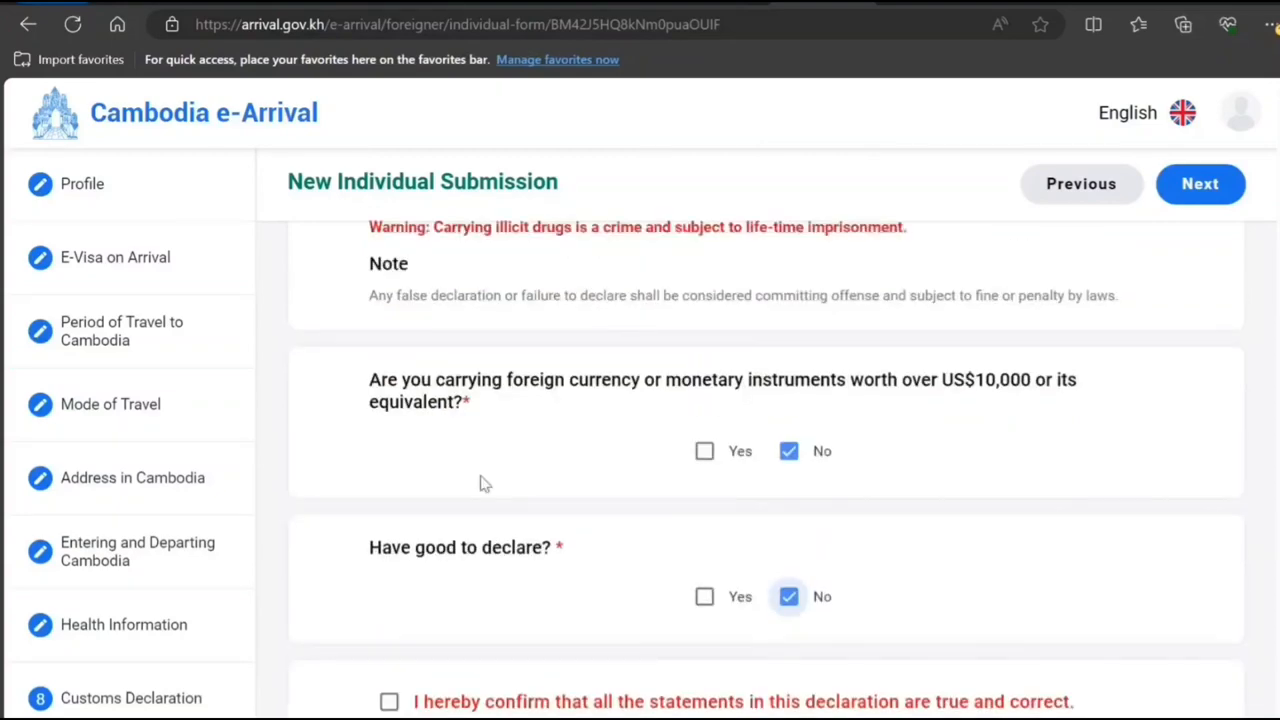
left_click(705, 596)
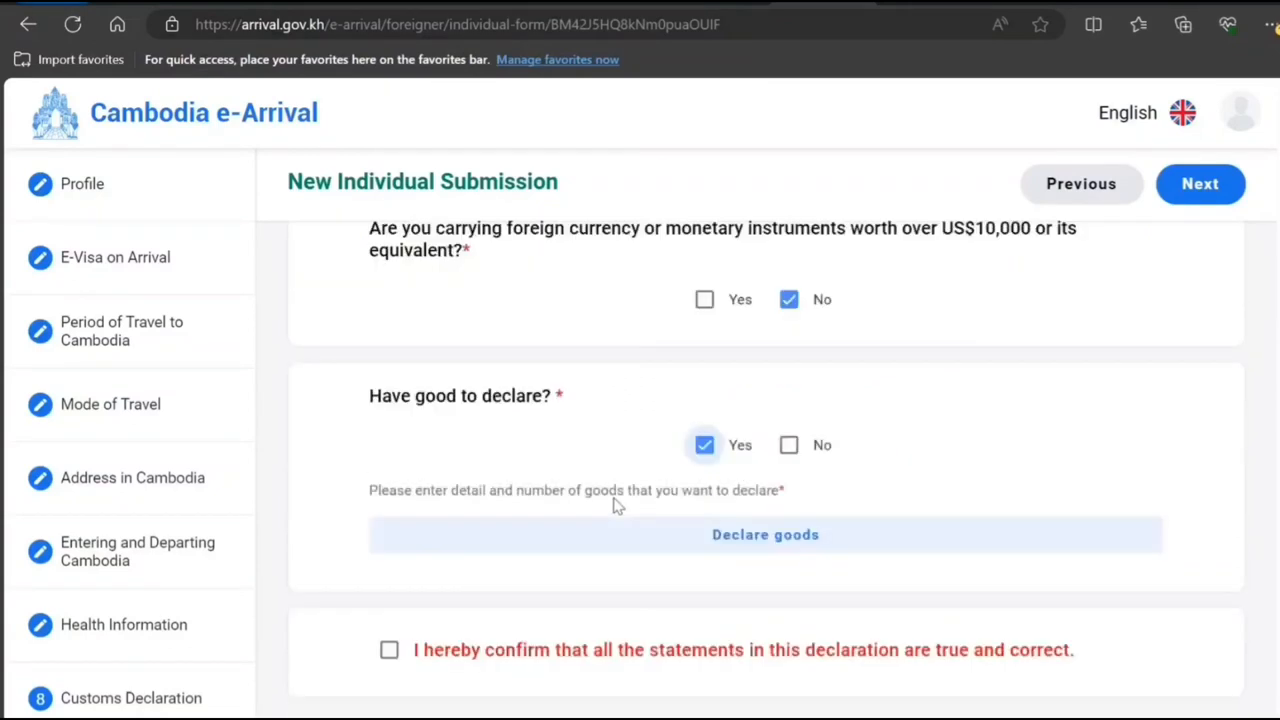
mouse_move(872, 338)
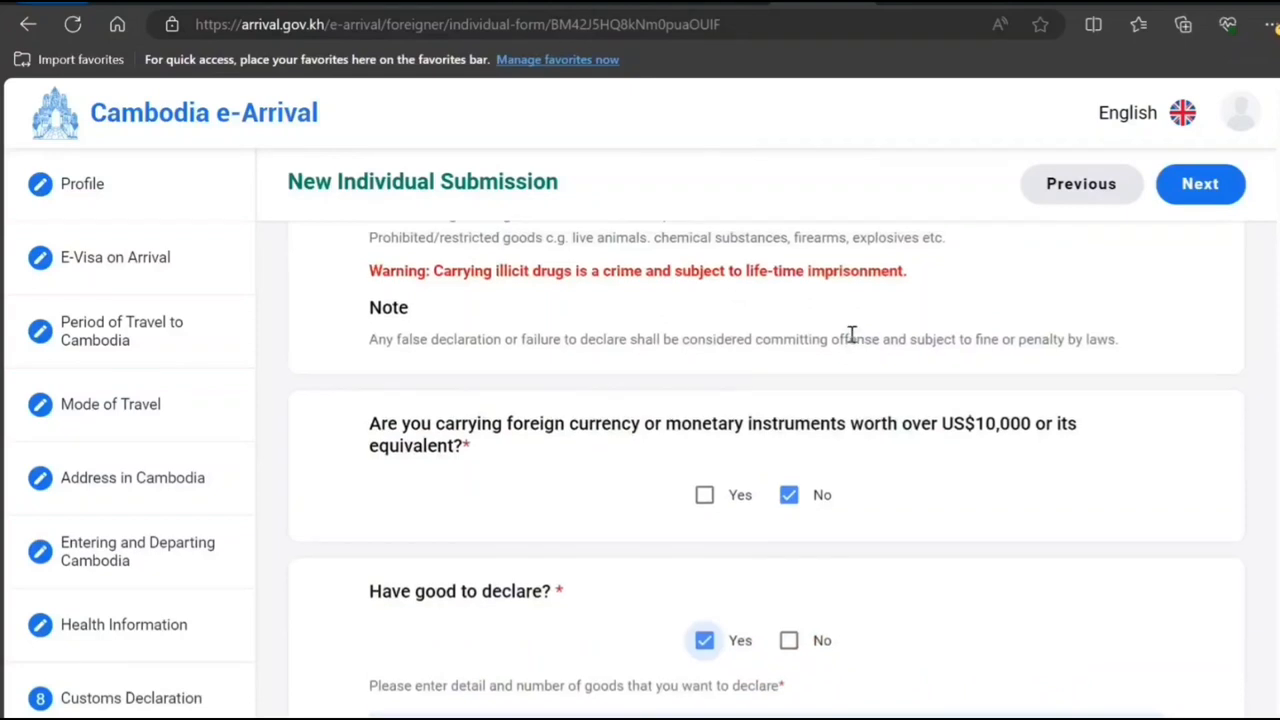
scroll("down", 3)
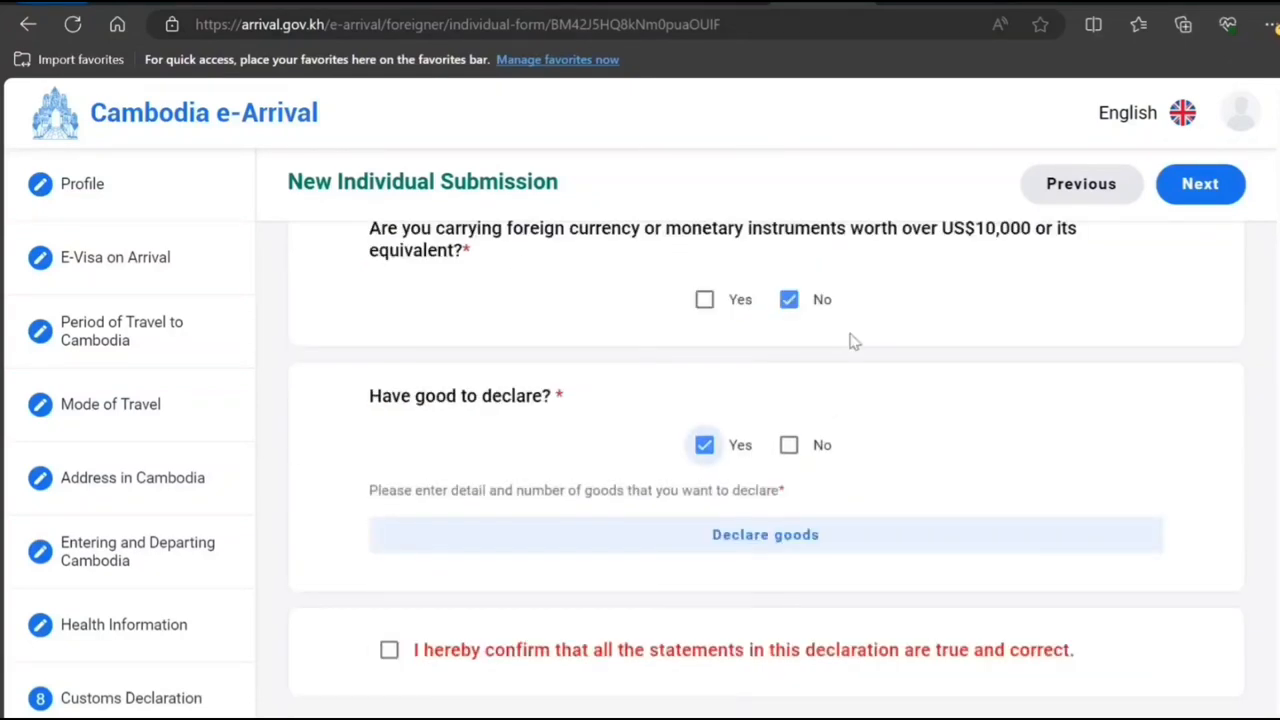
mouse_move(452, 606)
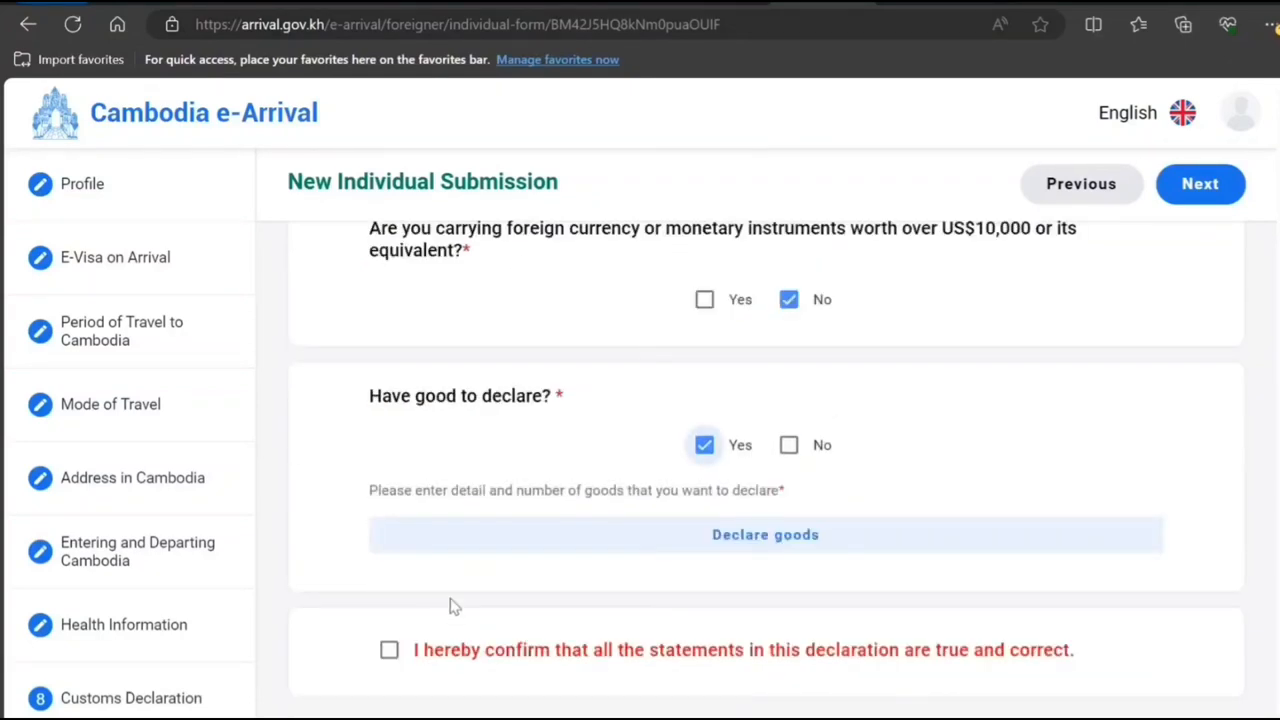
mouse_move(400, 620)
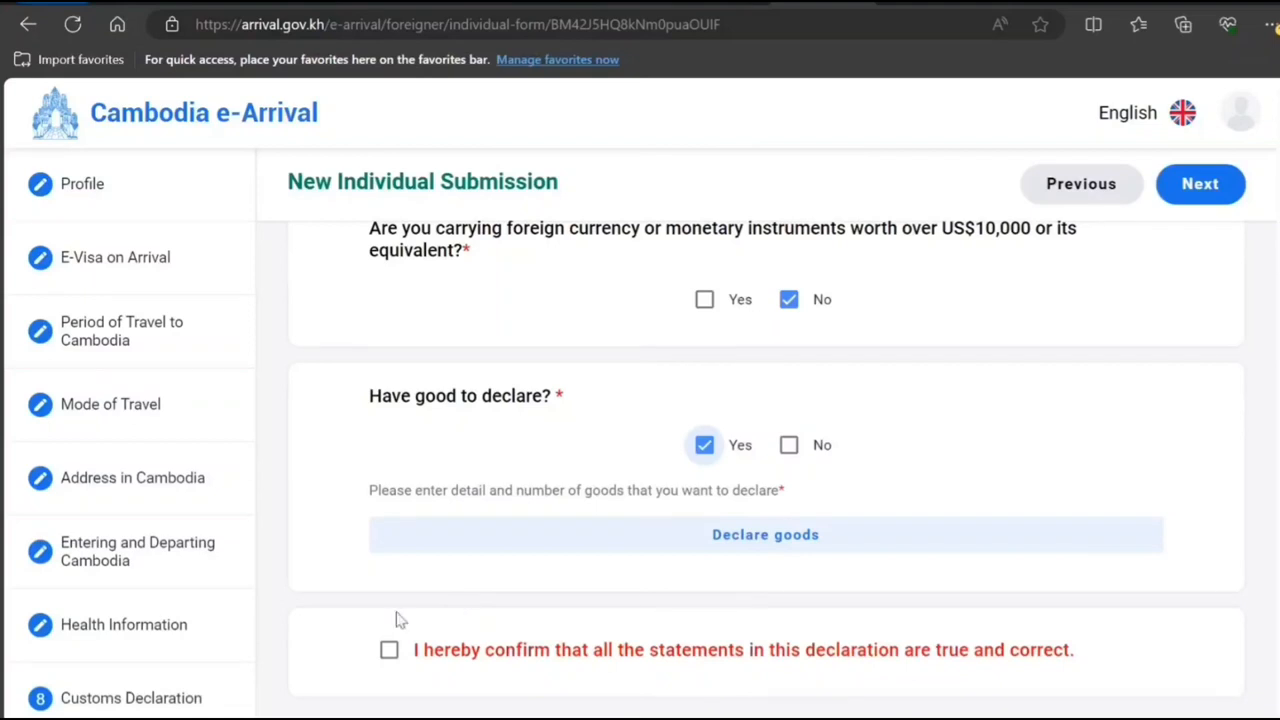
mouse_move(505, 642)
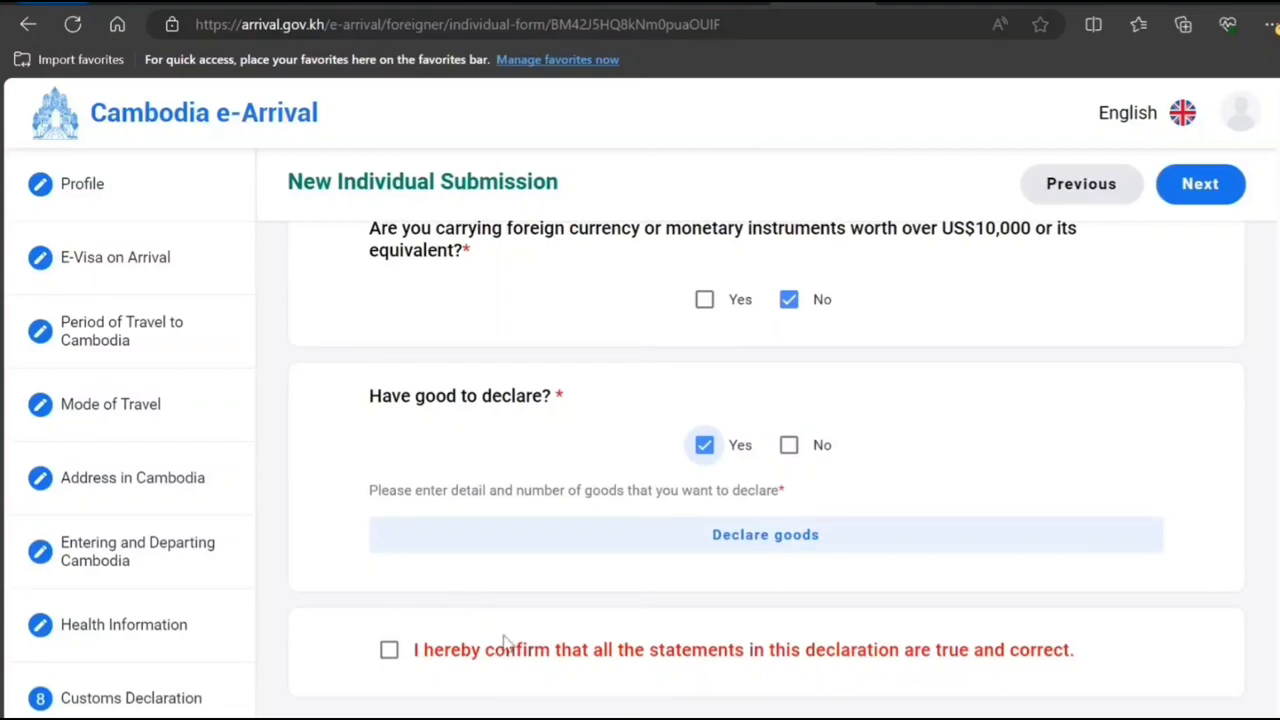